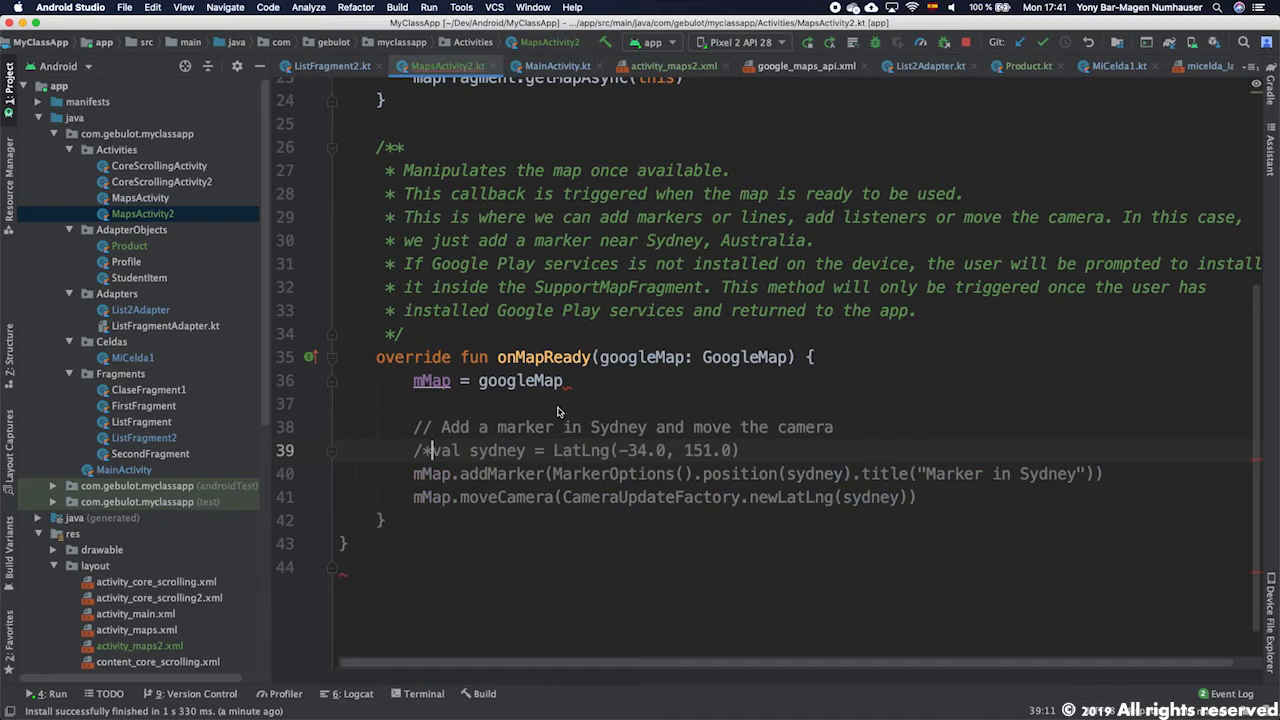
Close the /* */ comment around the Sydney marker lines in MapsActivity2.
text(*/)
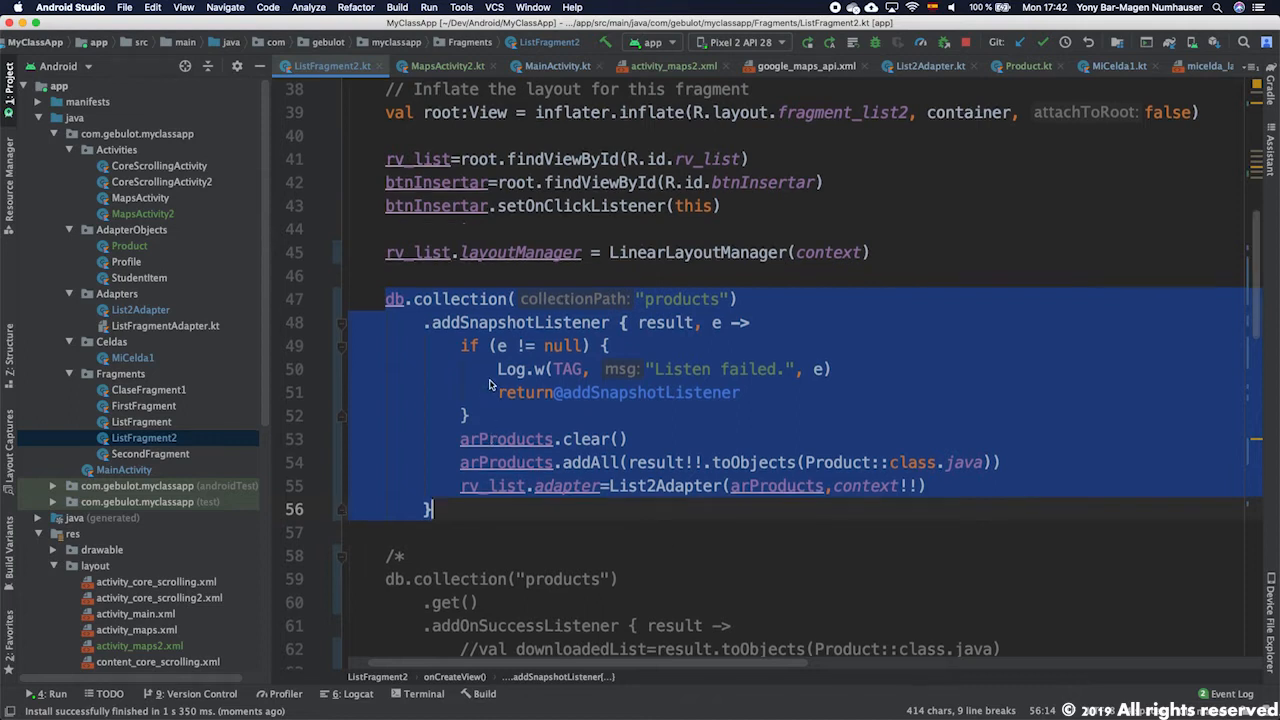
mouse_move(652, 433)
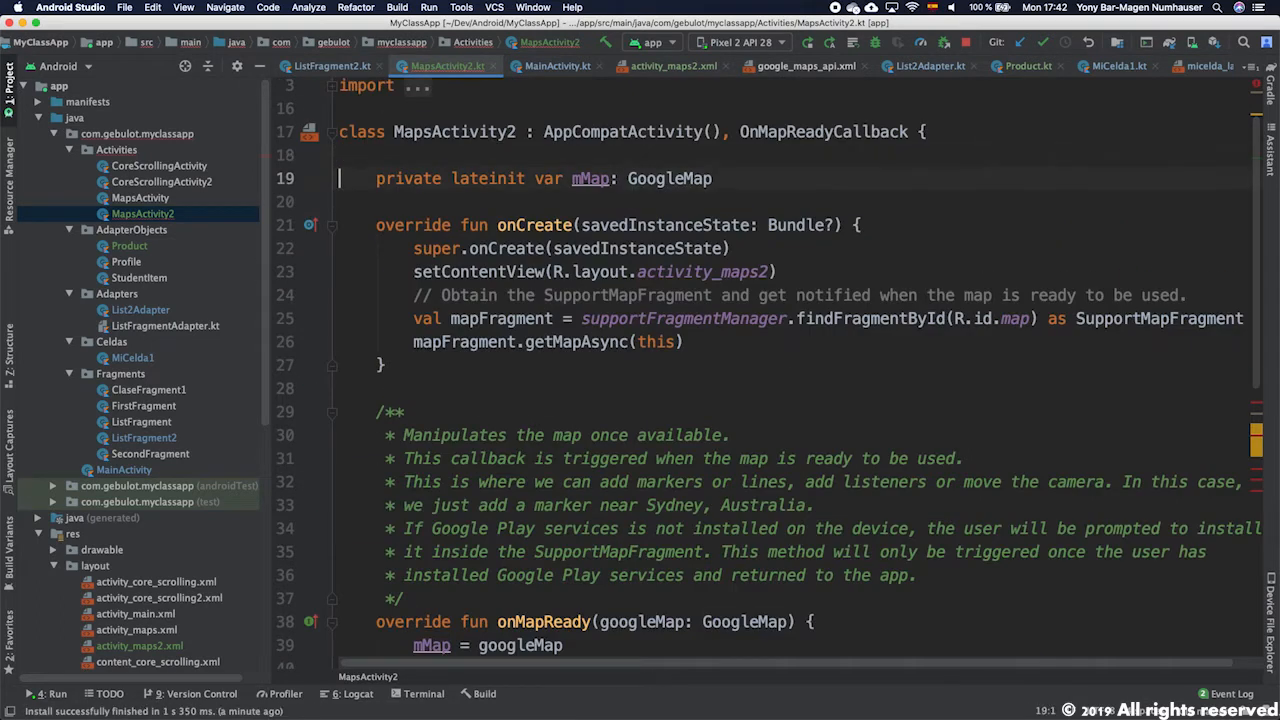
Add val TAG="MapsActivity2" and a db field, paste the listener, and accept the Firestore import.
text(val TAG=")
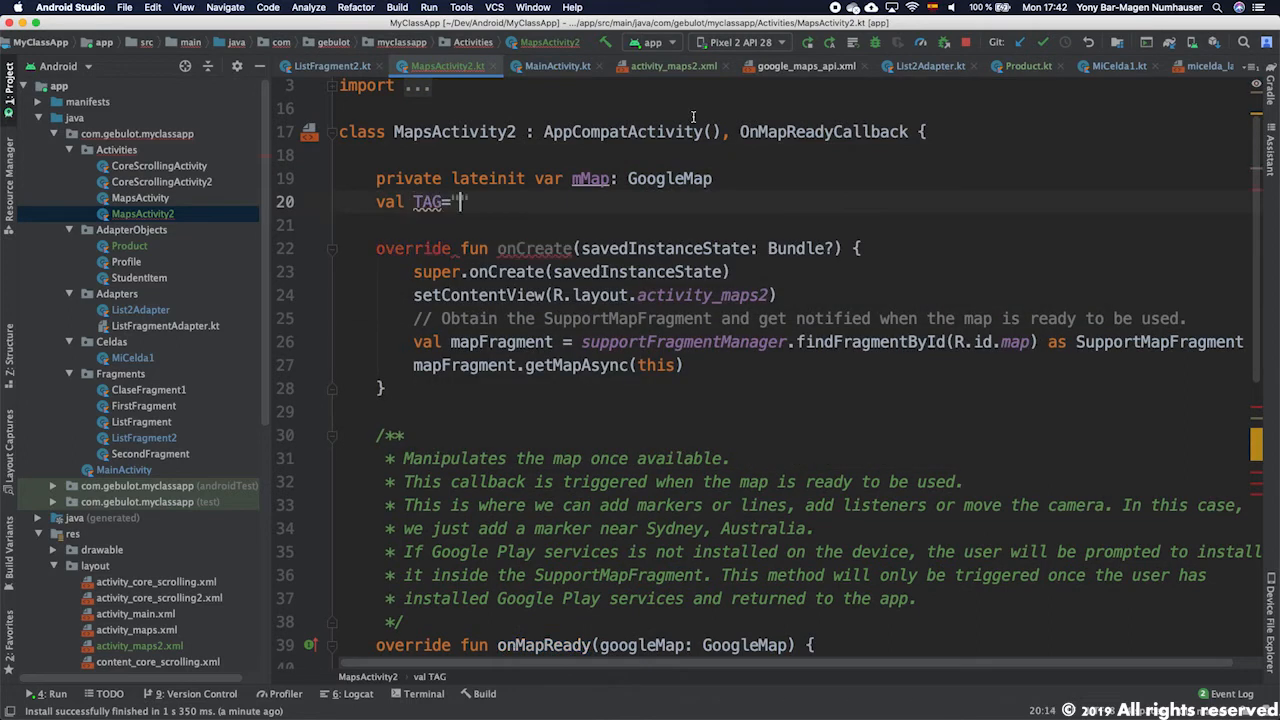
text(MapsActivity2)
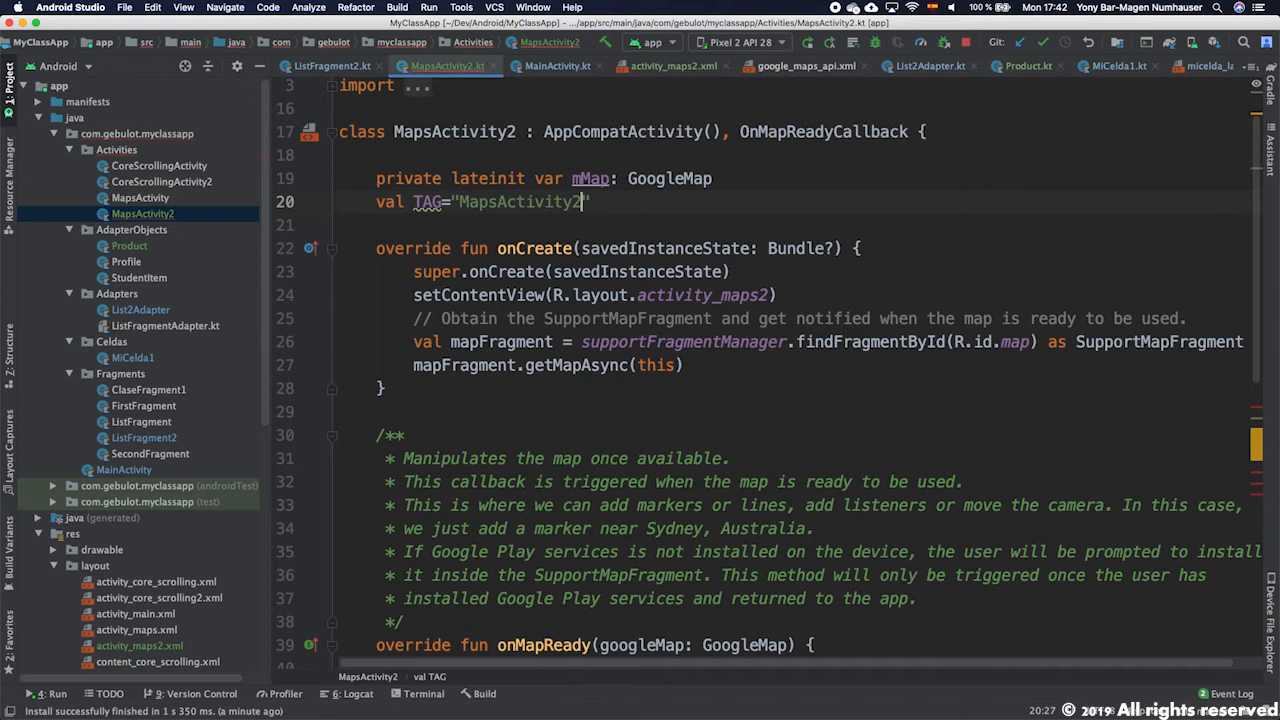
scroll(down, 3)
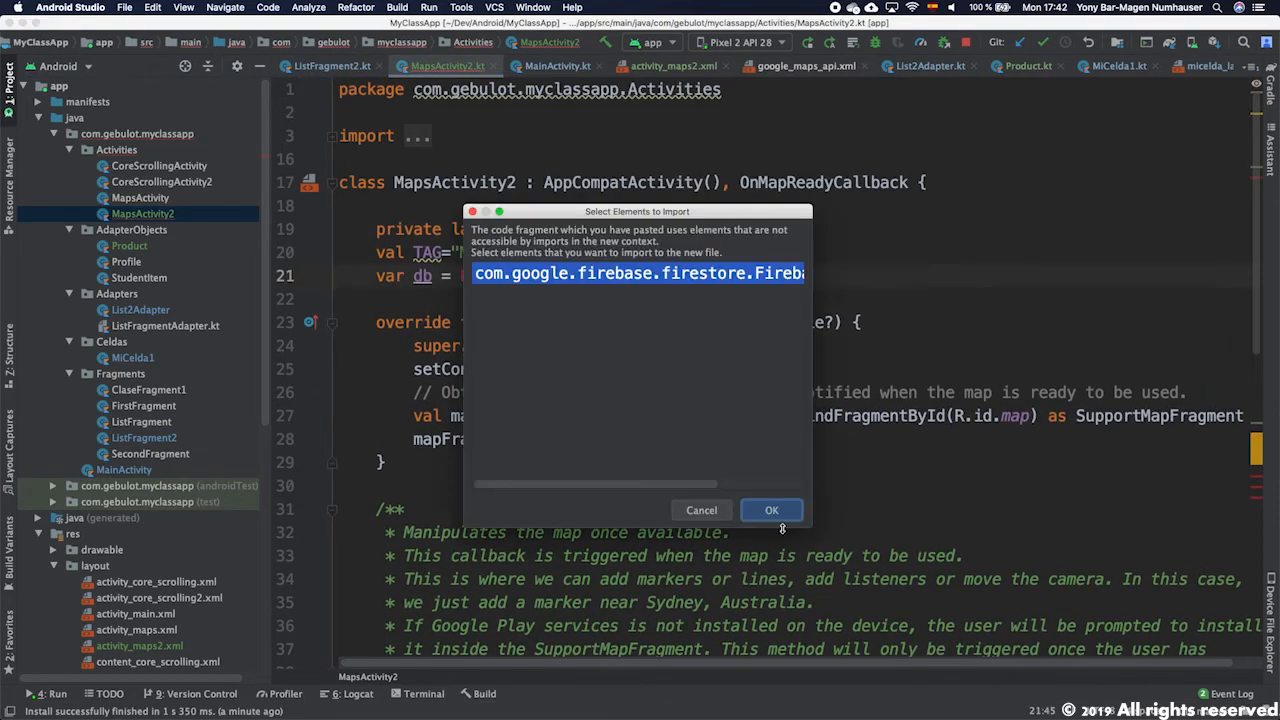
click(771, 510)
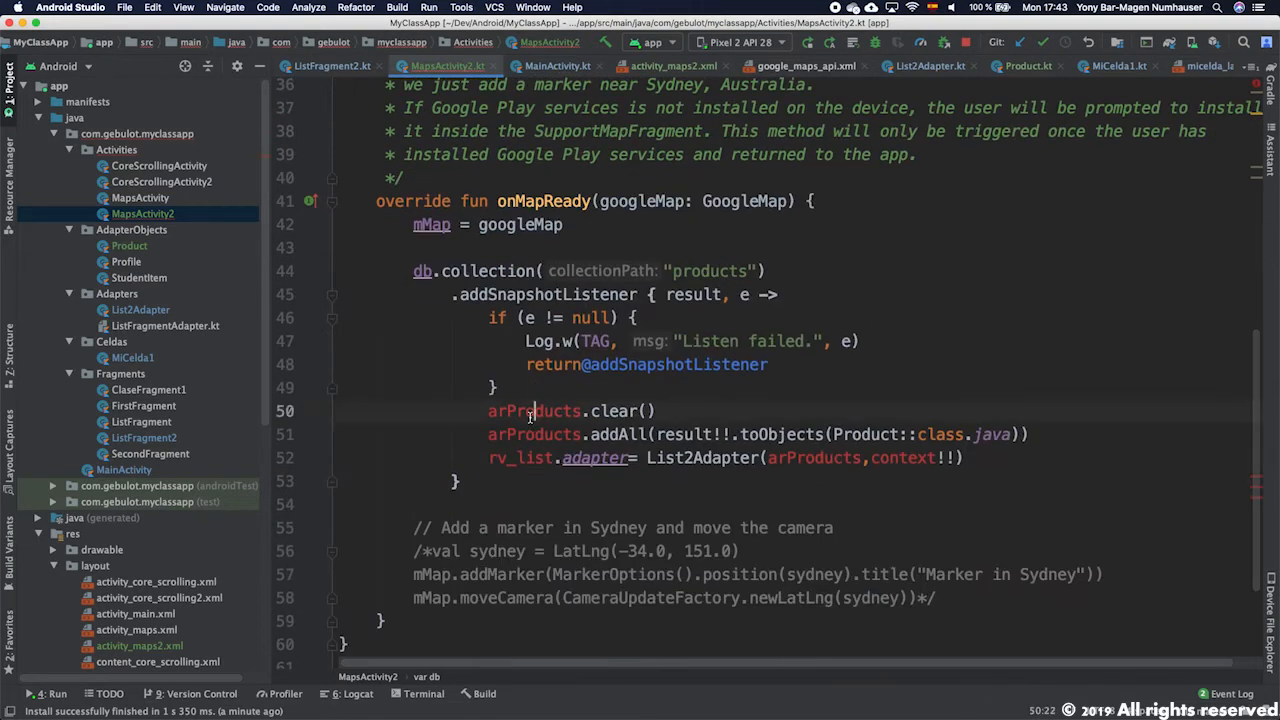
Copy the arProducts declaration from ListFragment2 into MapsActivity2 and remove the rv_list.adapter line.
double_click(532, 411)
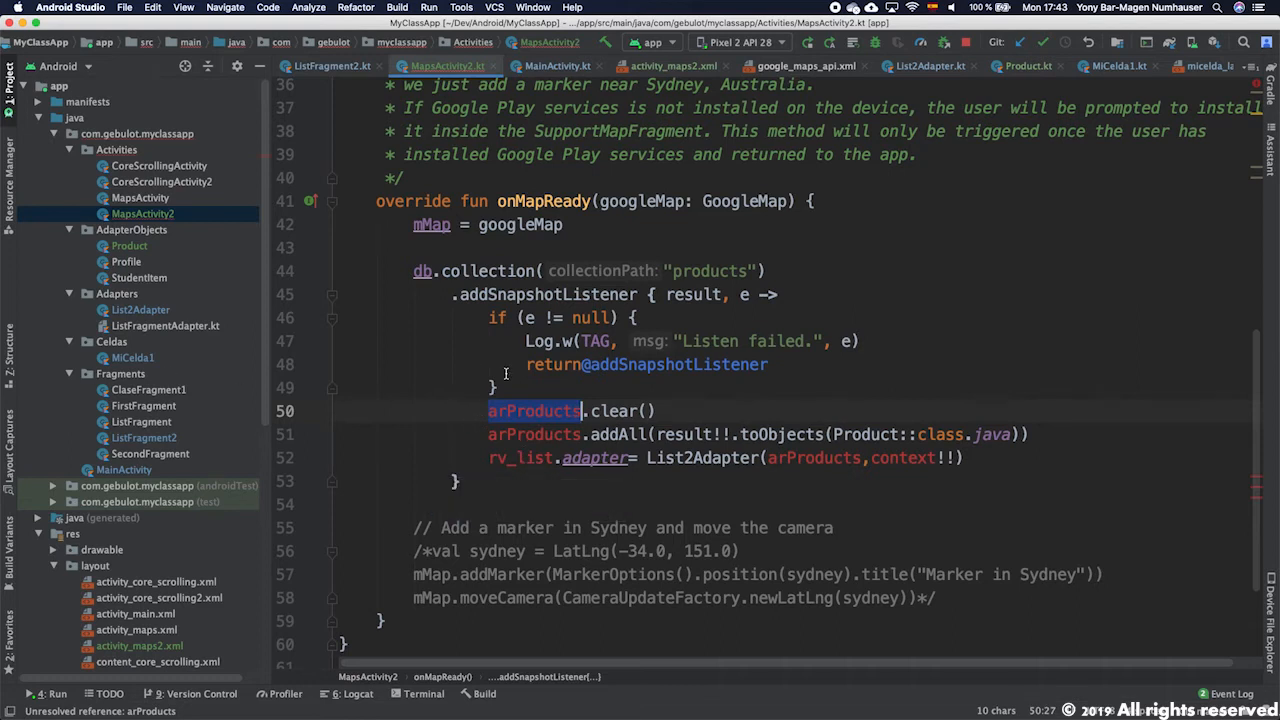
mouse_move(520, 387)
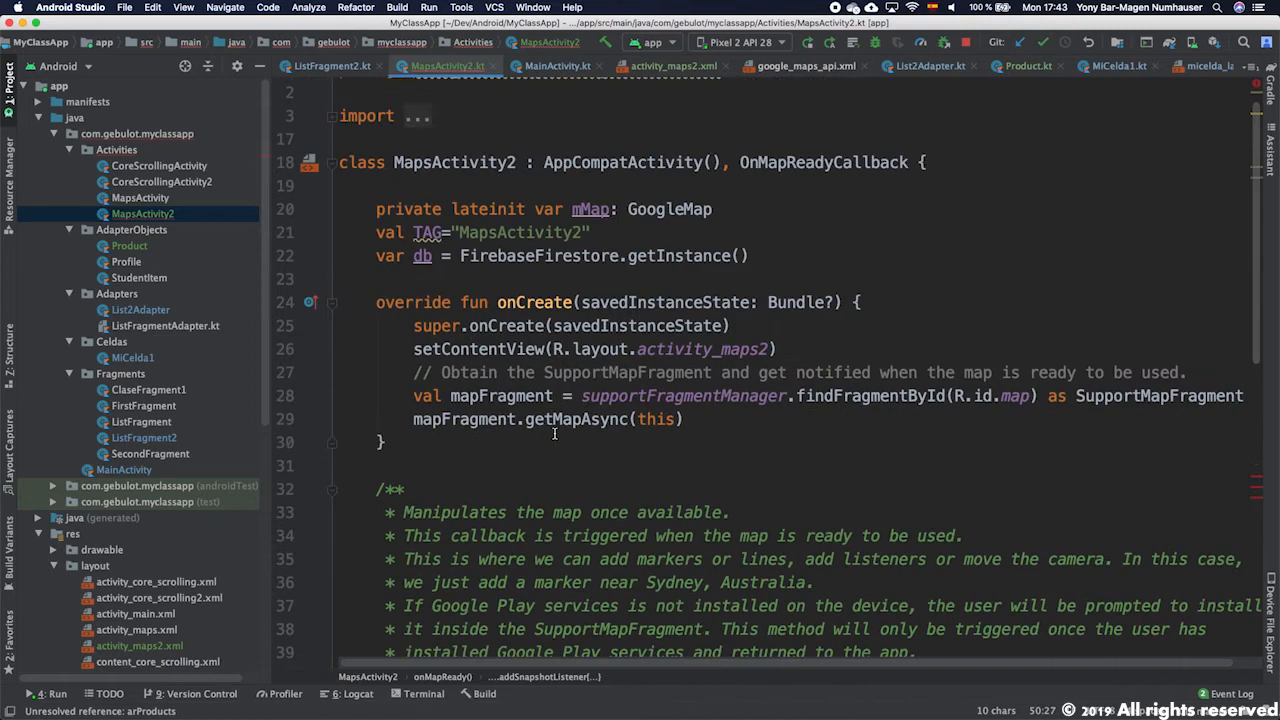
click(142, 437)
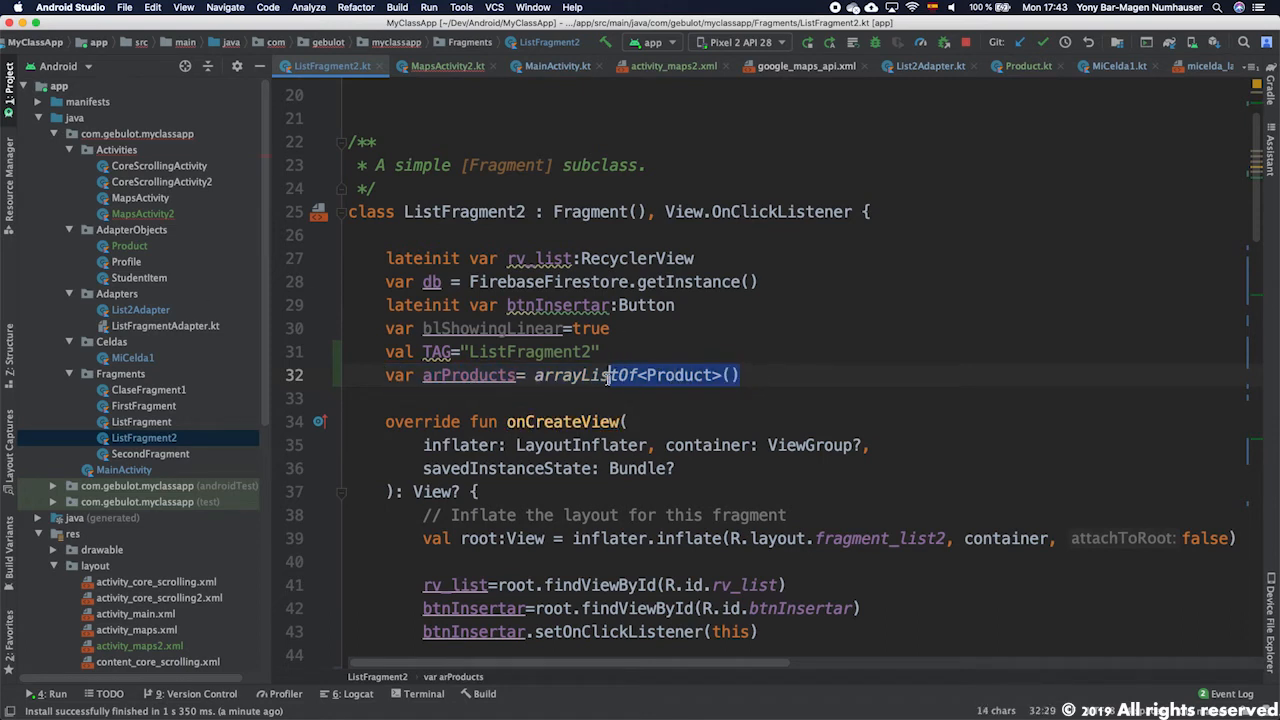
click(442, 65)
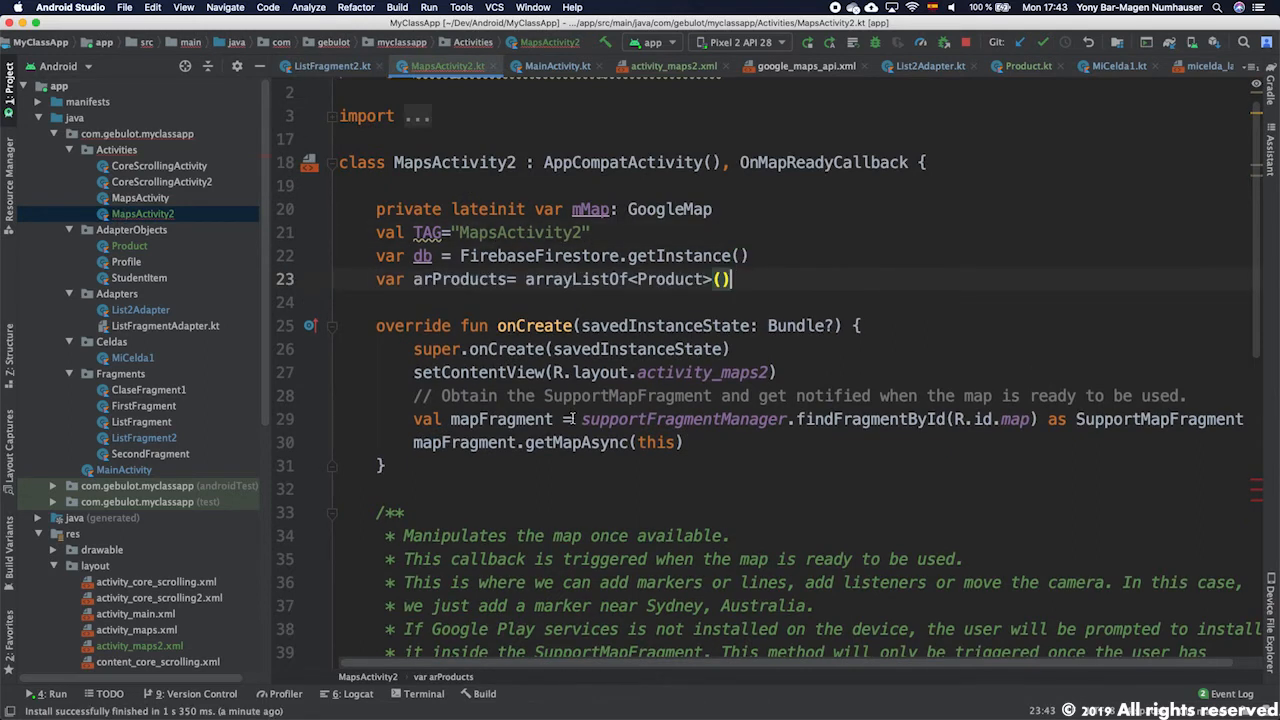
scroll(down, 3)
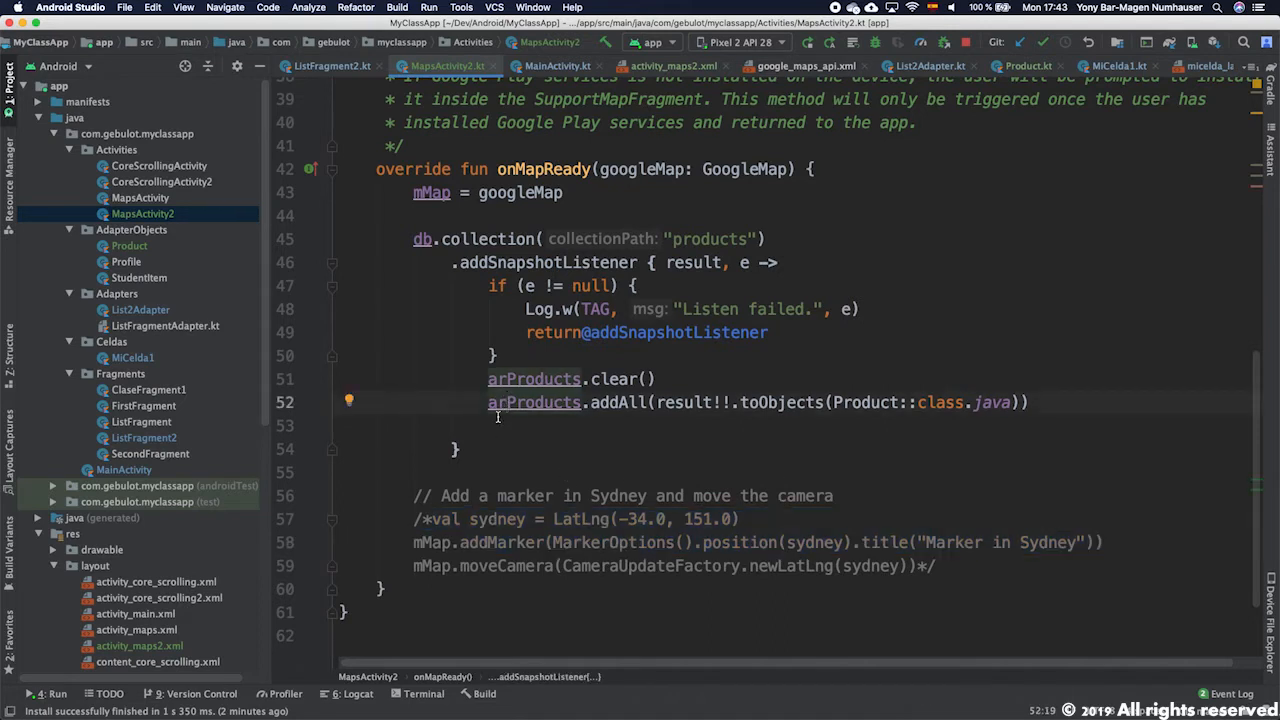
Start a for loop over arProducts inside the products listener.
text(for)
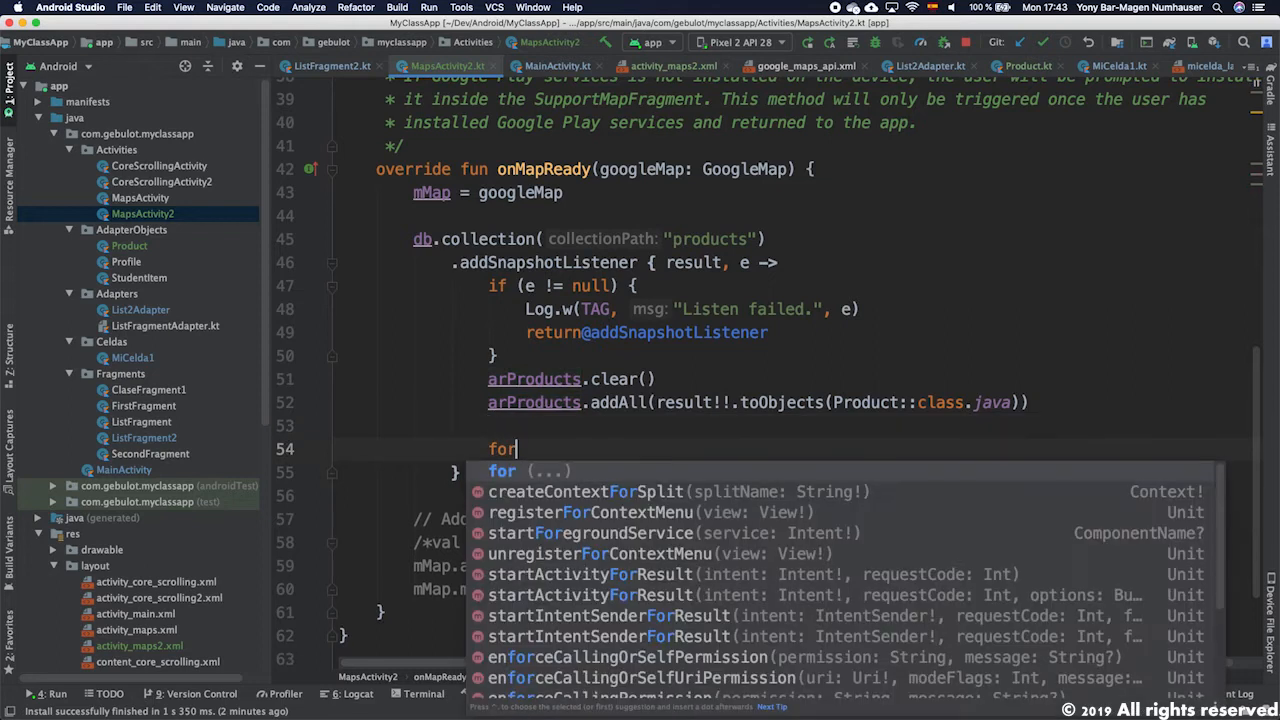
text((product in)
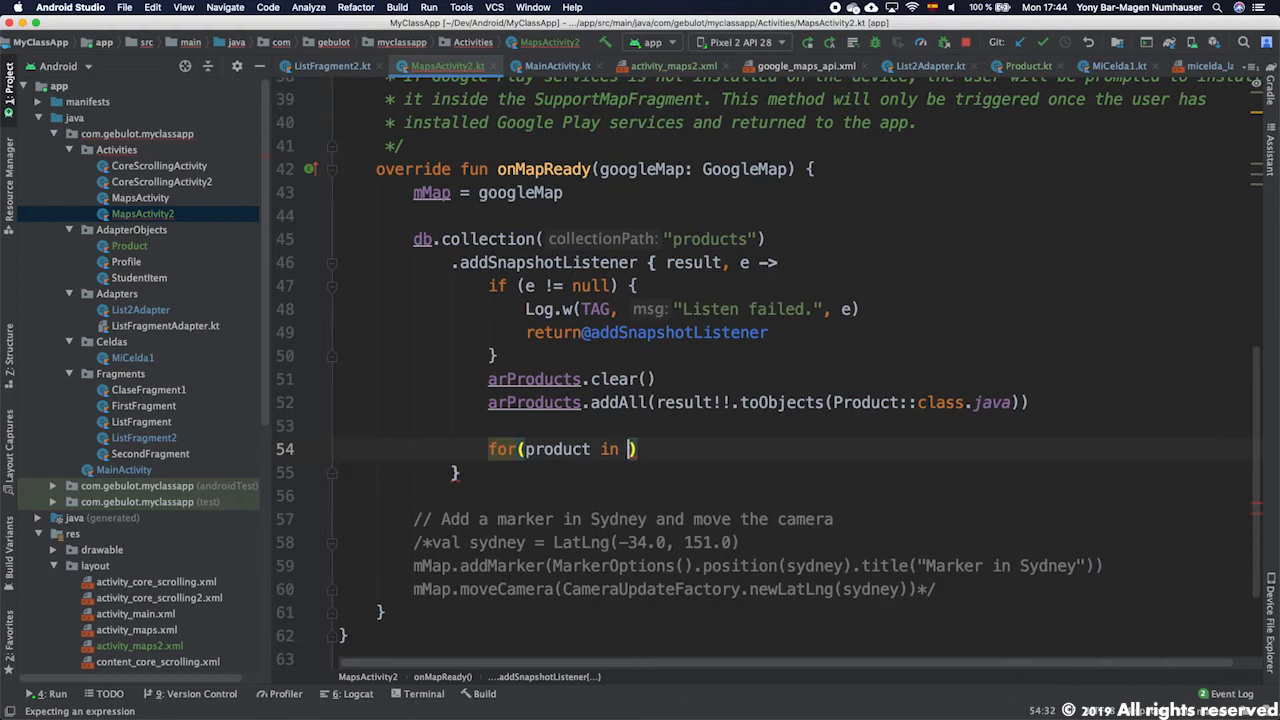
text(arProducts)
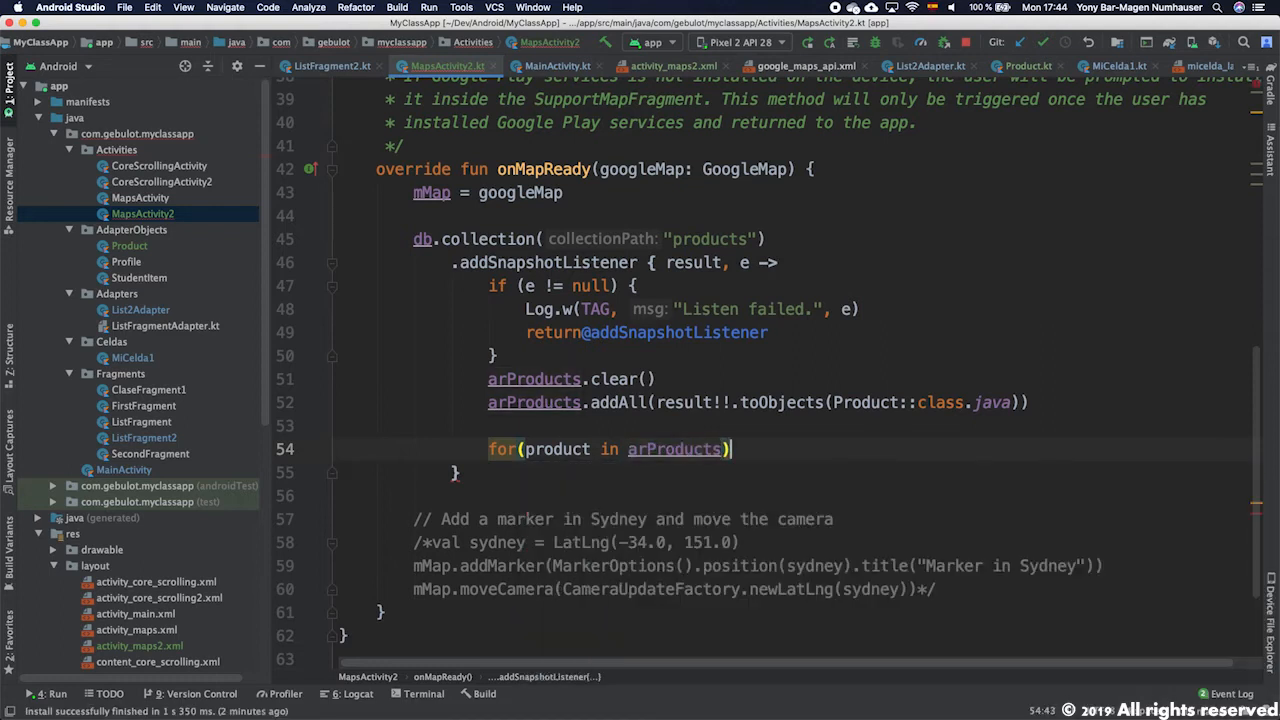
text({)
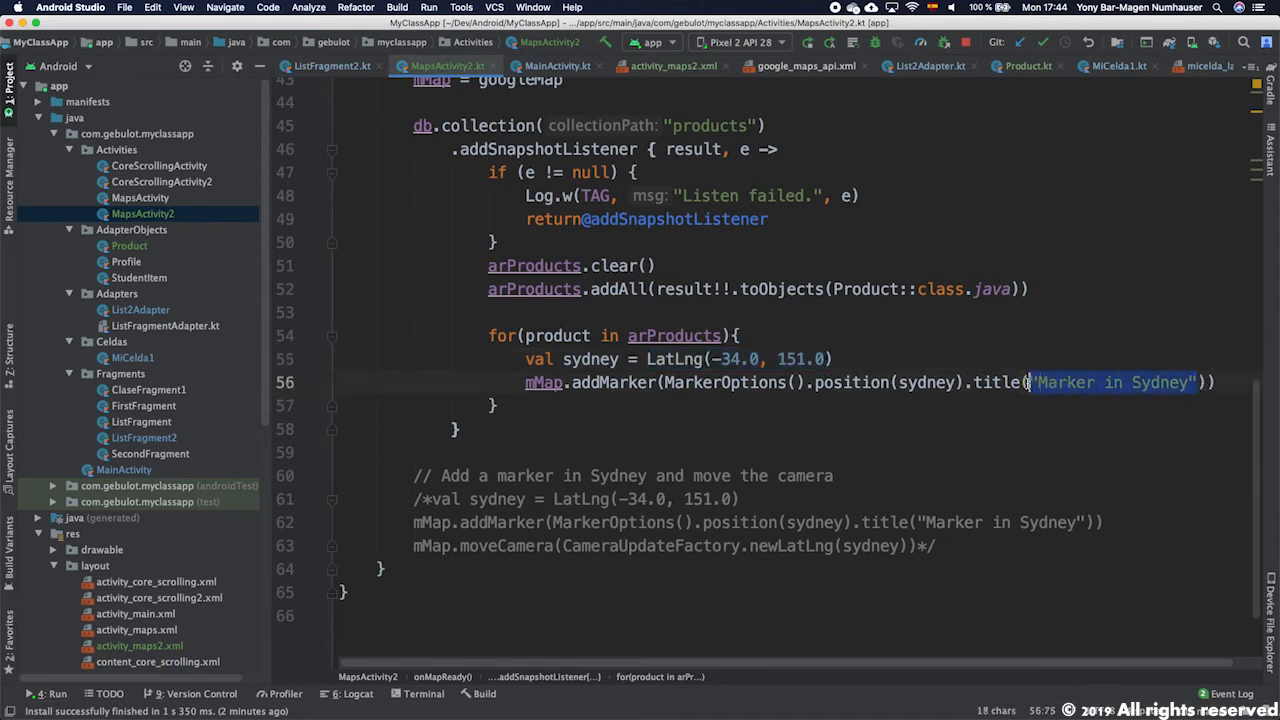
text(prd)
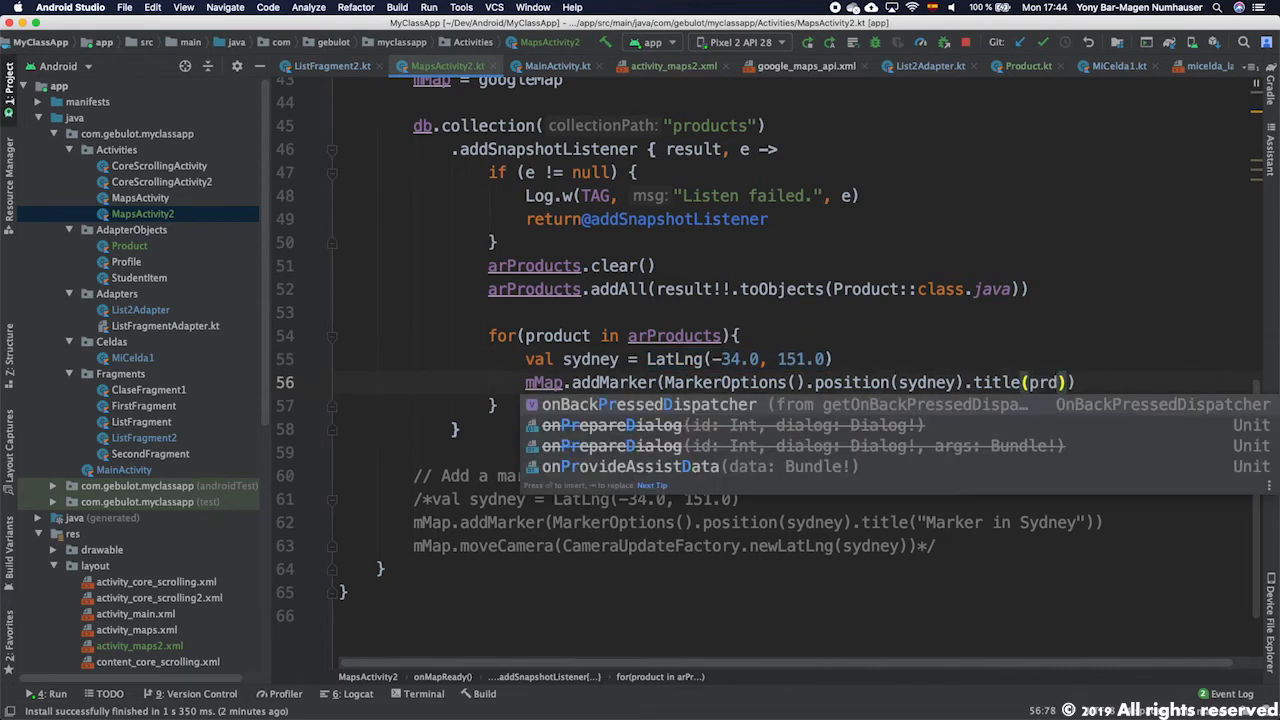
text(product.)
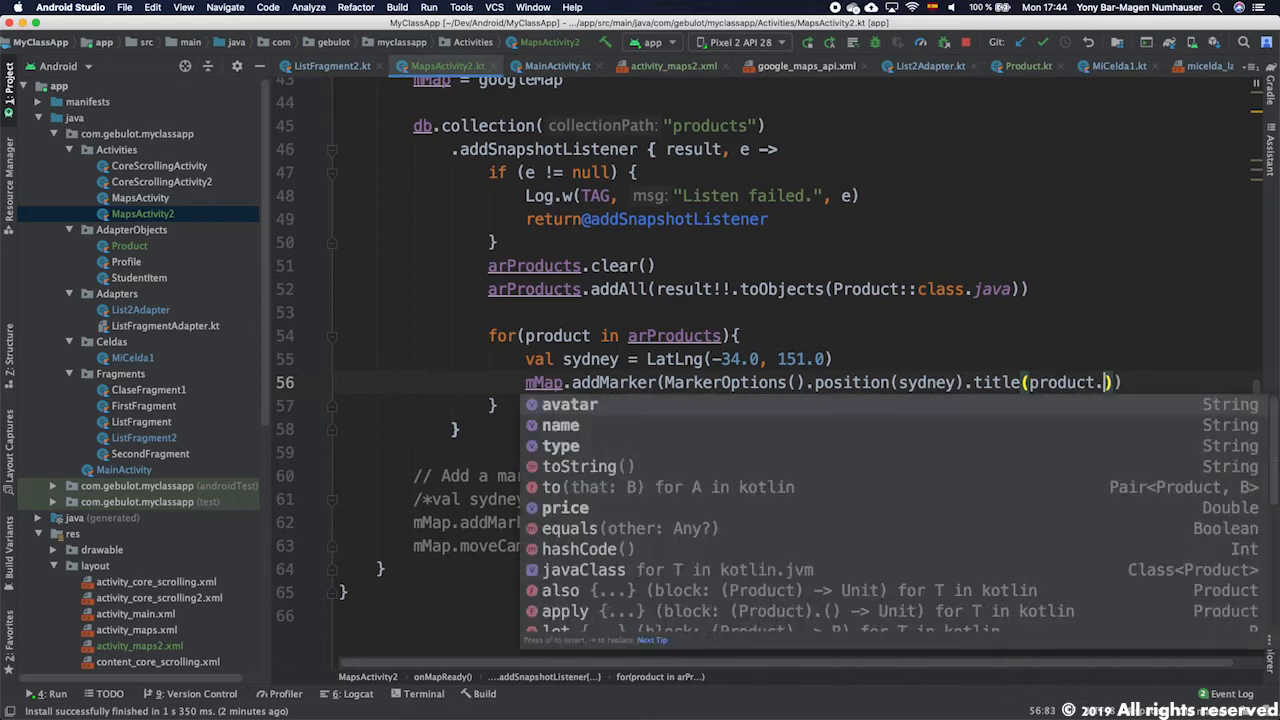
Add a geoPosition LatLng and mMap.addMarker titled product.name for each product.
click(561, 425)
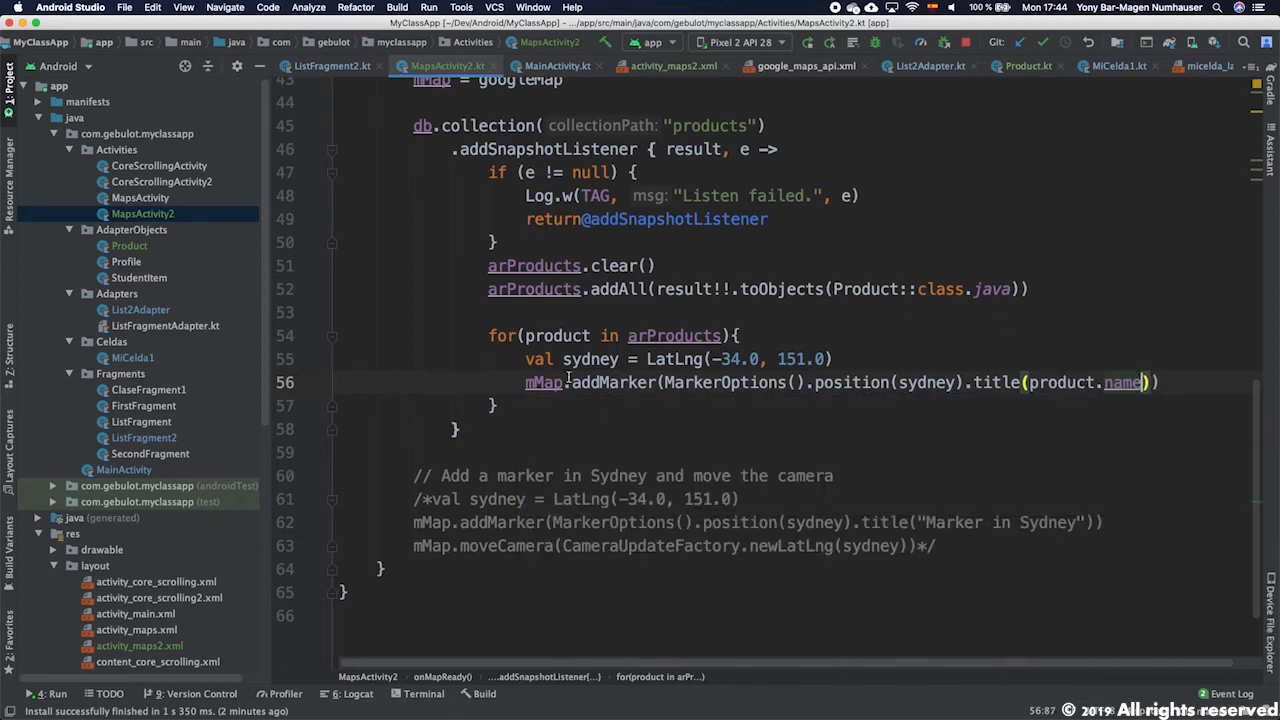
mouse_move(997, 384)
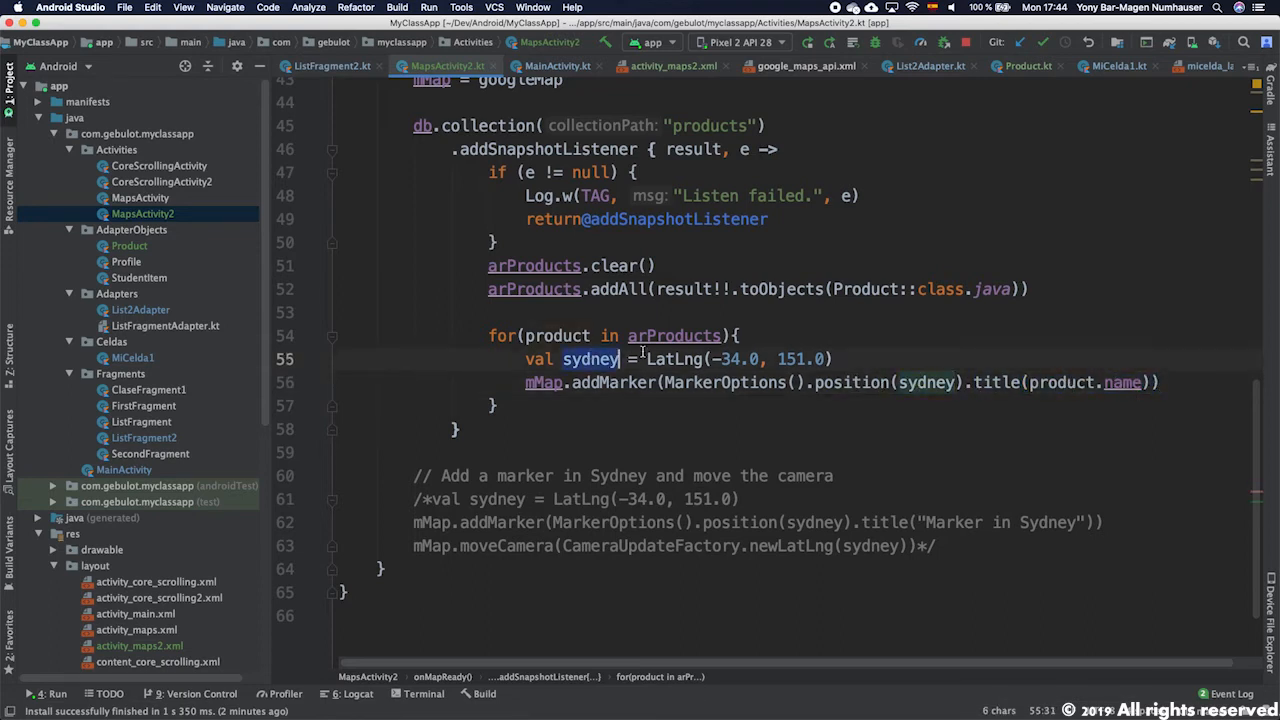
text(ge)
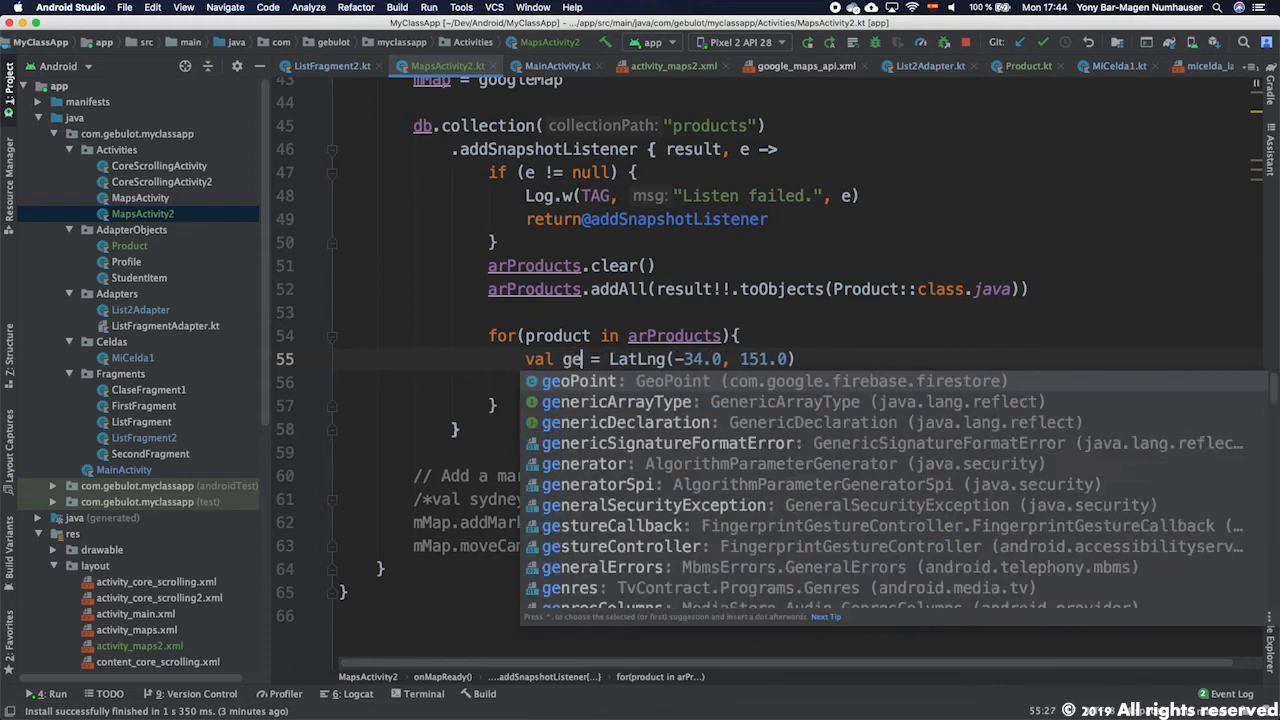
text(oPosition)
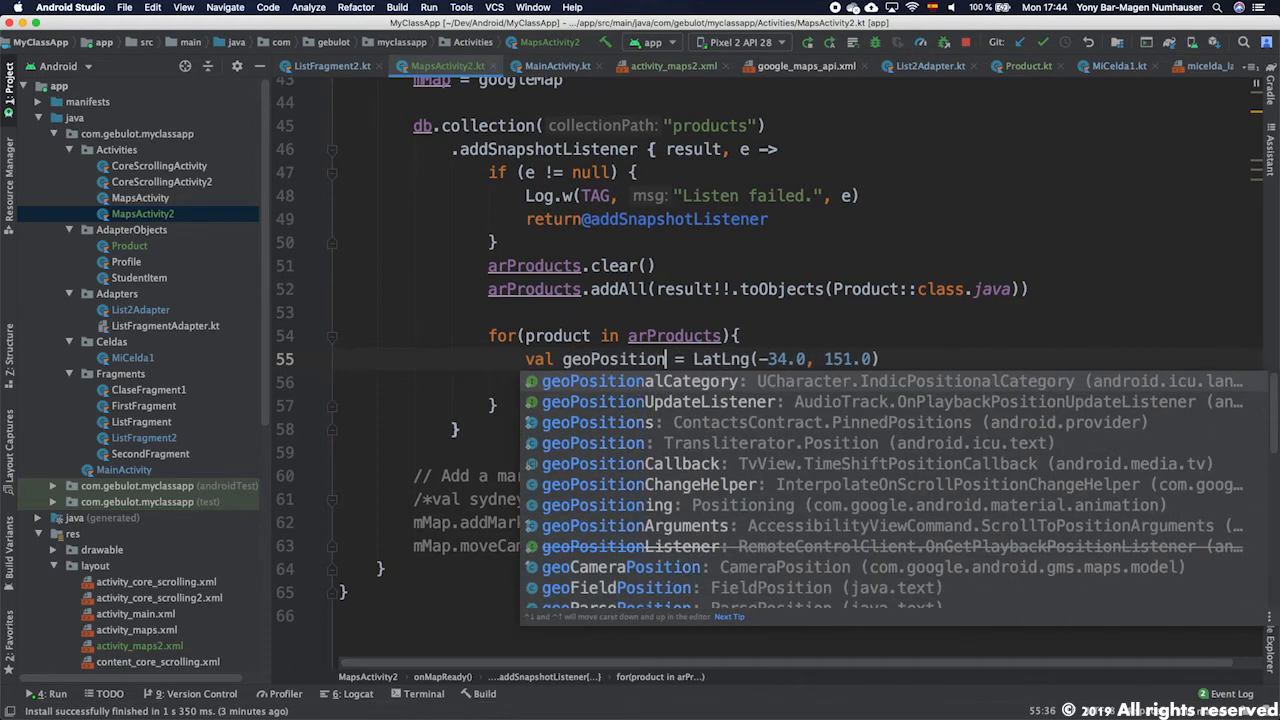
text(mMap.addMarker(MarkerOptions().position(geoPosition).title(product.name)))
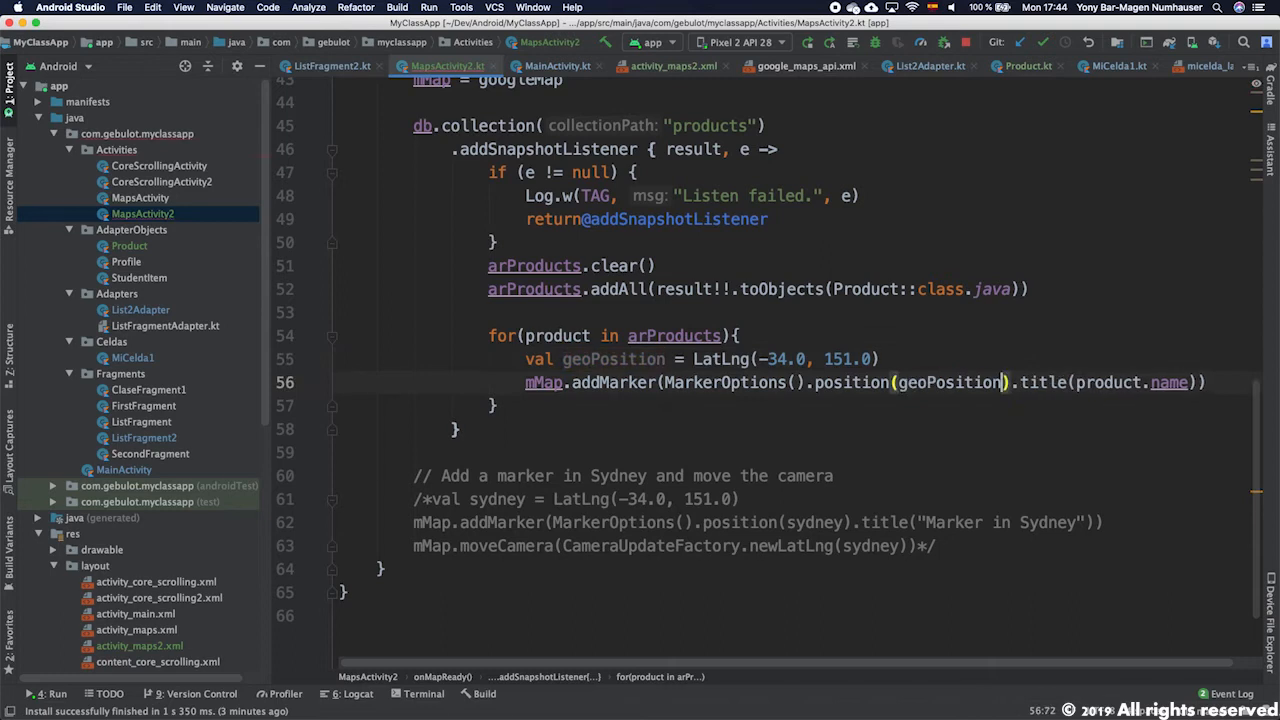
drag(760, 359, 860, 359)
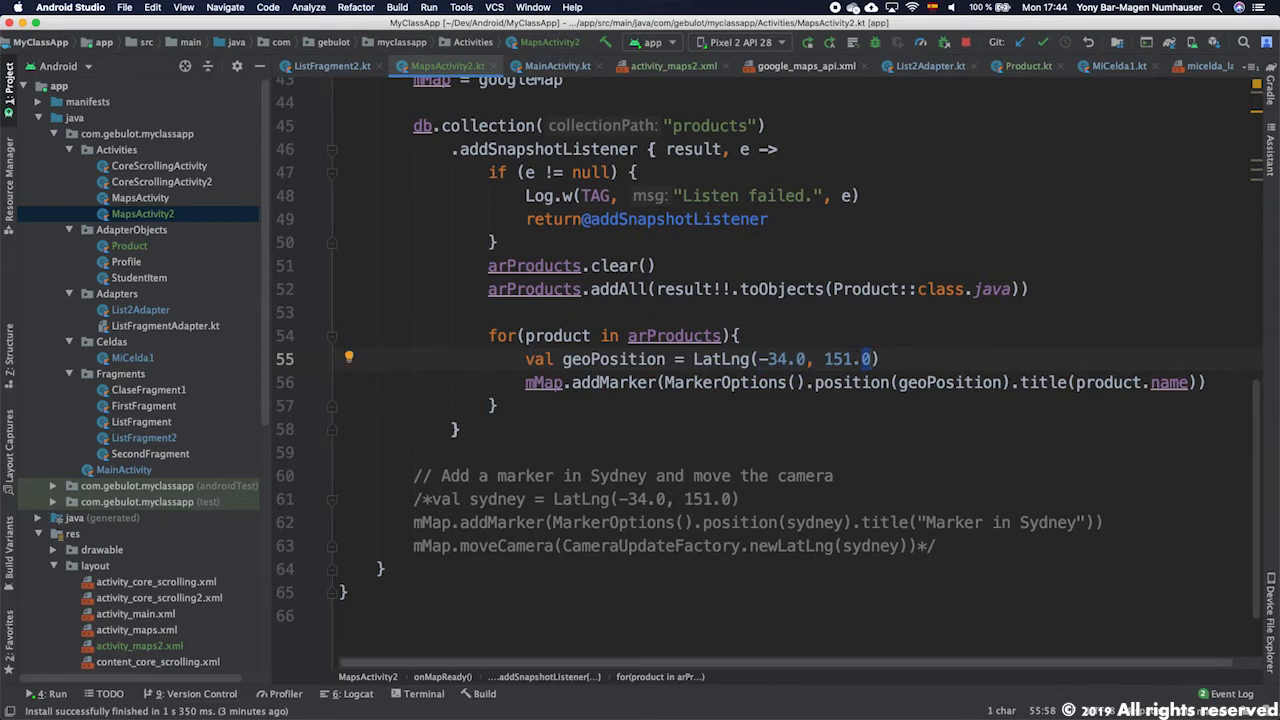
click(860, 73)
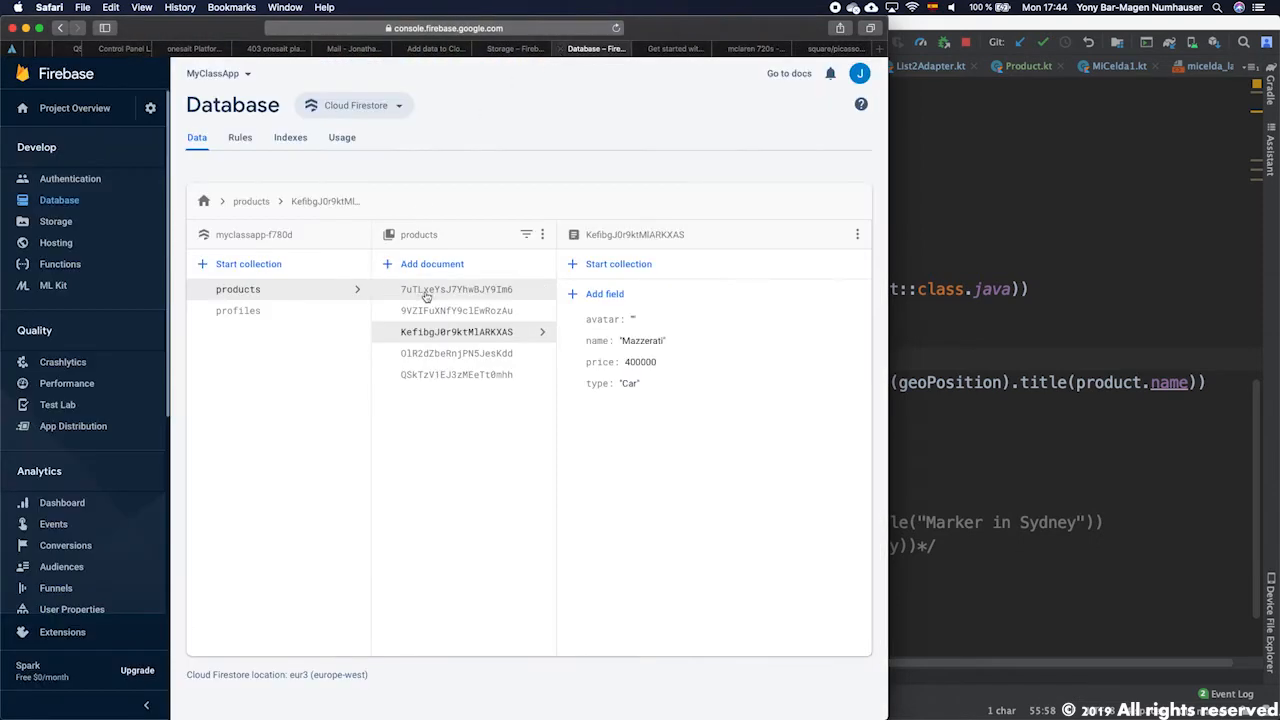
Open the PS5 product document and begin adding a new field.
click(426, 289)
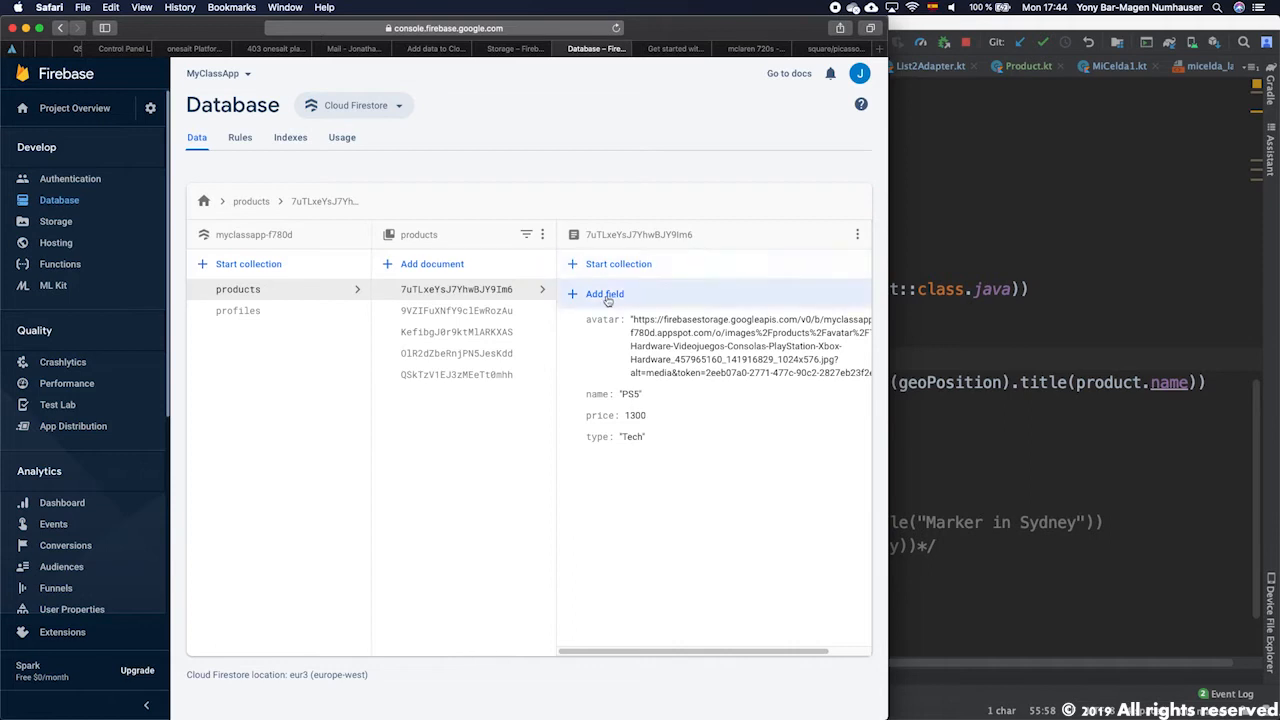
click(604, 293)
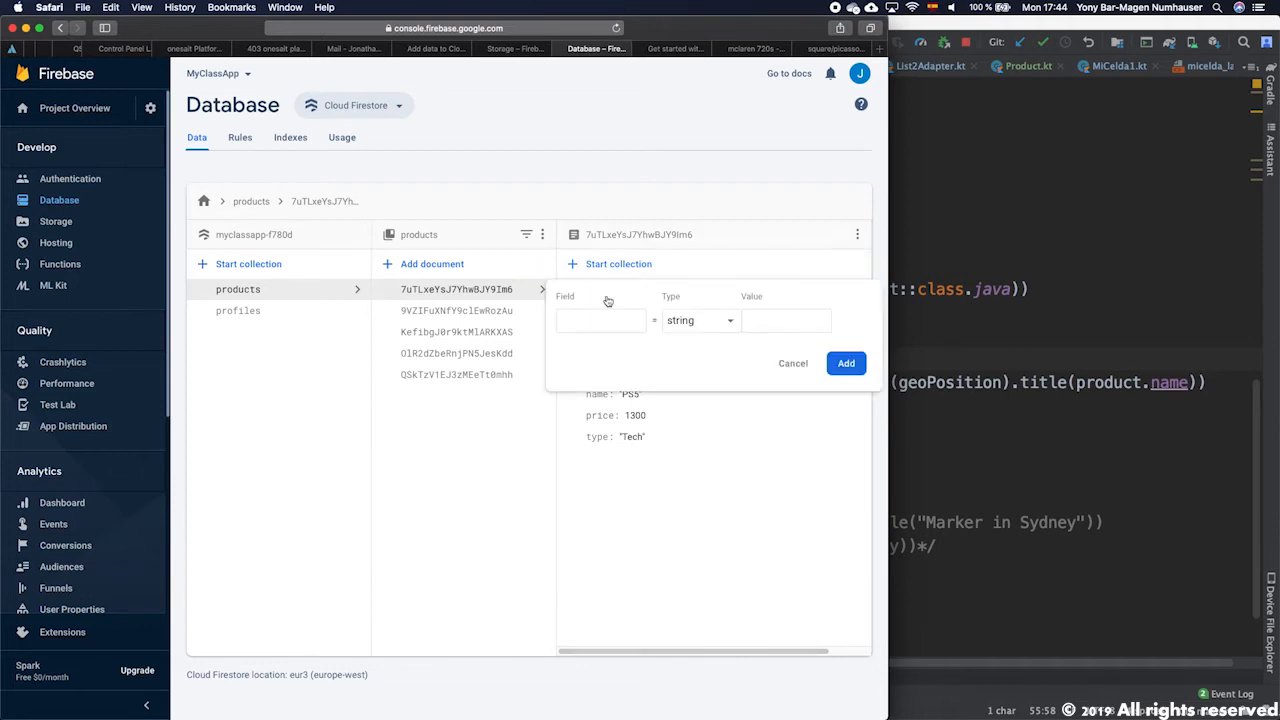
click(698, 320)
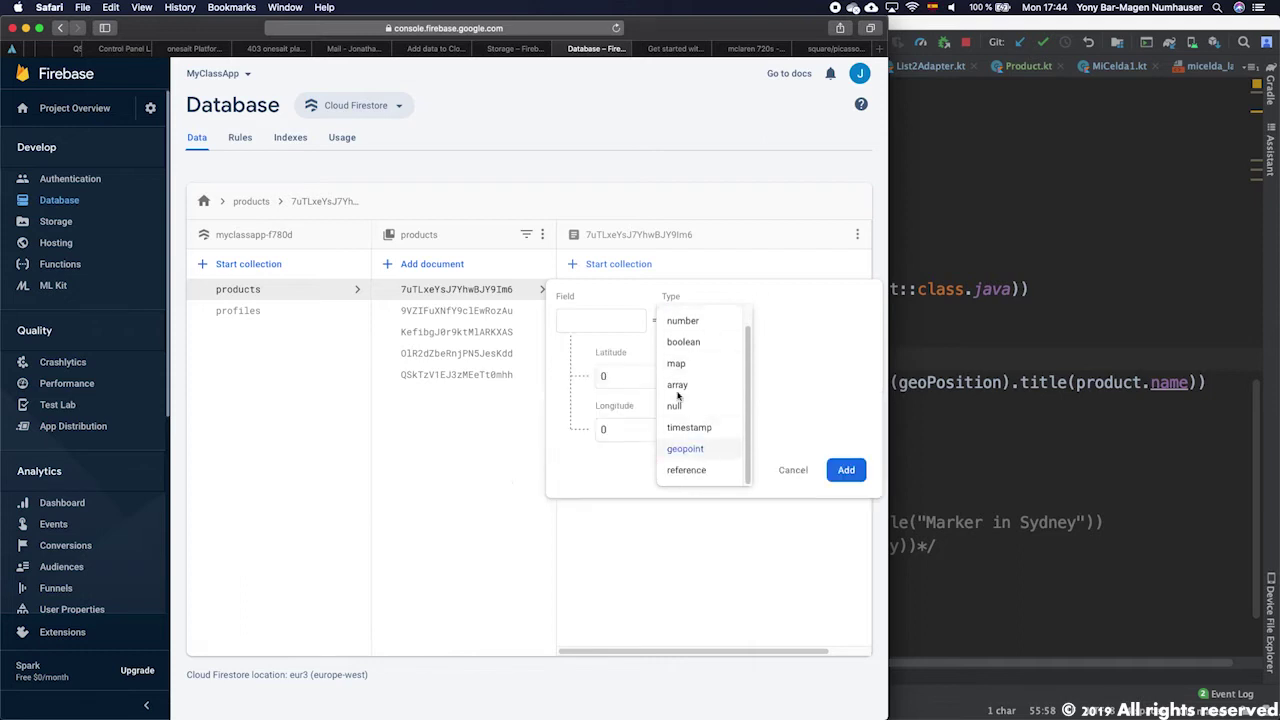
click(685, 448)
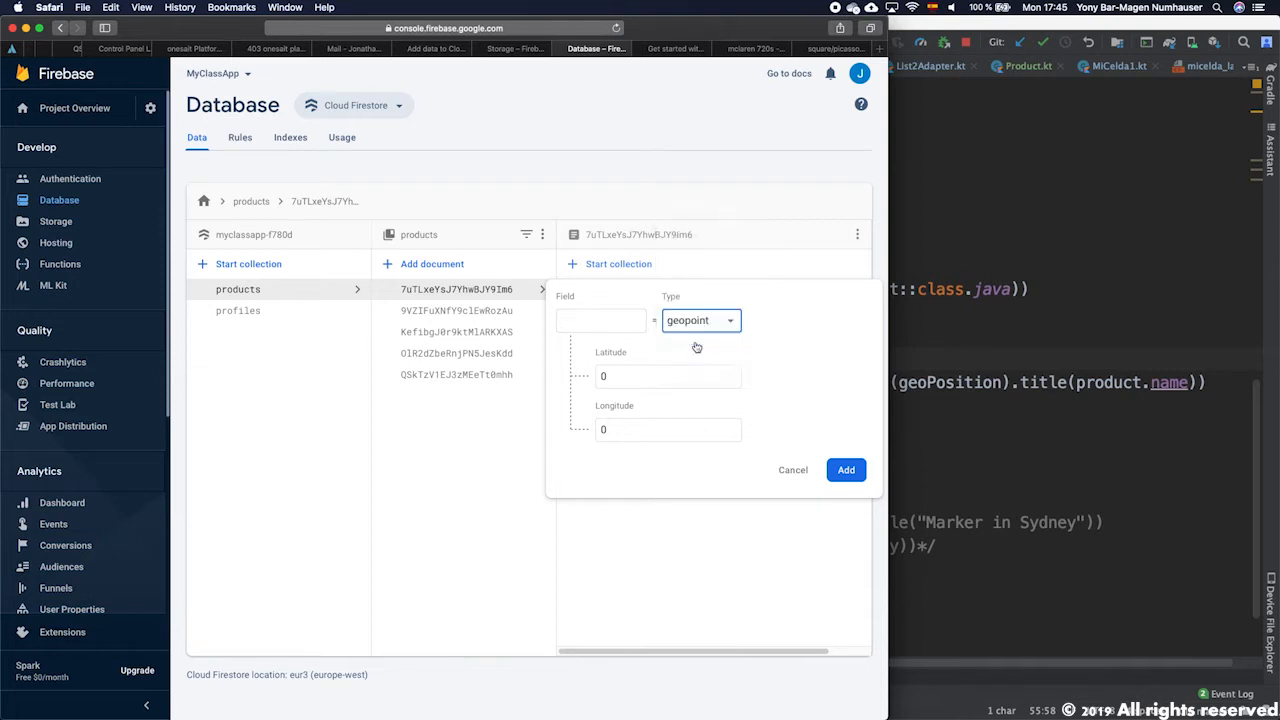
click(600, 320)
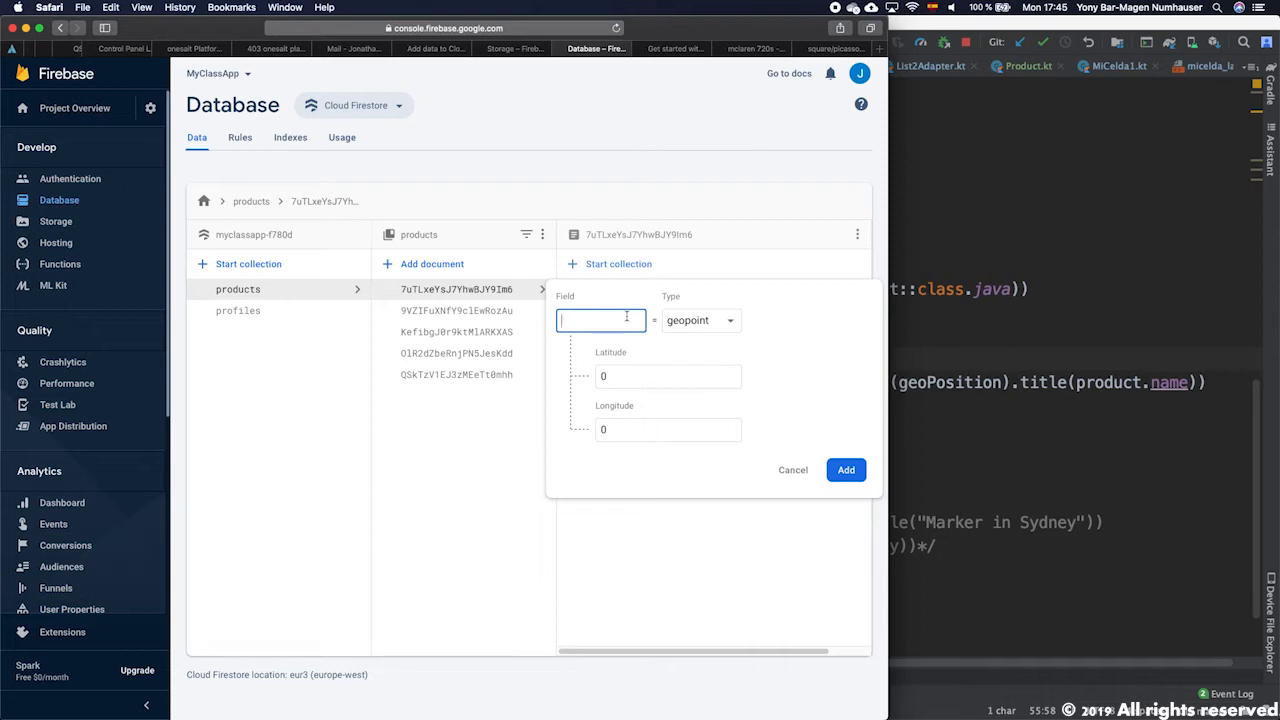
mouse_move(845, 296)
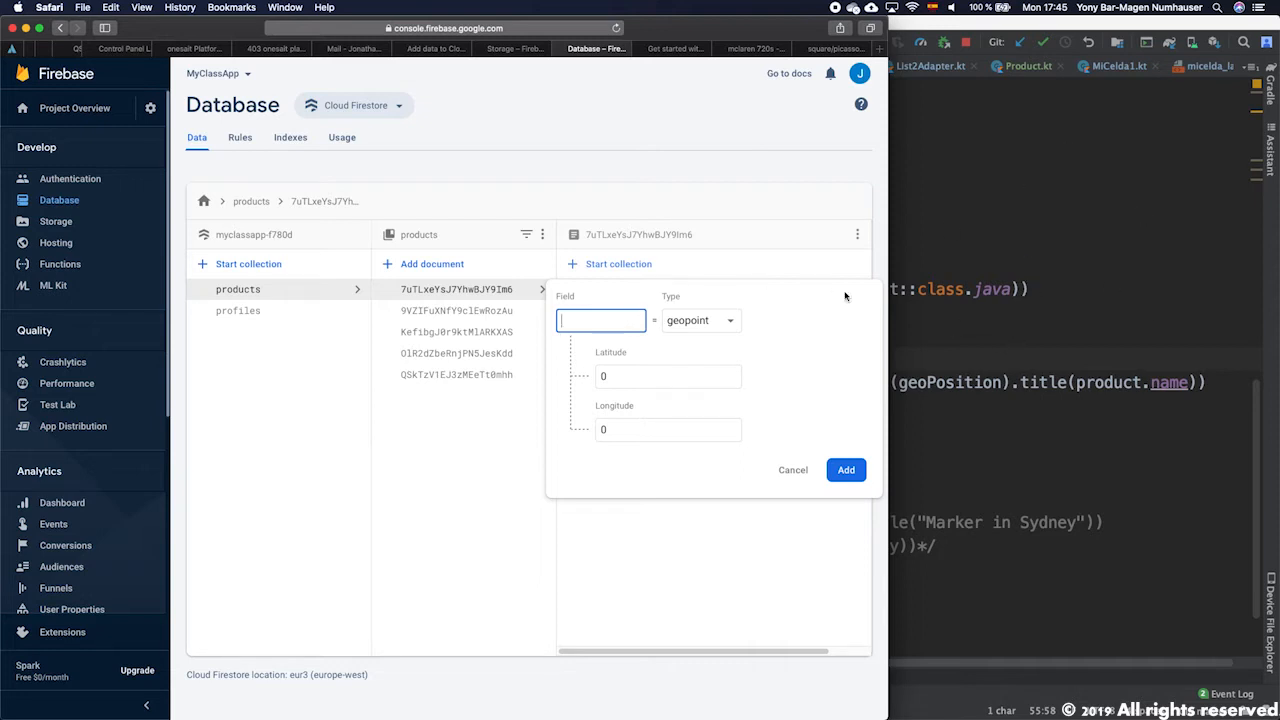
Add string fields latitude "40.7" and logitude "-3.2" to PS5.
click(700, 320)
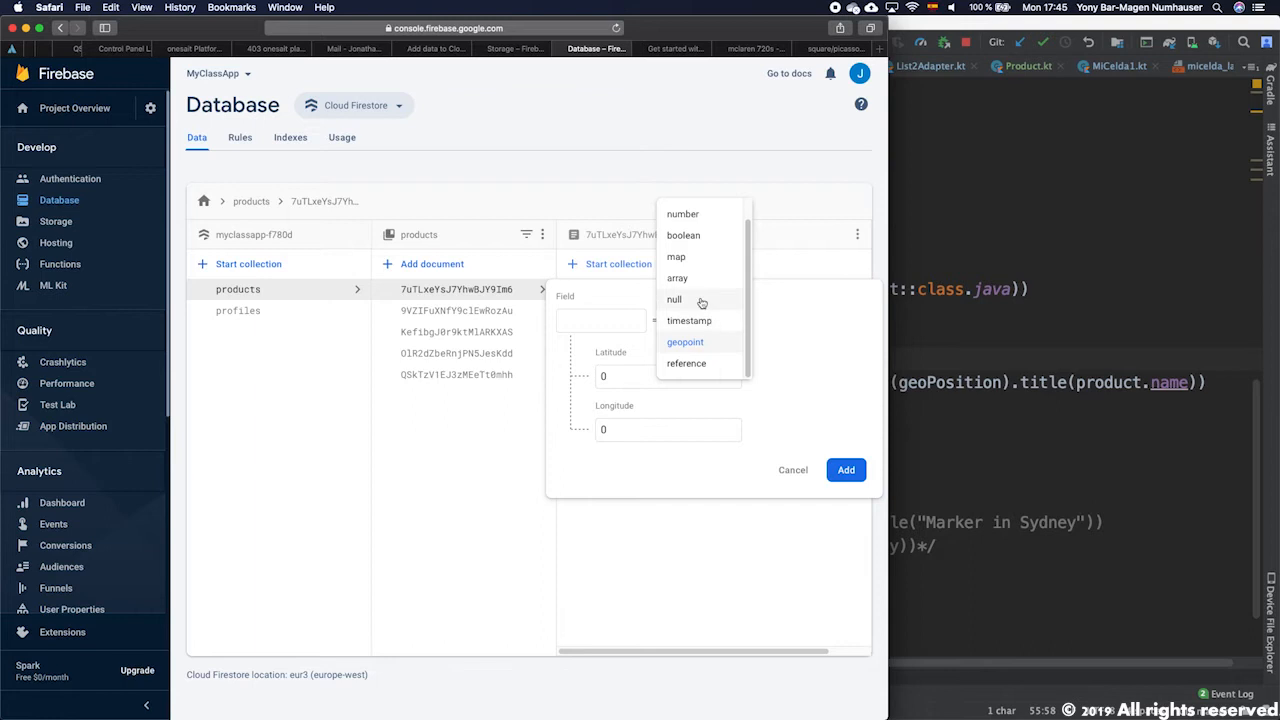
mouse_move(702, 235)
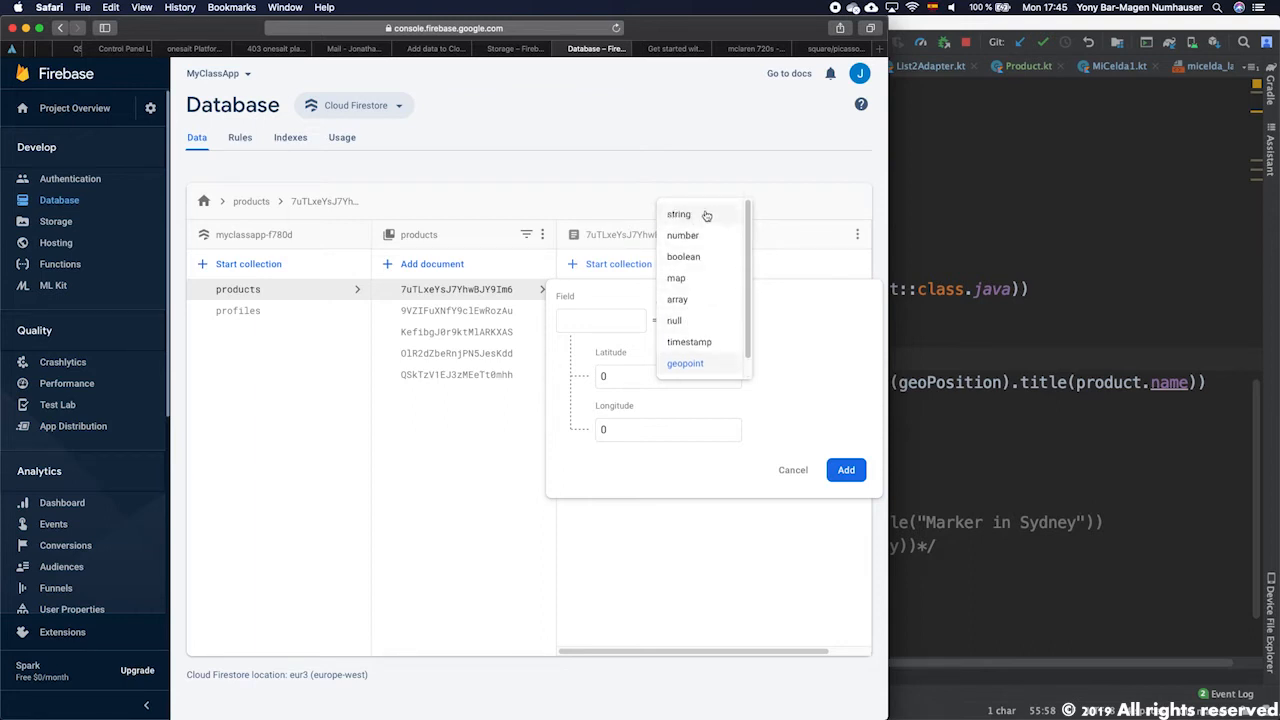
click(678, 214)
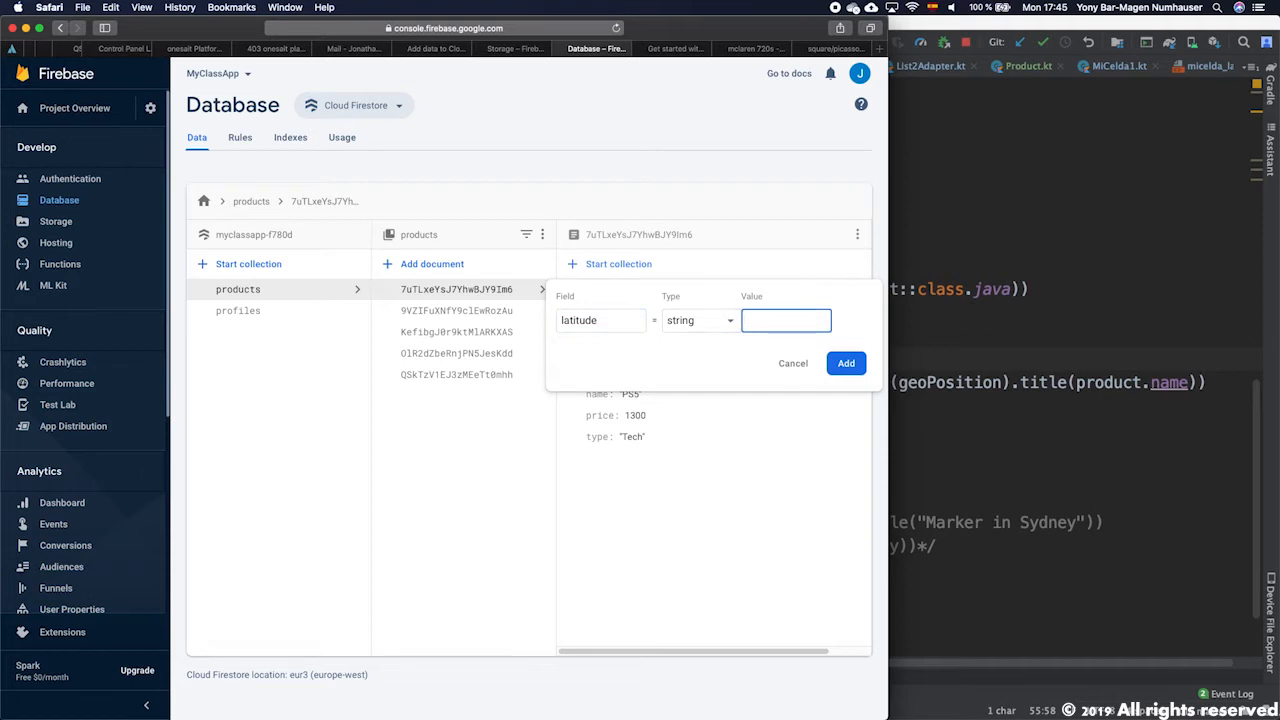
text(40.7)
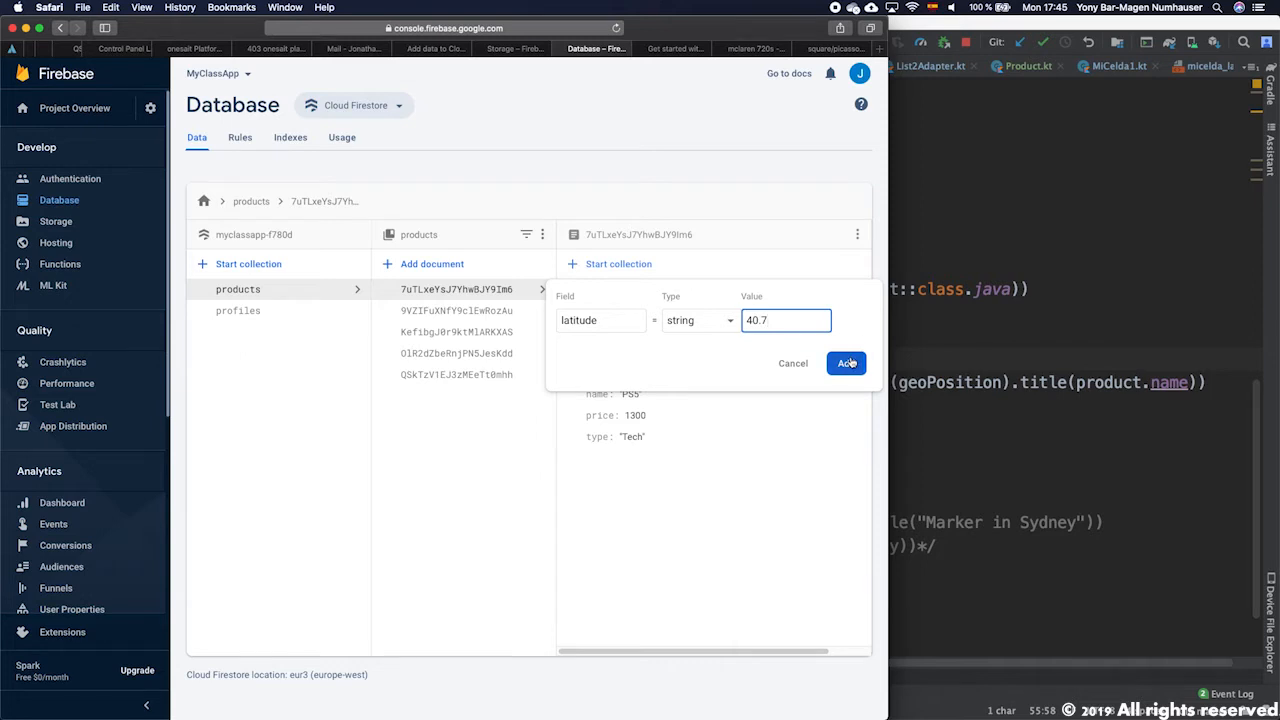
click(846, 363)
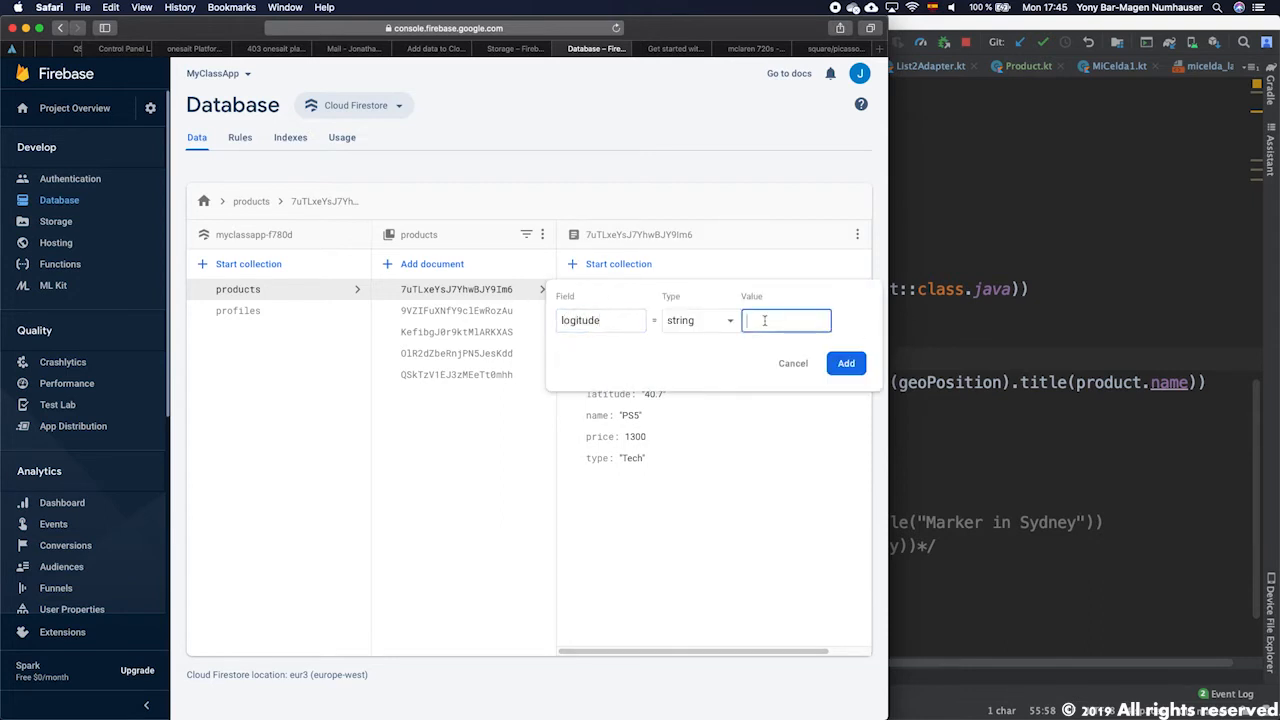
text(-3.)
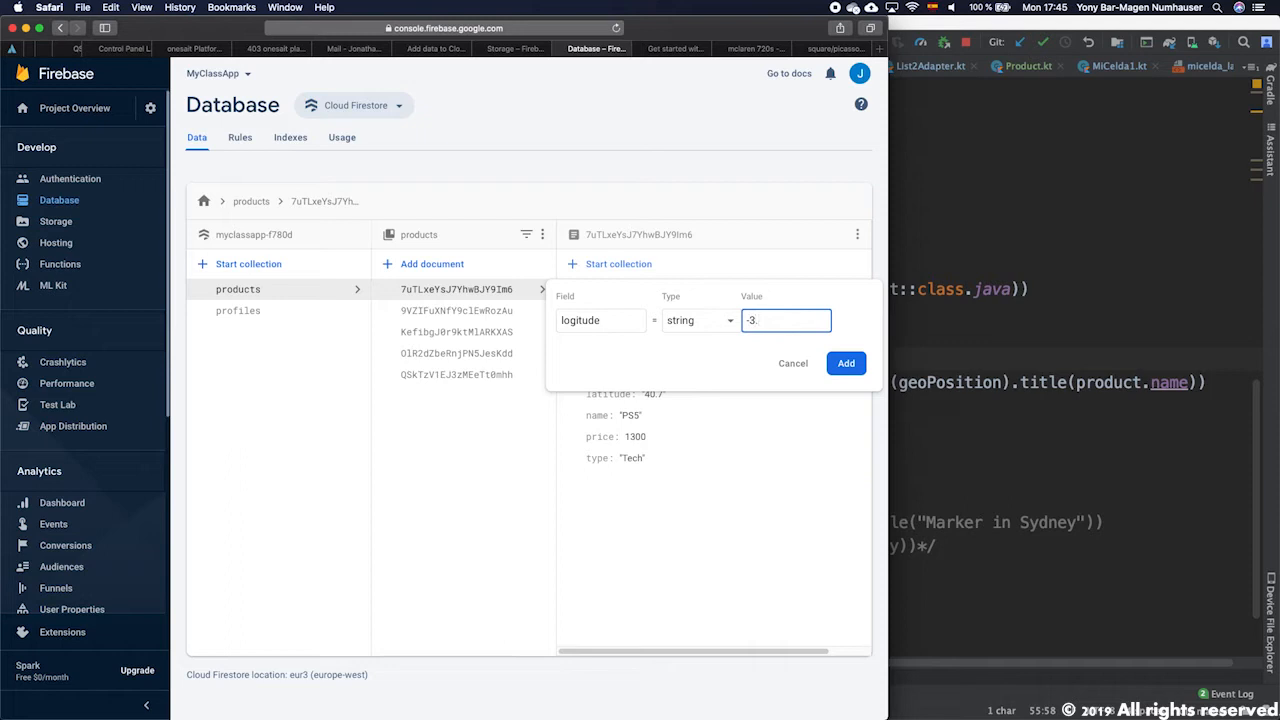
click(846, 363)
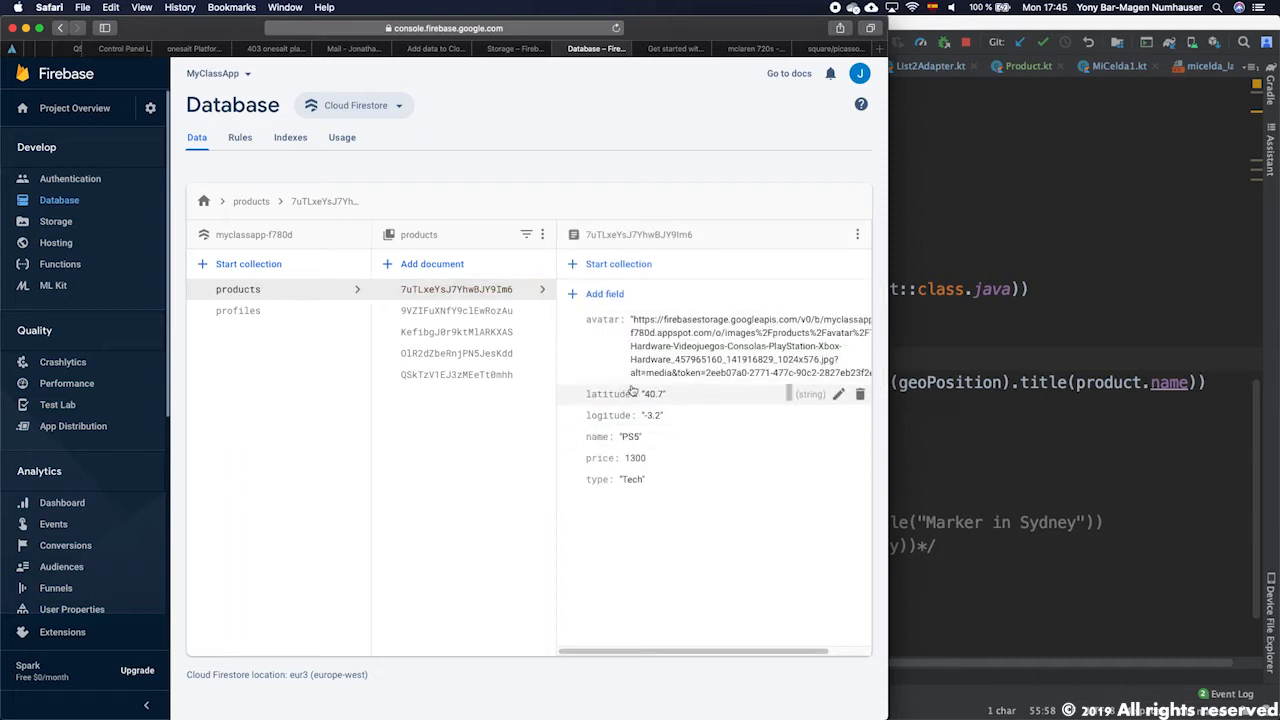
mouse_move(623, 420)
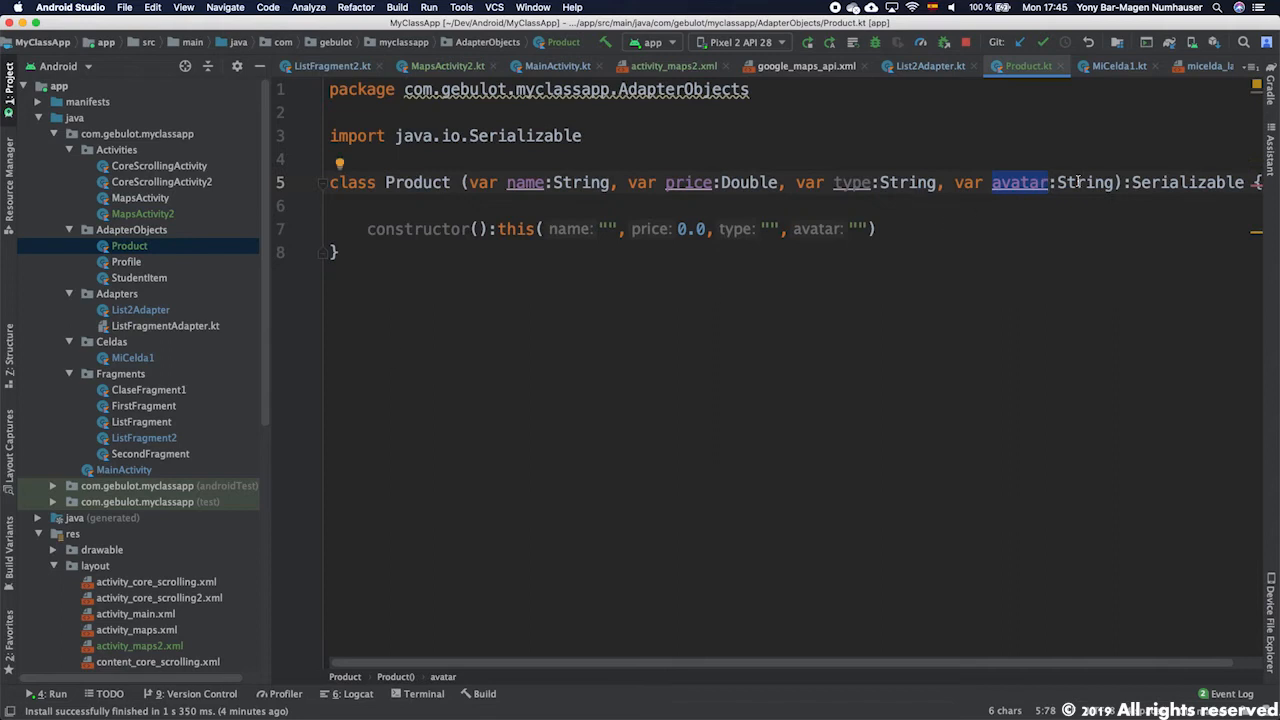
Append latitude:Double and longitude:Double to Product, passing 0.0 for both in the empty constructor.
click(1139, 182)
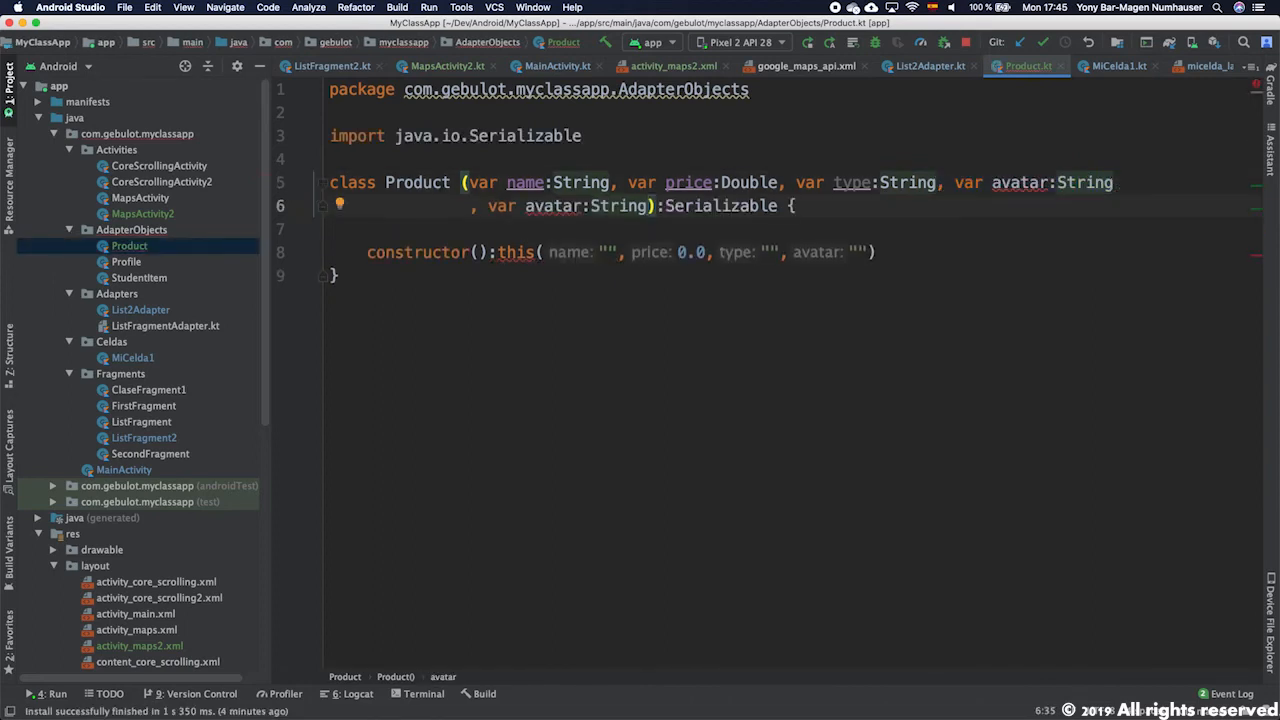
text(, var avatar:String,)
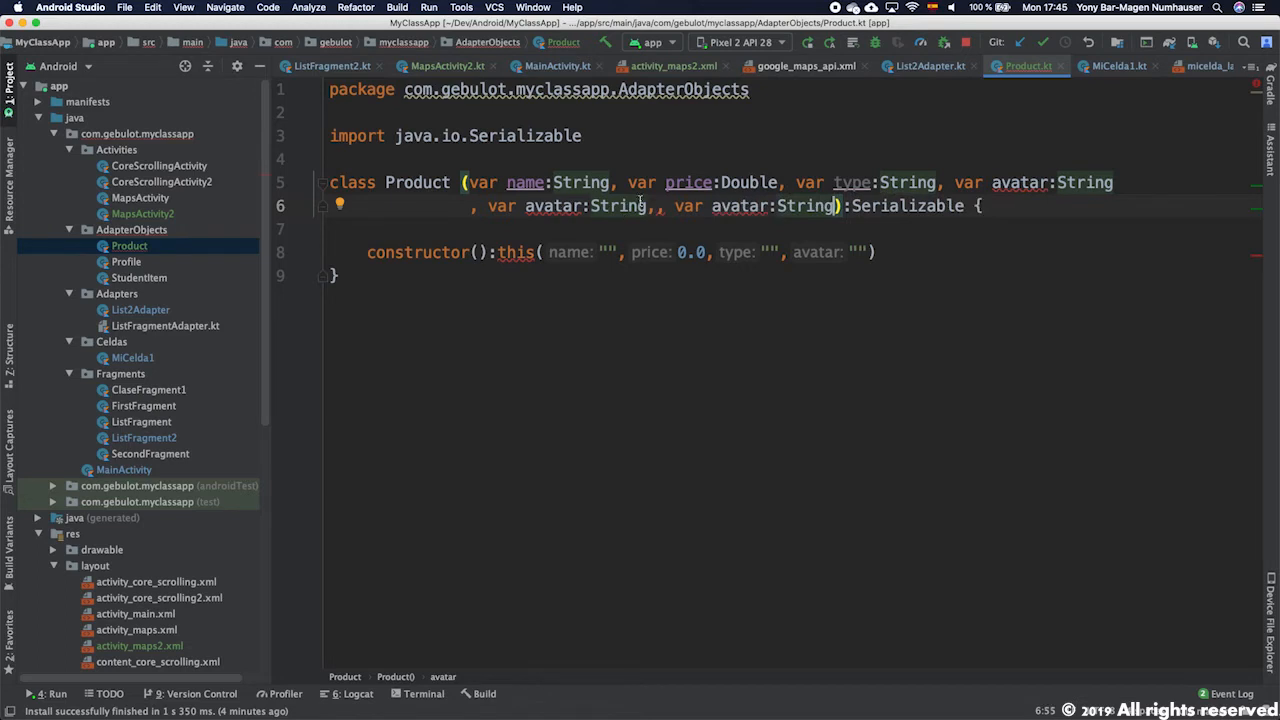
double_click(550, 206)
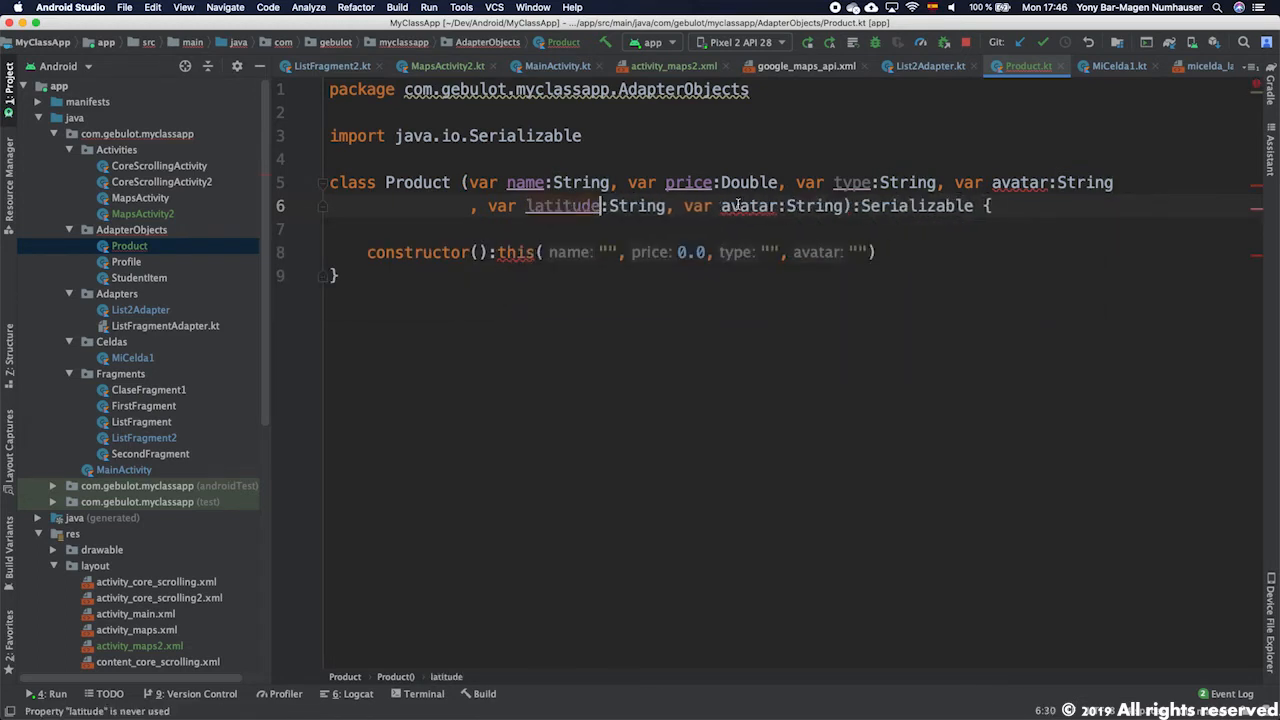
text(longitude)
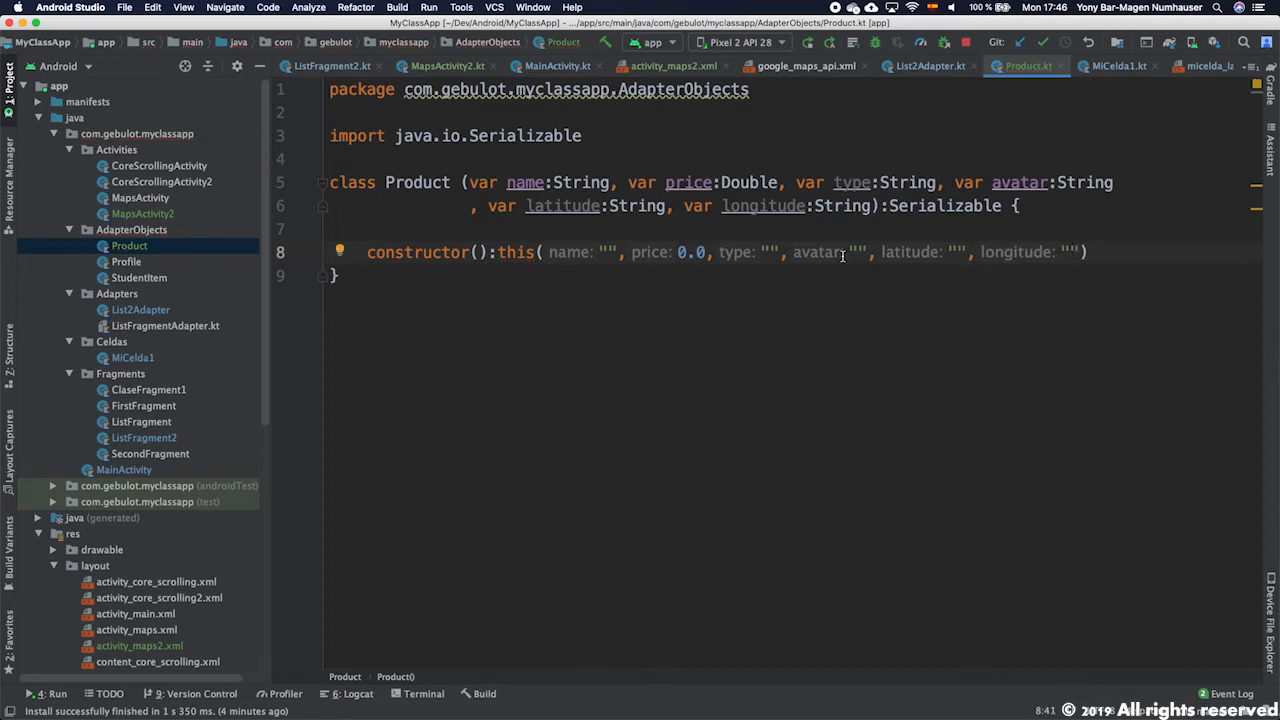
mouse_move(1003, 252)
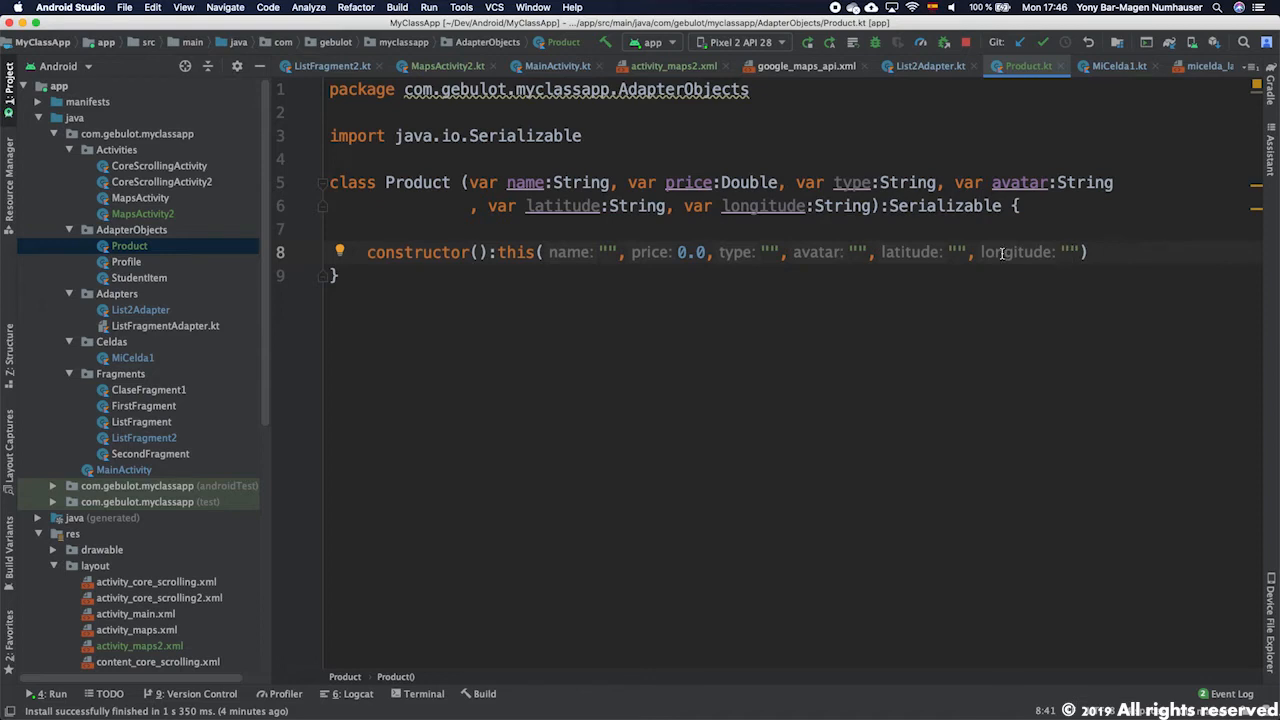
double_click(637, 205)
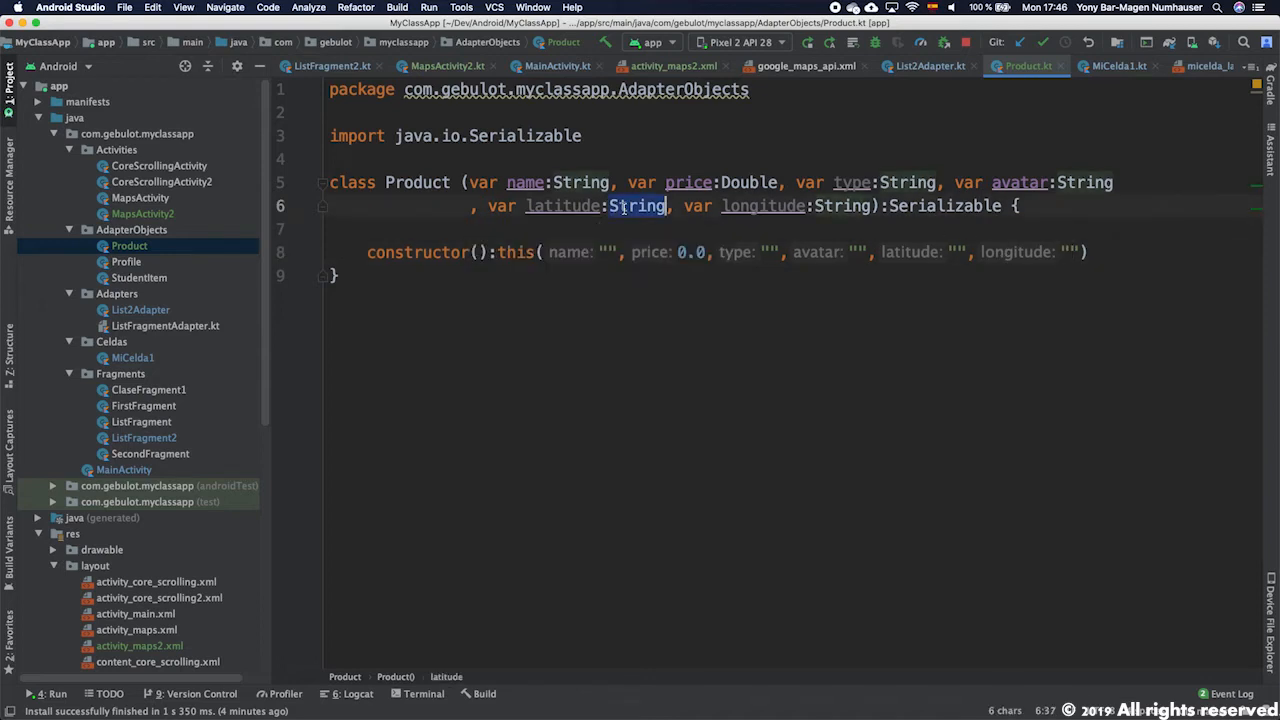
text(Double)
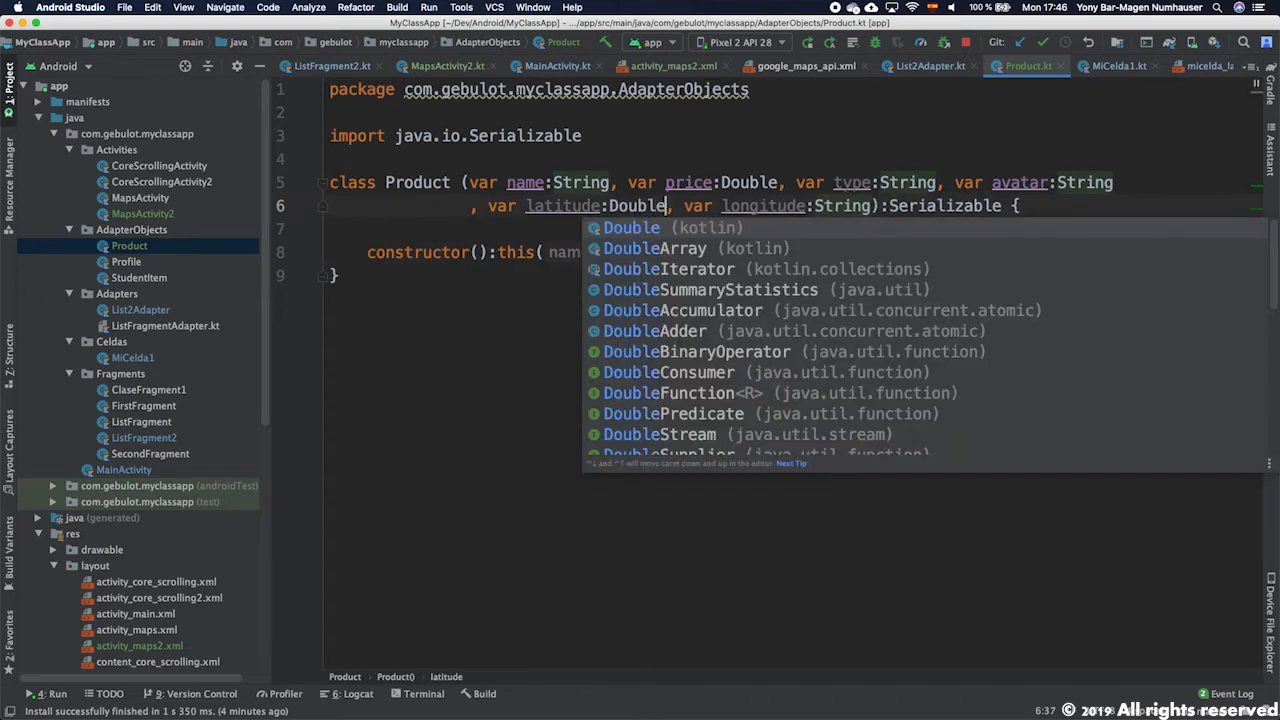
key(Escape)
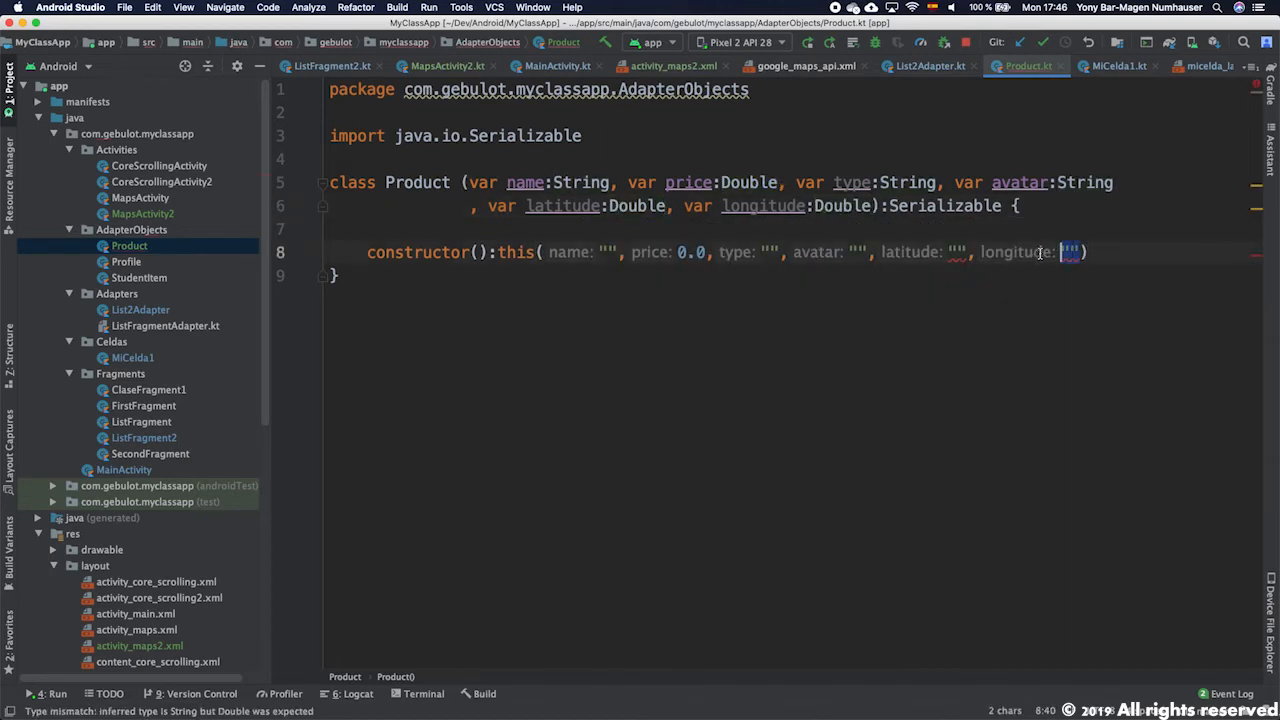
text(0.0, longitude: 0.0))
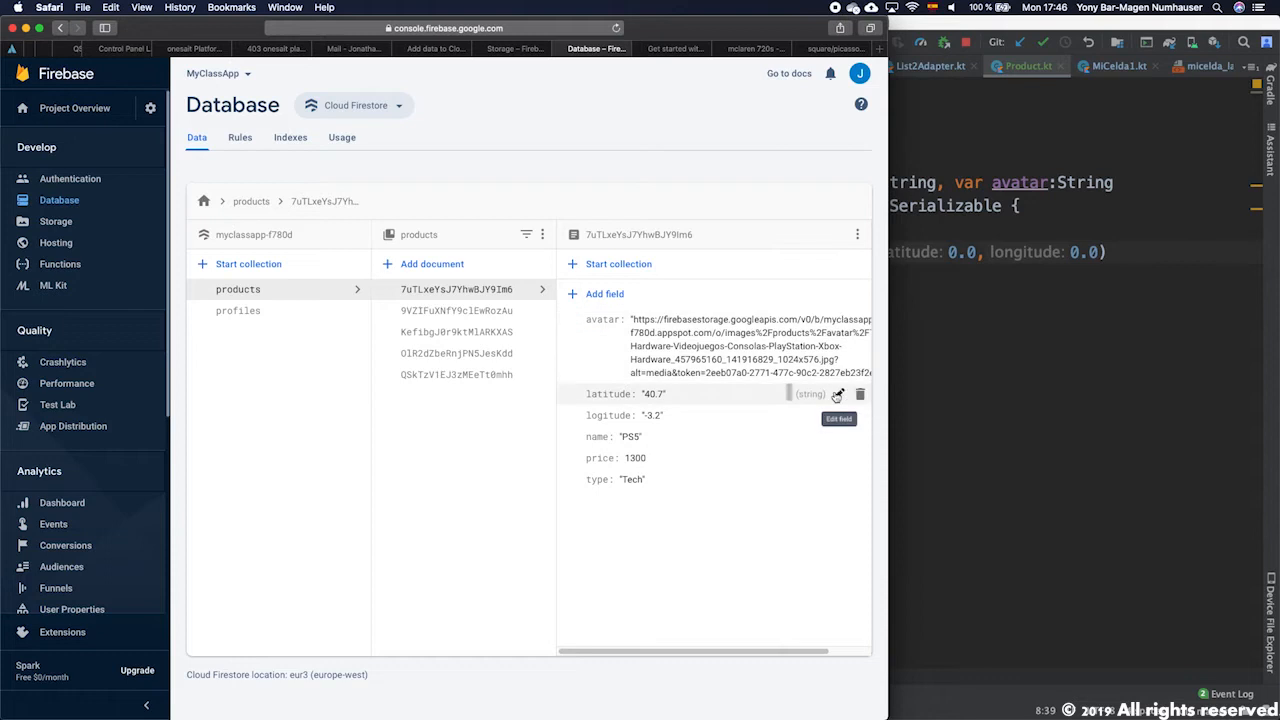
Change PS5's latitude field type from string to number and start editing logitude.
click(837, 394)
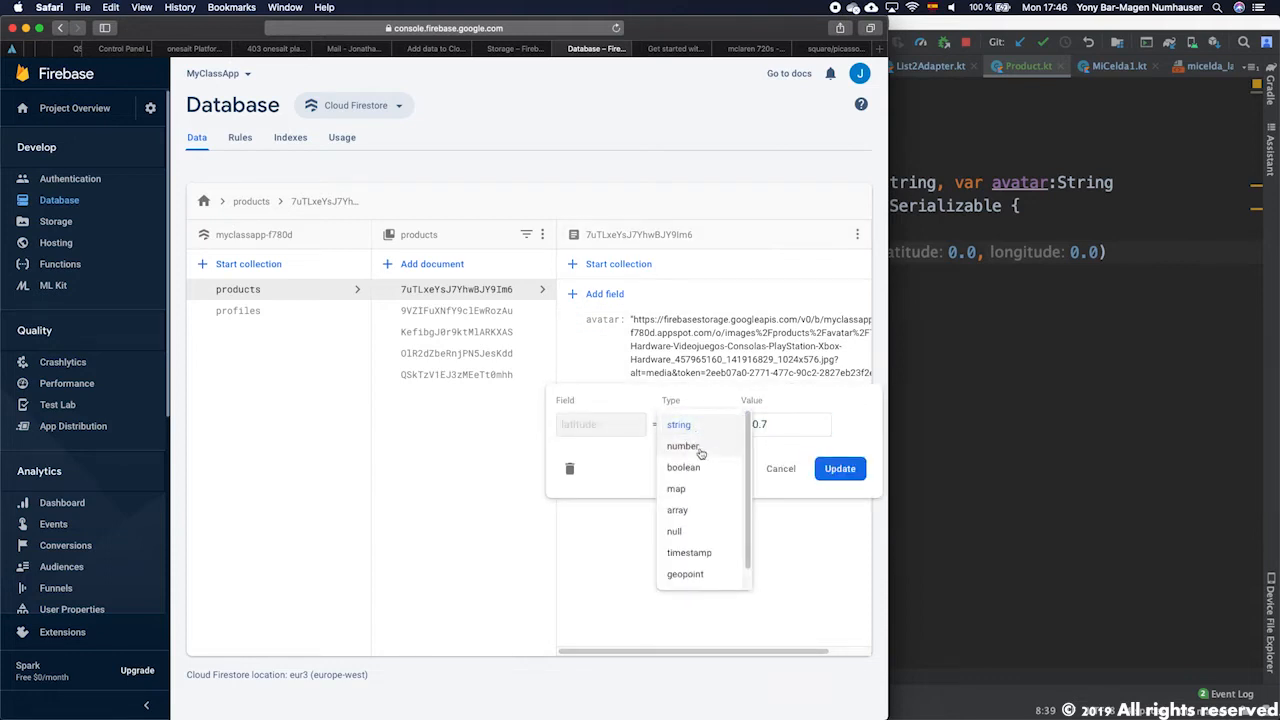
click(840, 468)
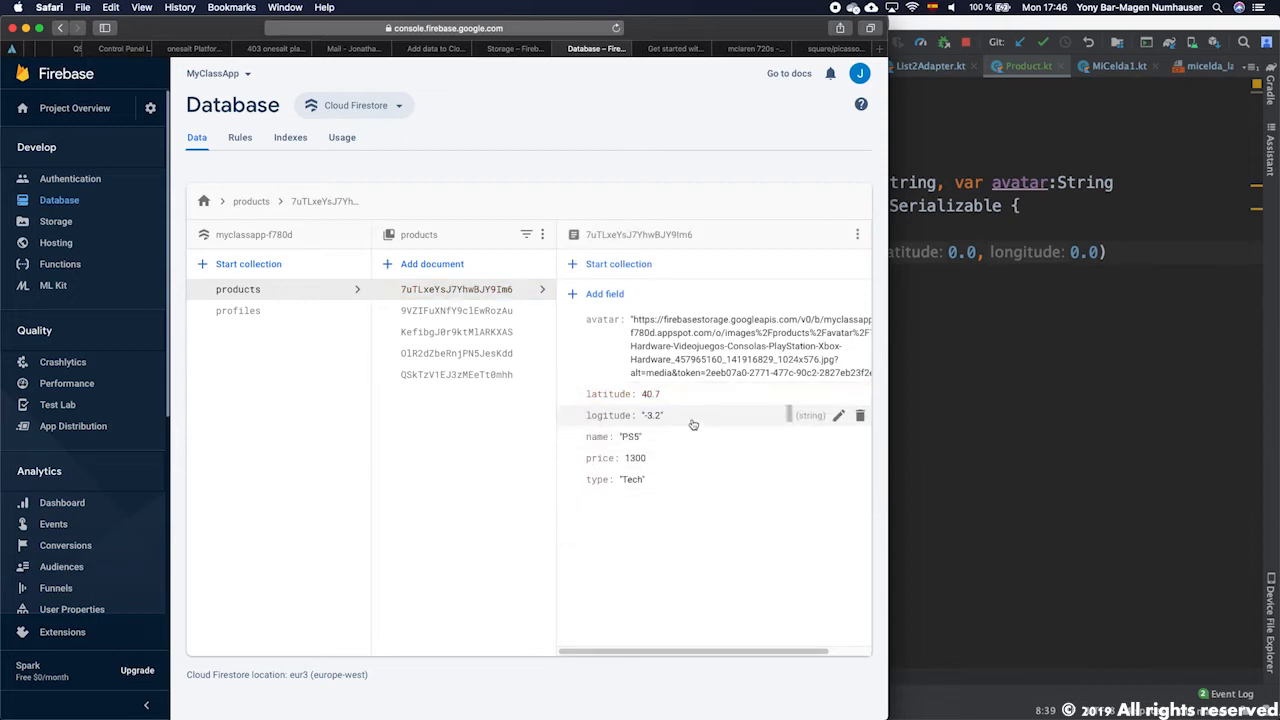
click(838, 415)
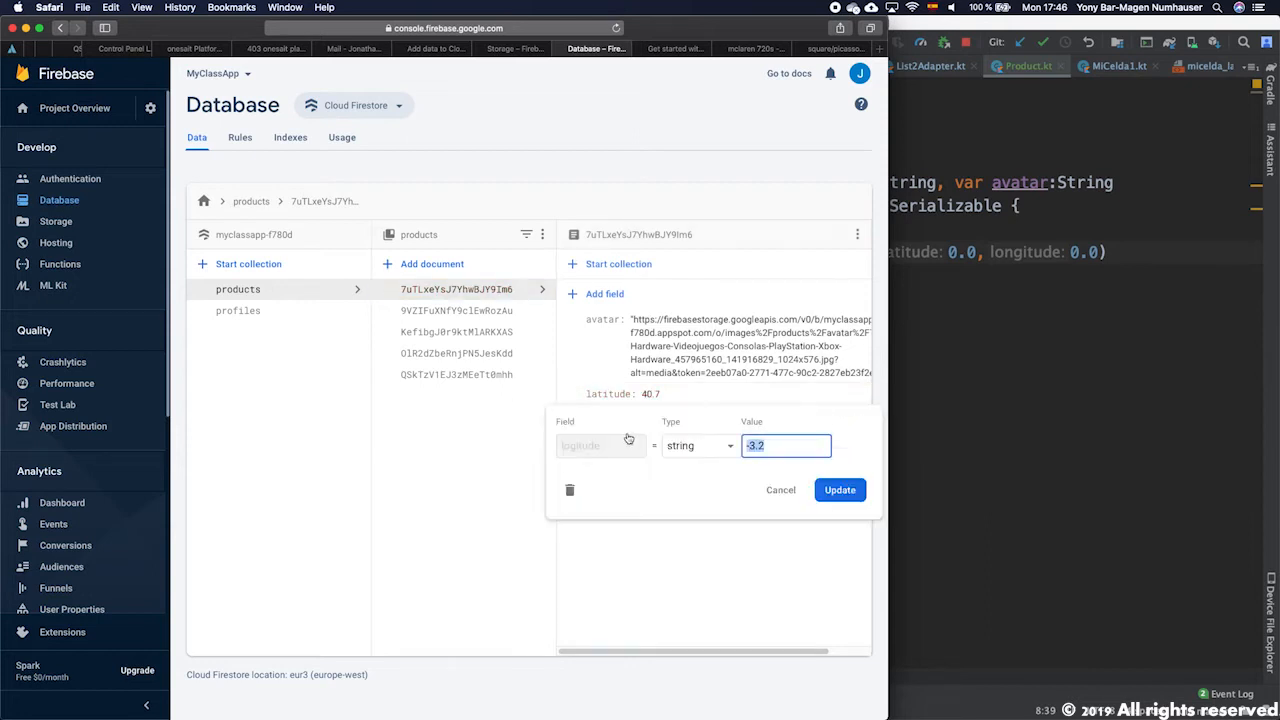
click(698, 446)
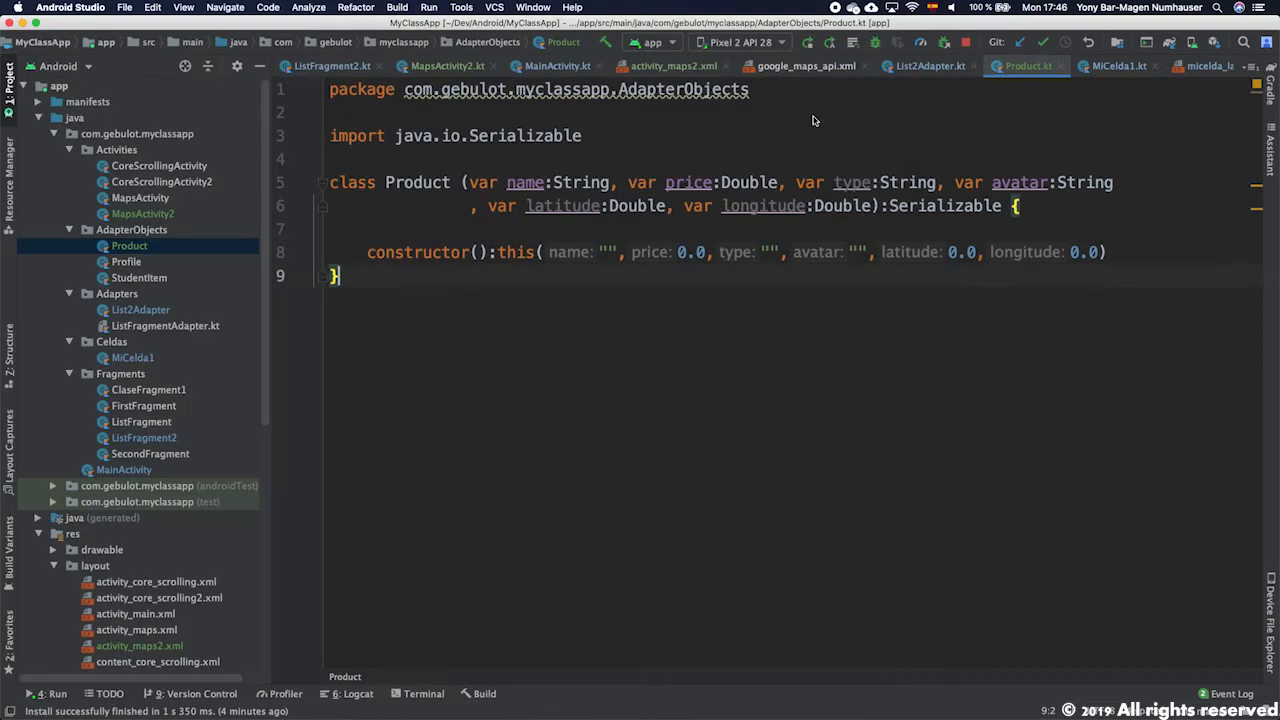
mouse_move(808, 42)
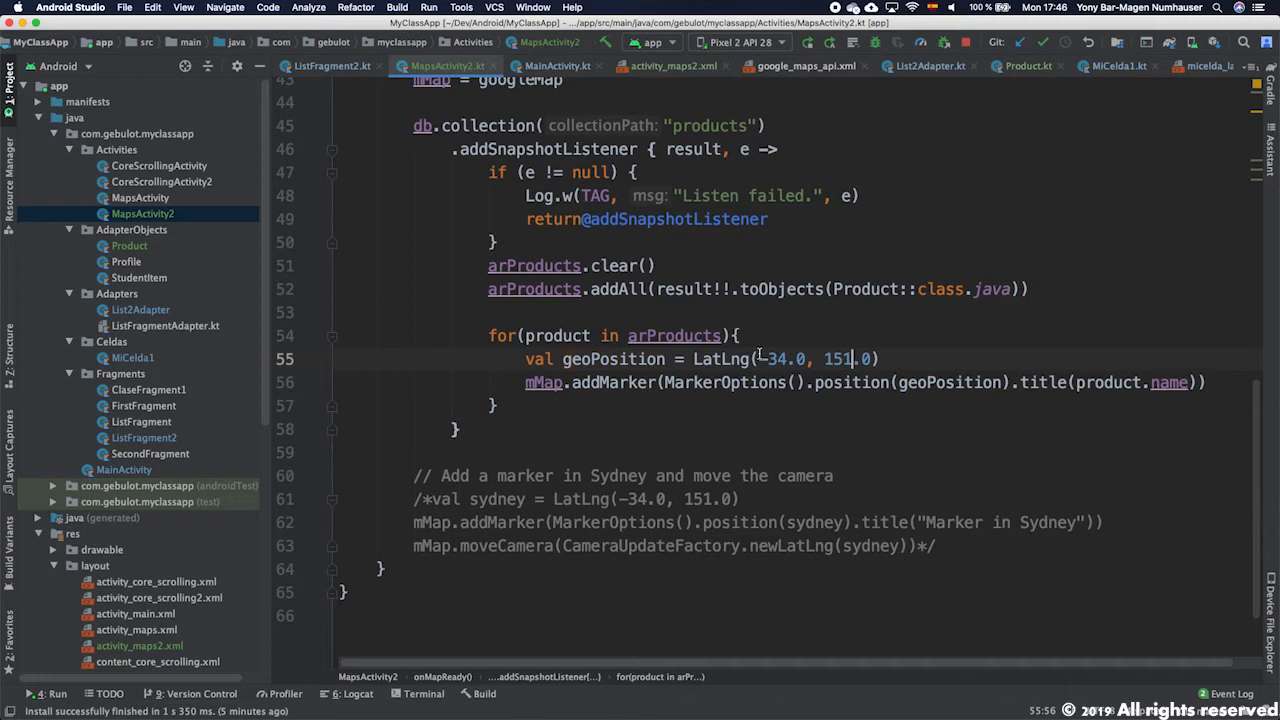
Replace LatLng(-34.0, 151.0) with LatLng(product.latitude, product.longitude) in MapsActivity2.
double_click(1112, 382)
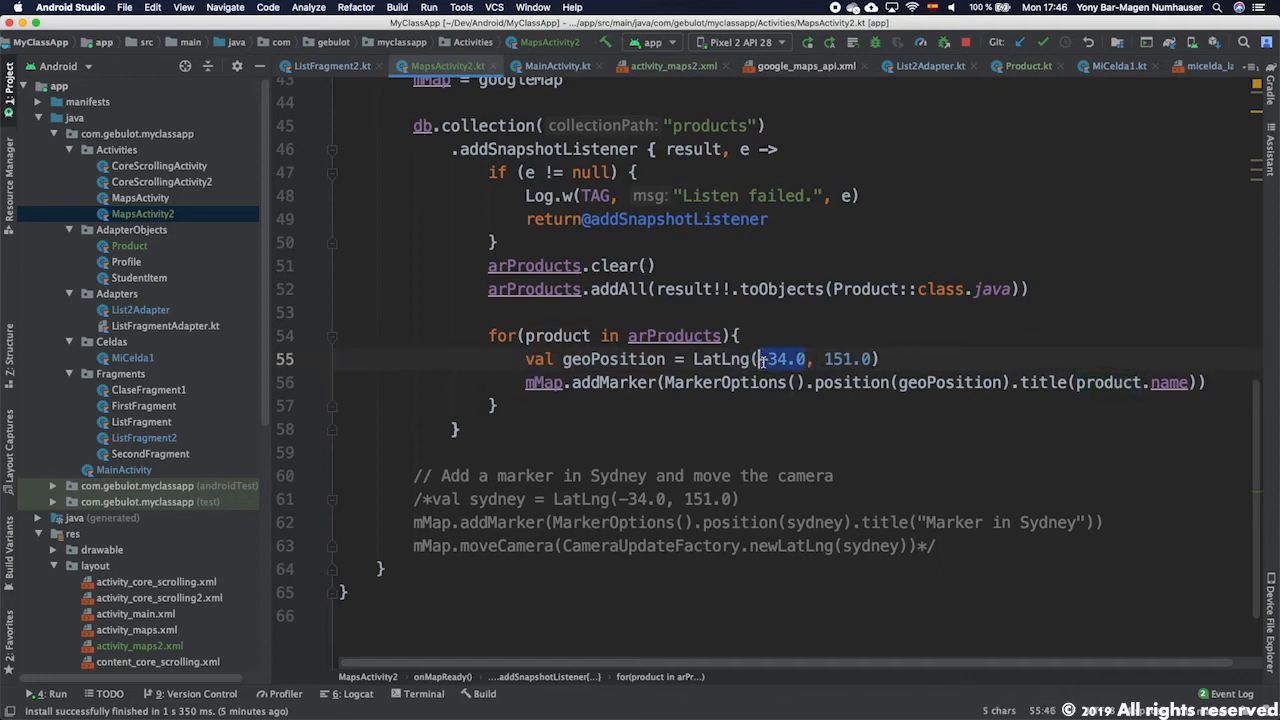
text(product.latitude)
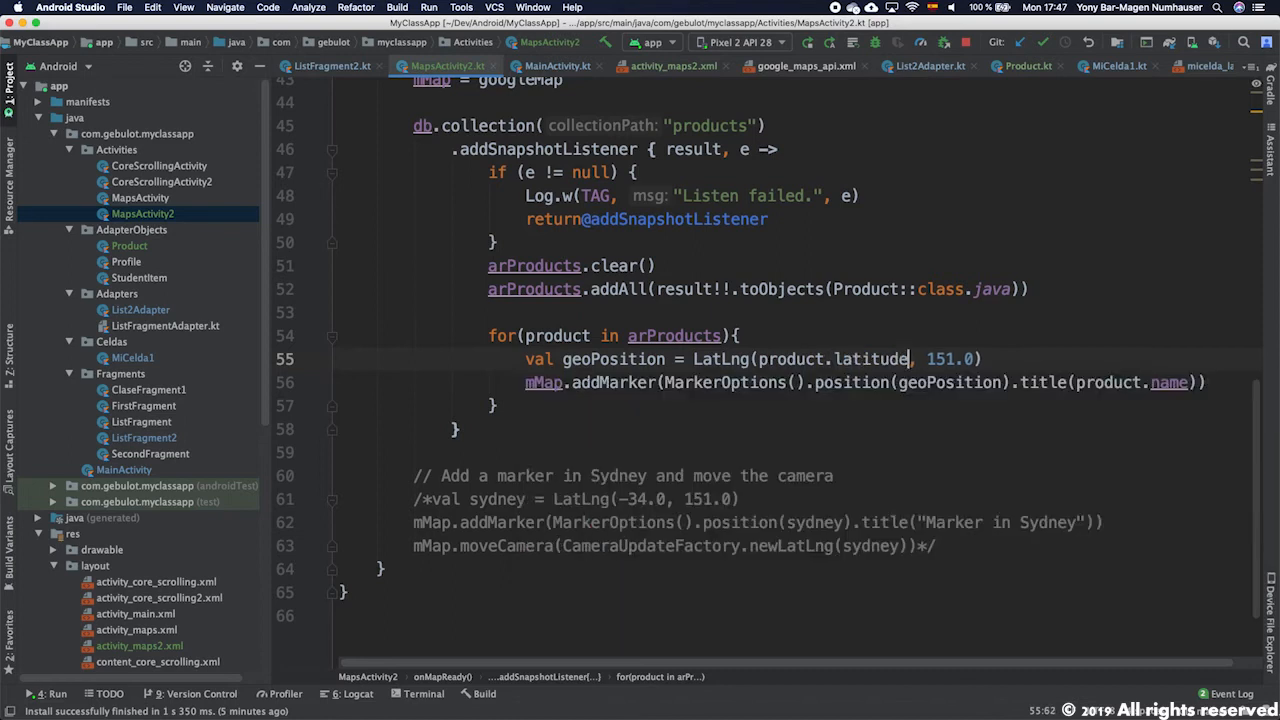
text(product)
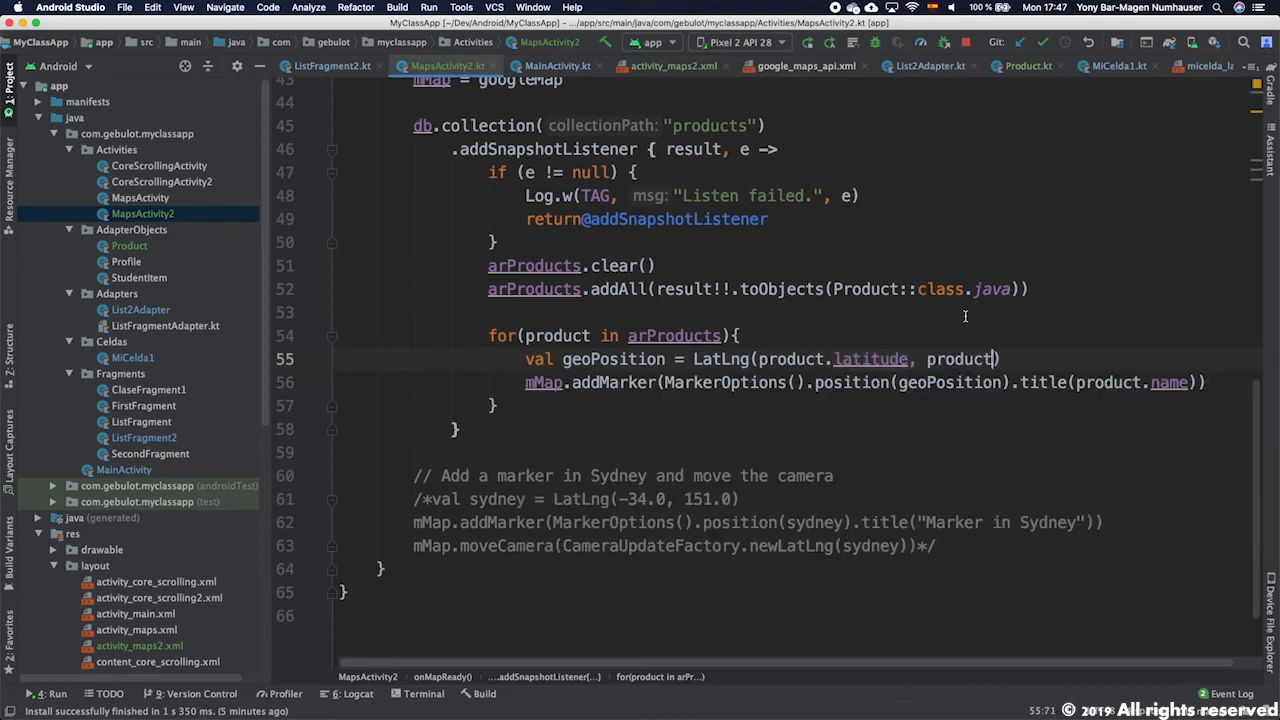
text(.longitude)
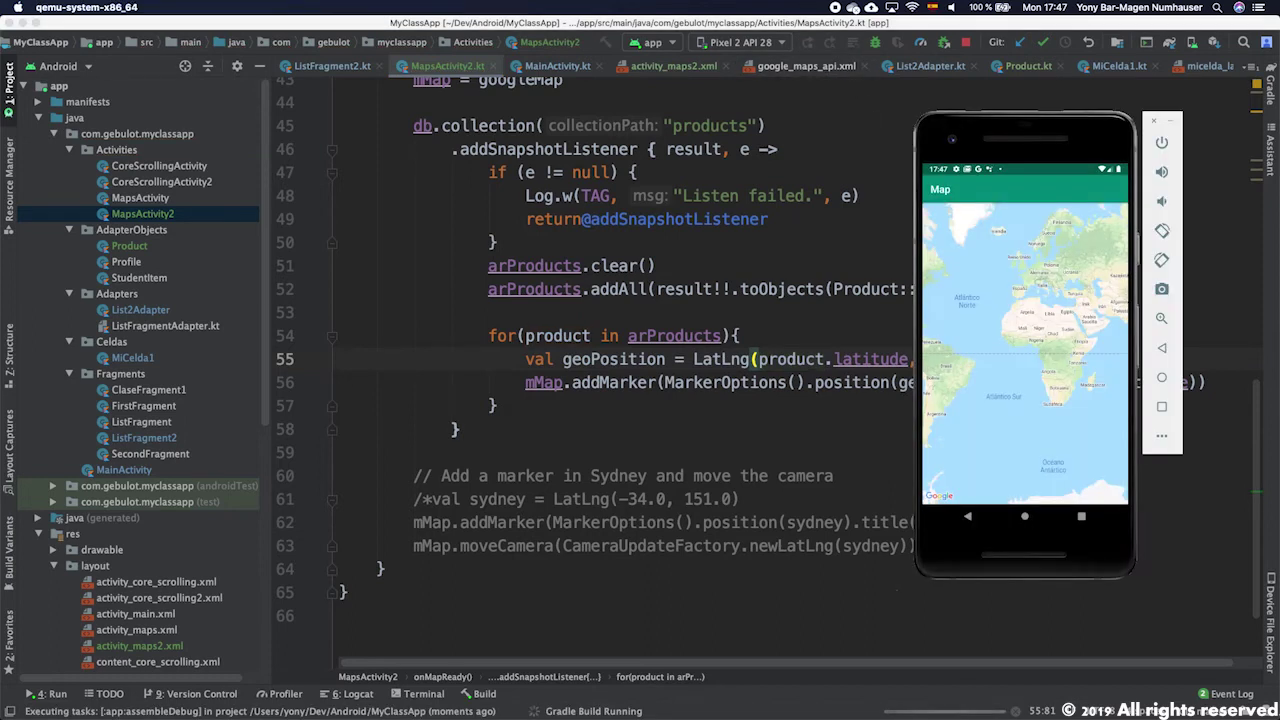
Add 0.0 coordinate arguments to the Mazzerati product and check the running app's Logcat.
click(325, 65)
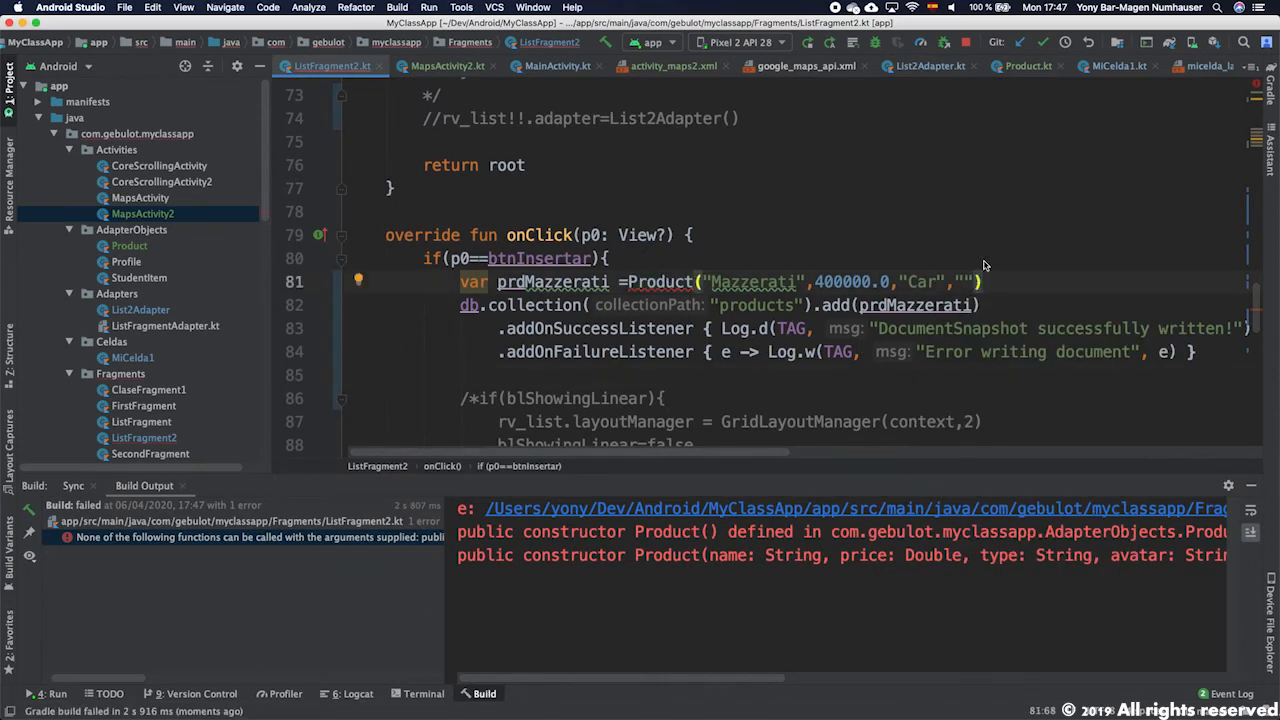
text(,0.0,0)
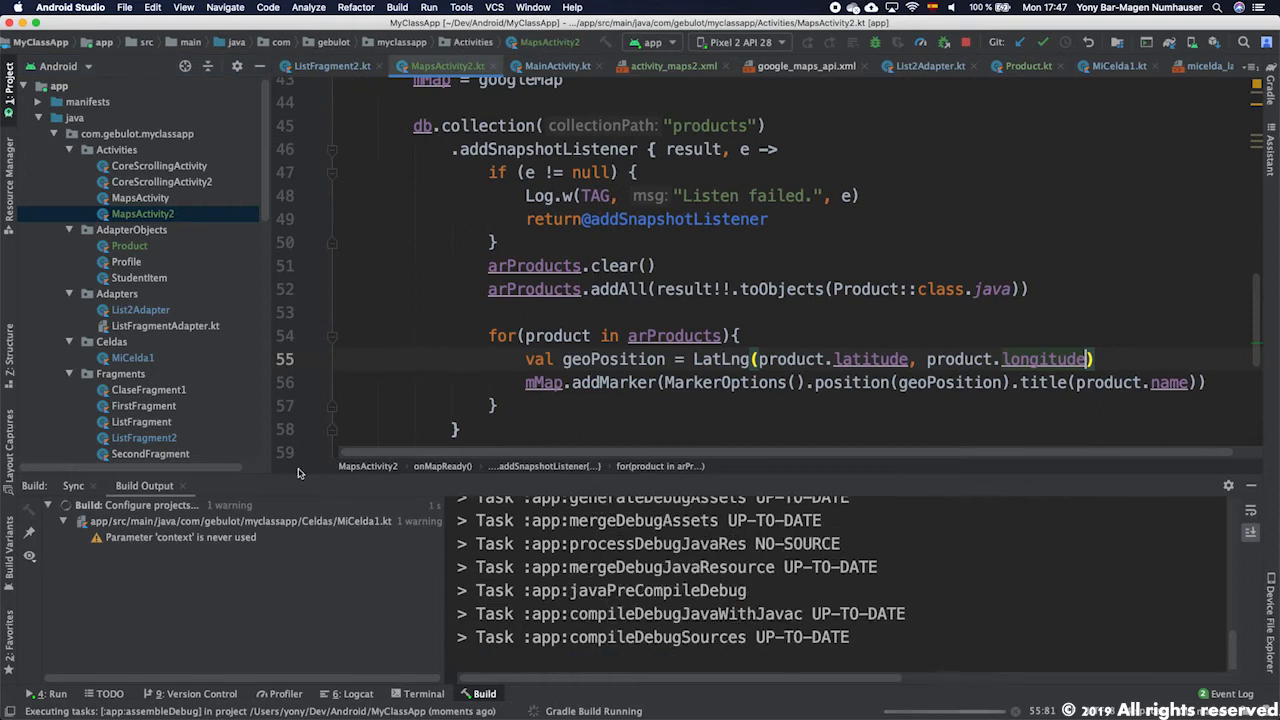
click(357, 693)
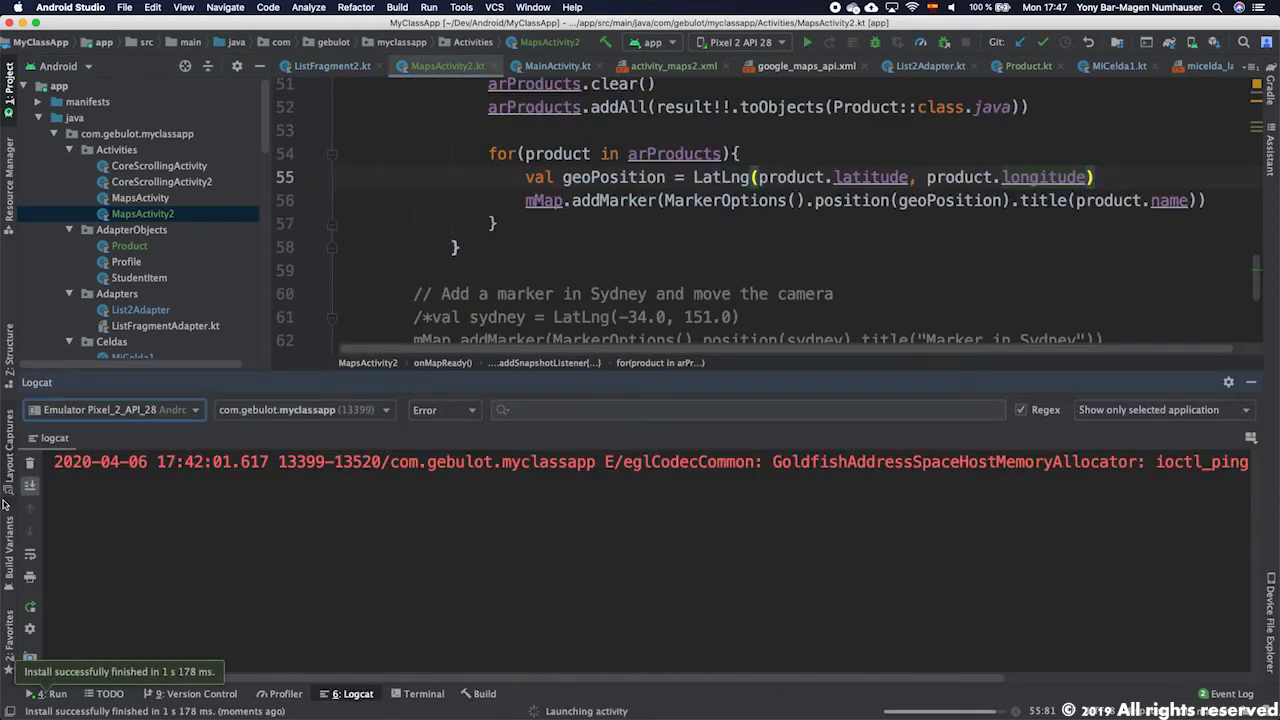
click(31, 465)
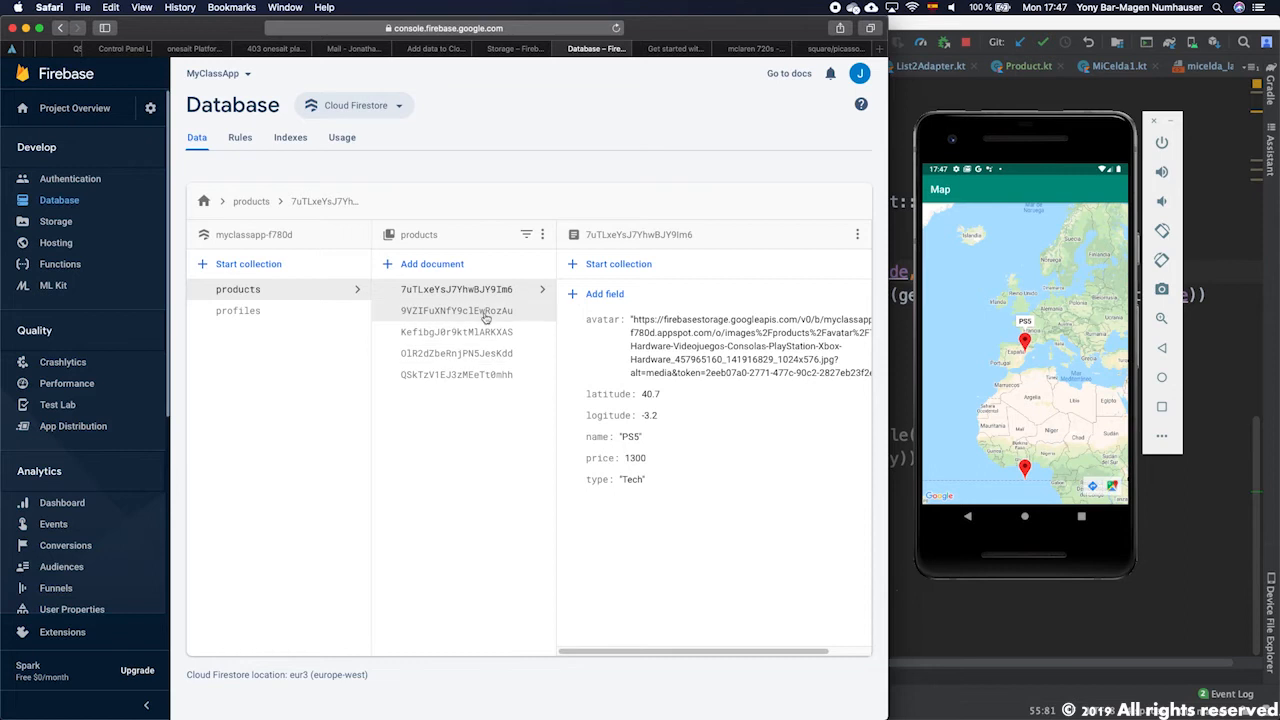
Add a latitude field of 20.5 and a logitude field to Ferrari California!!!
click(462, 310)
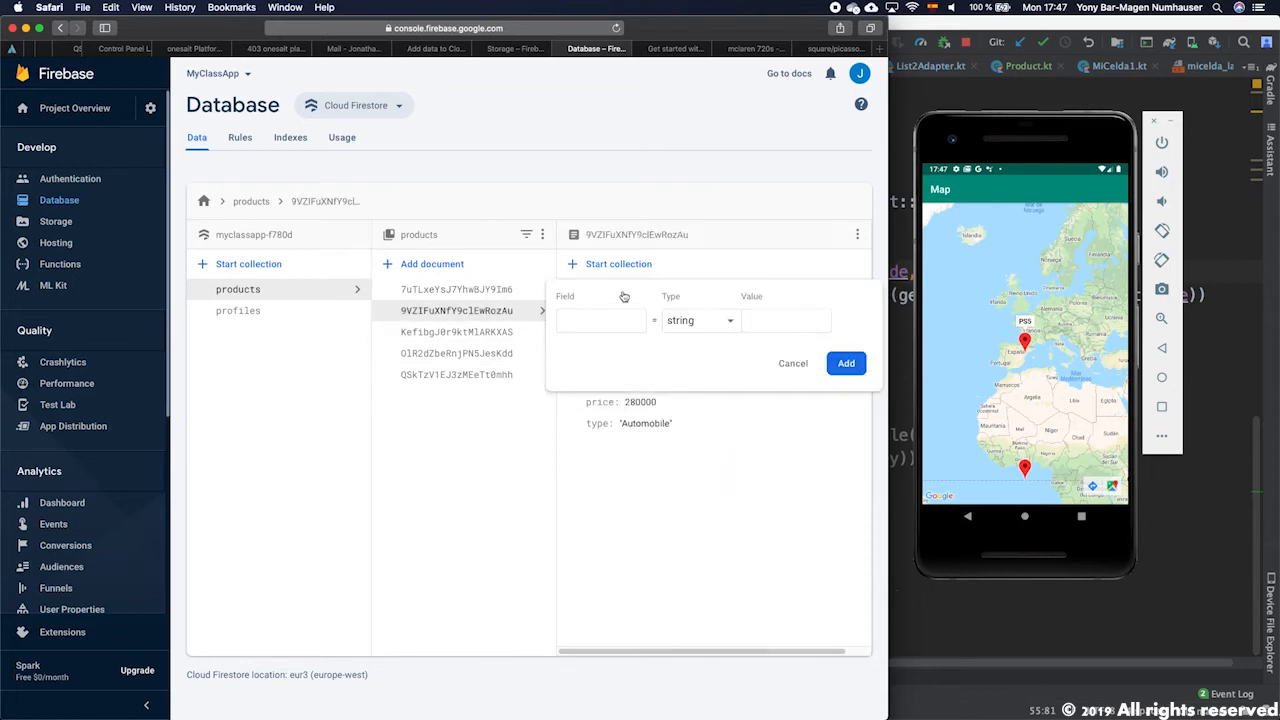
text(latitude)
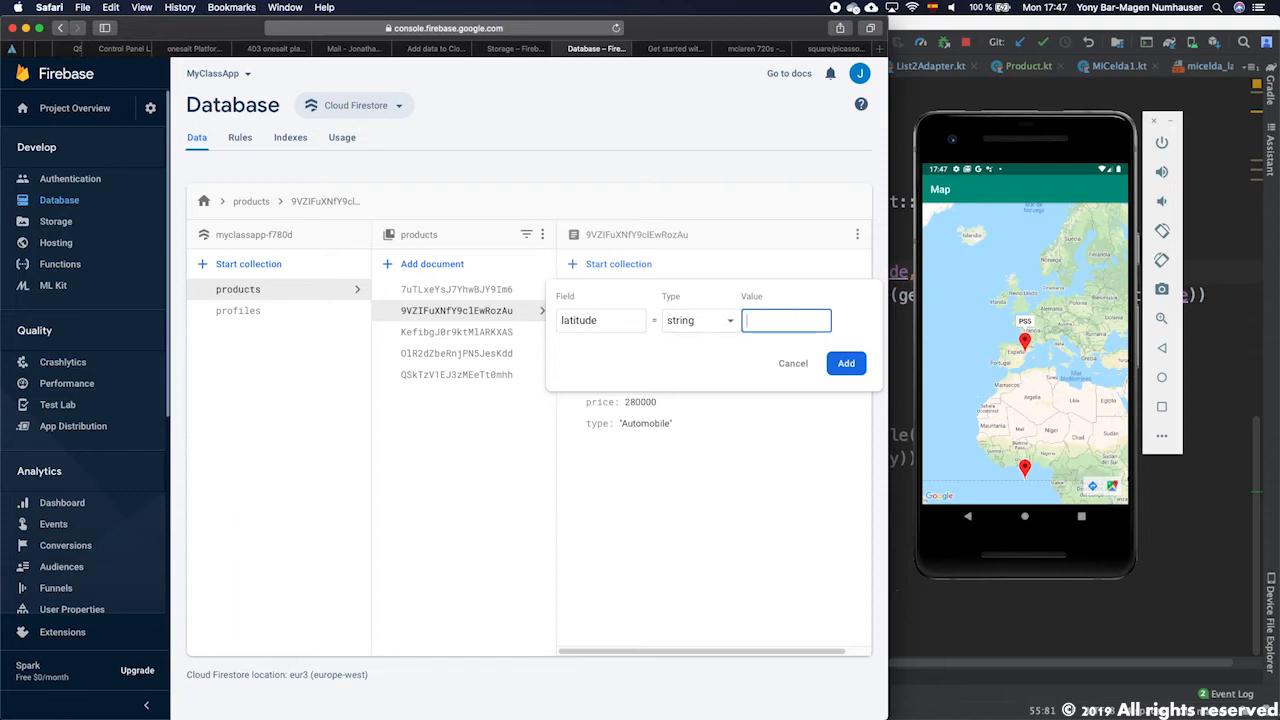
text(20.)
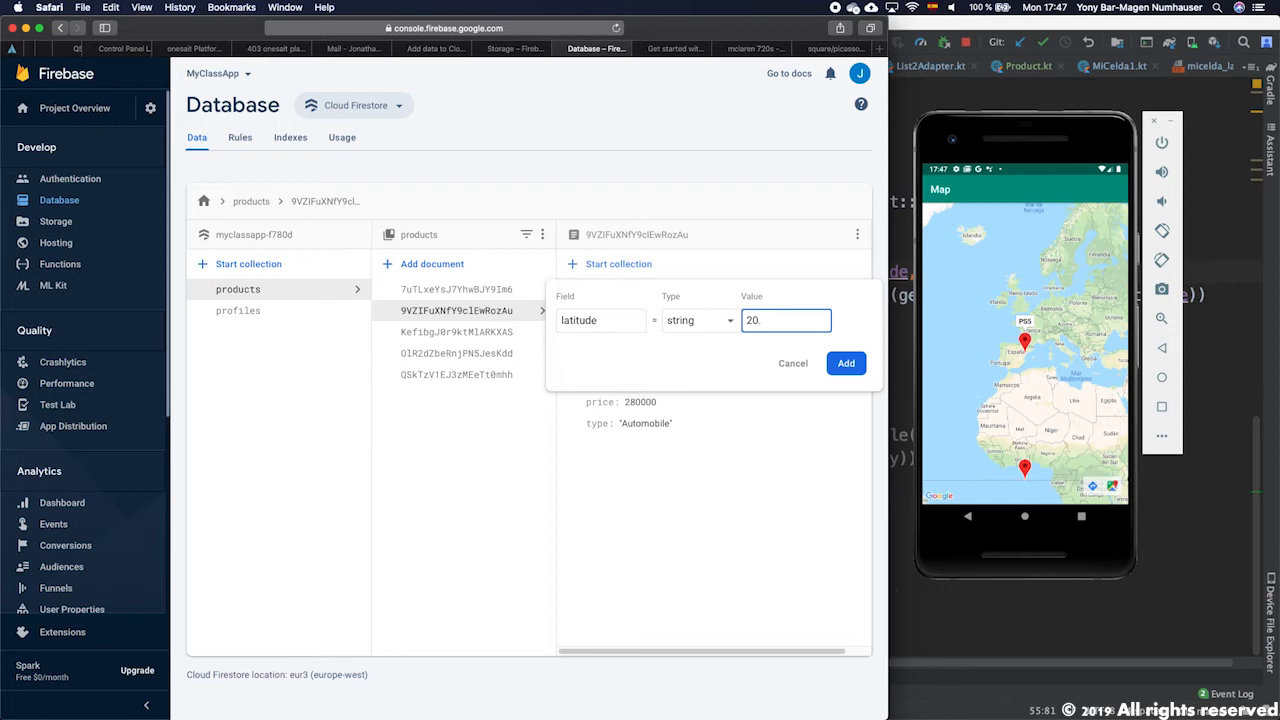
text(5)
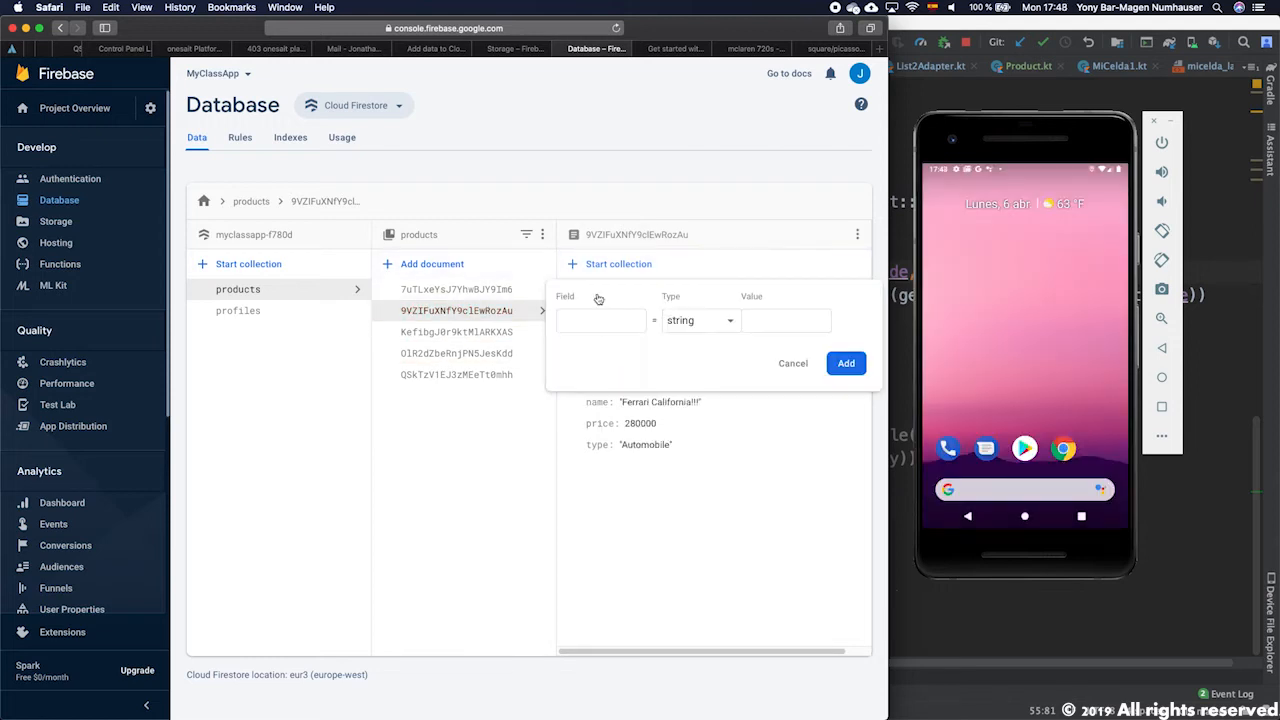
text(logitude)
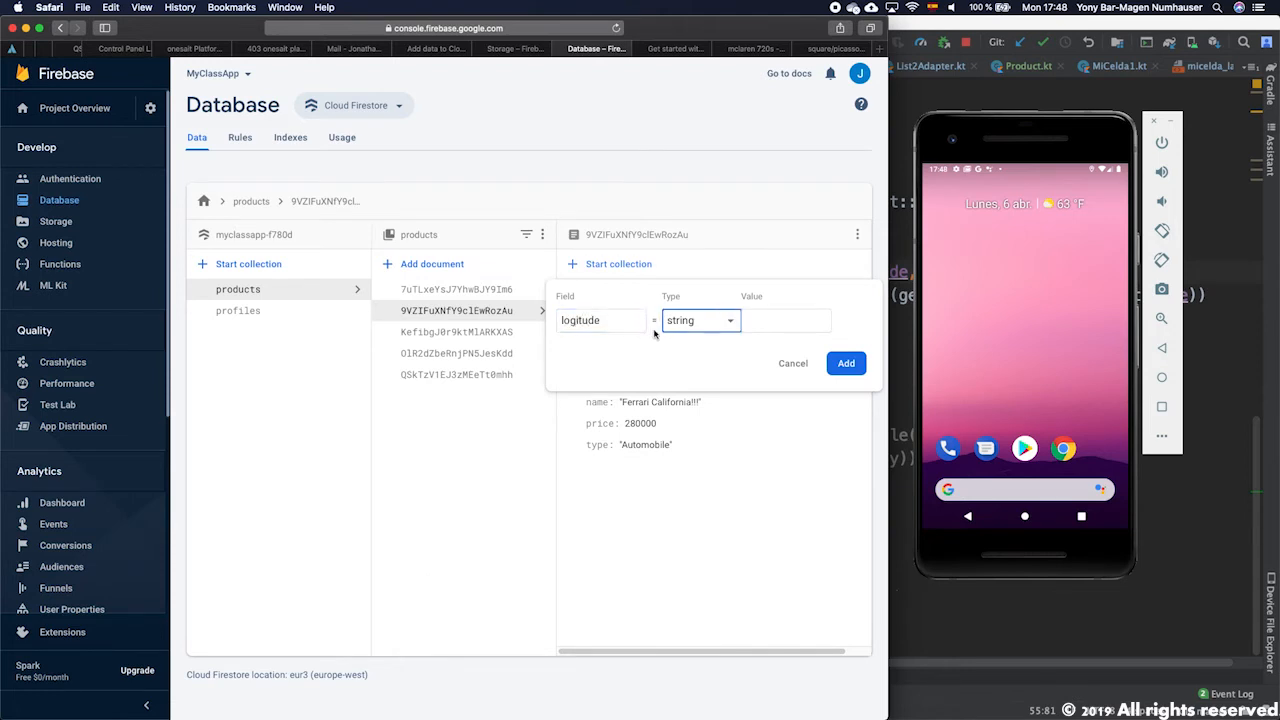
Set both the logitude and latitude field types to number.
click(700, 320)
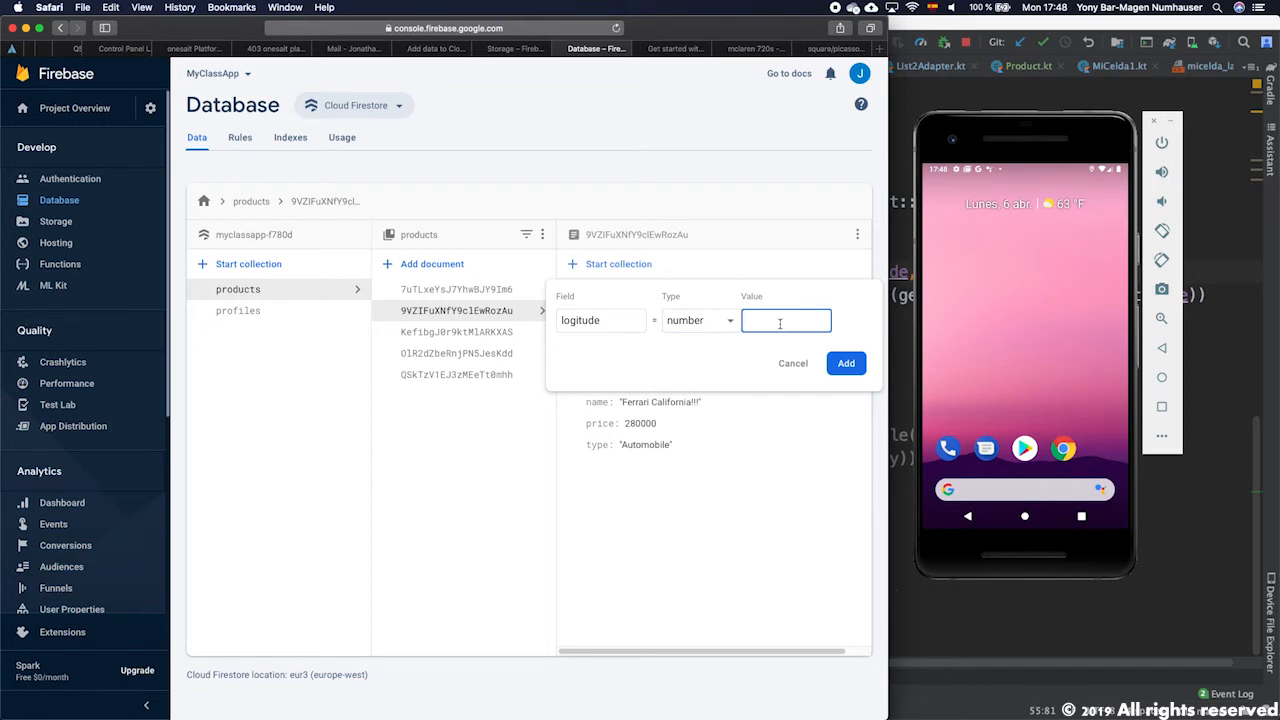
click(846, 363)
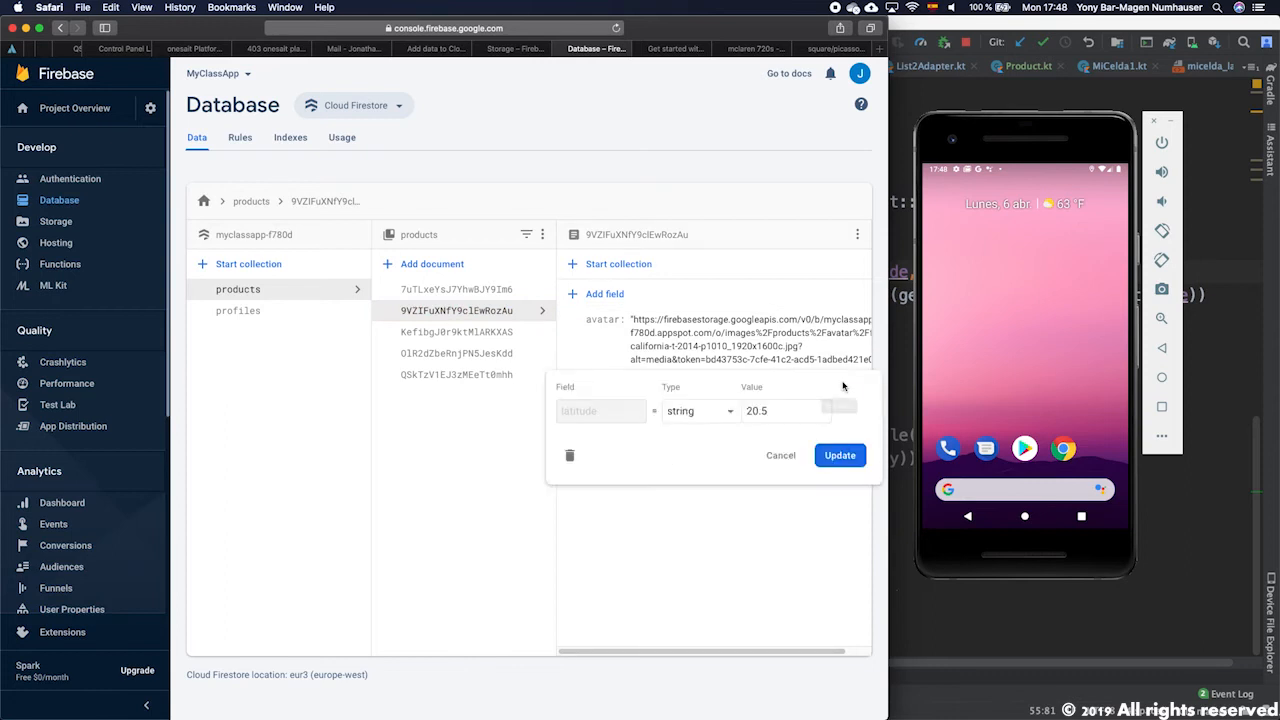
click(698, 411)
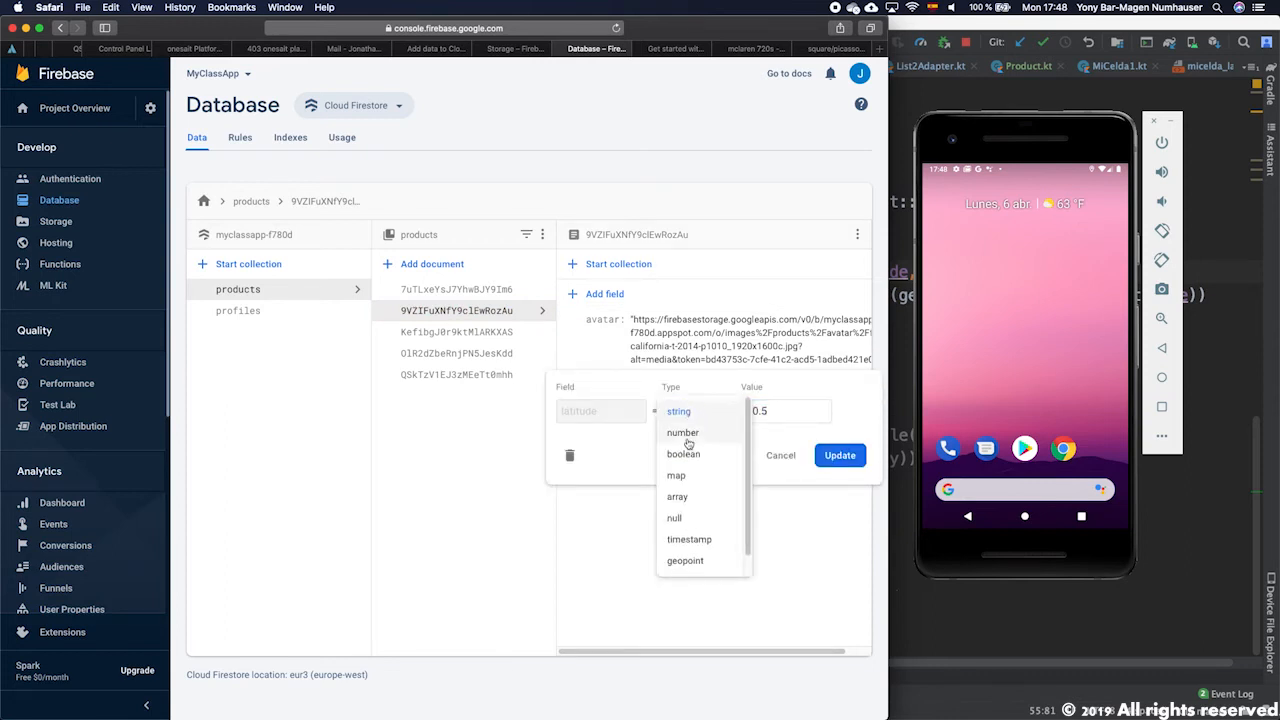
click(682, 432)
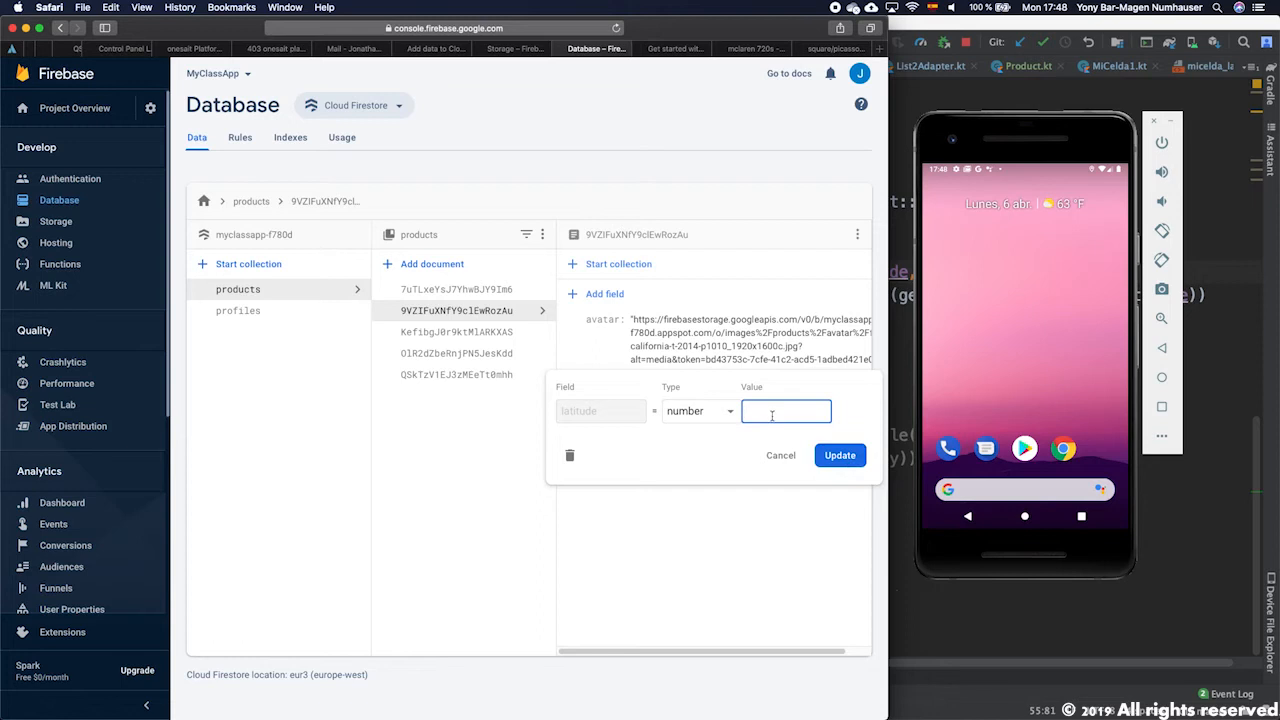
click(839, 455)
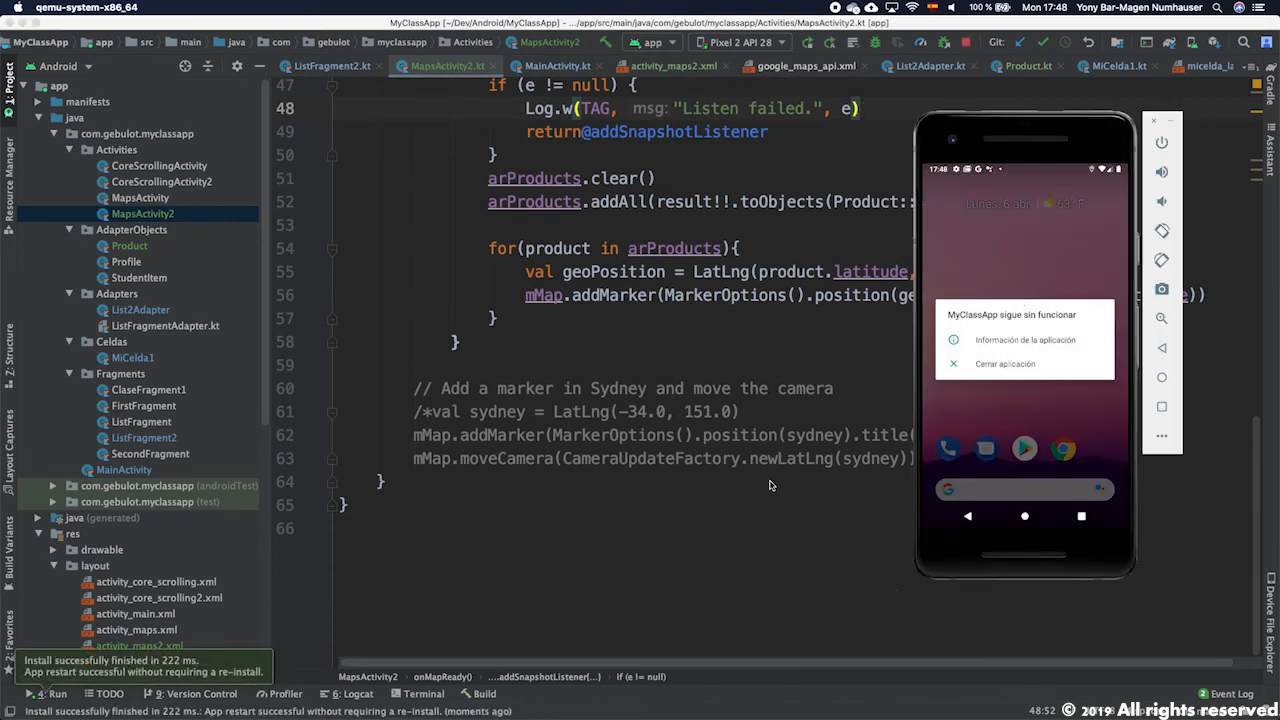
Check the Logcat String-to-double error and compare the PS5 and Ferrari California!!! document fields.
click(348, 694)
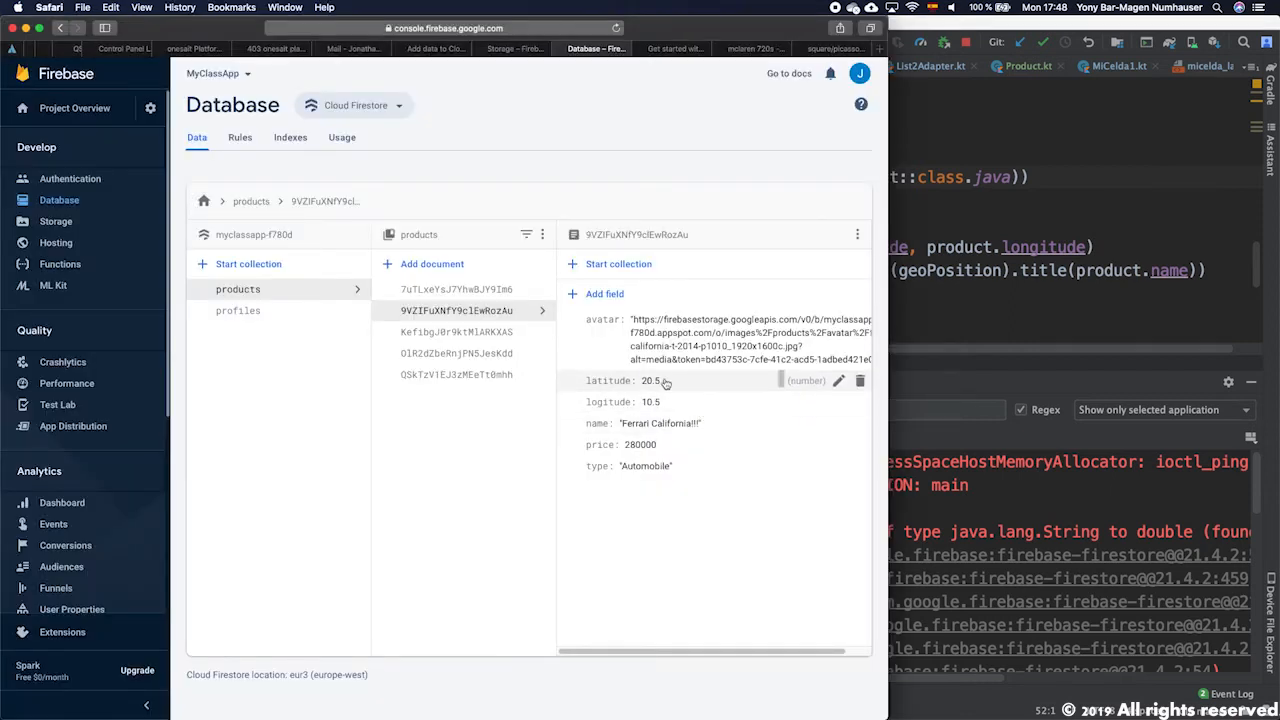
click(451, 289)
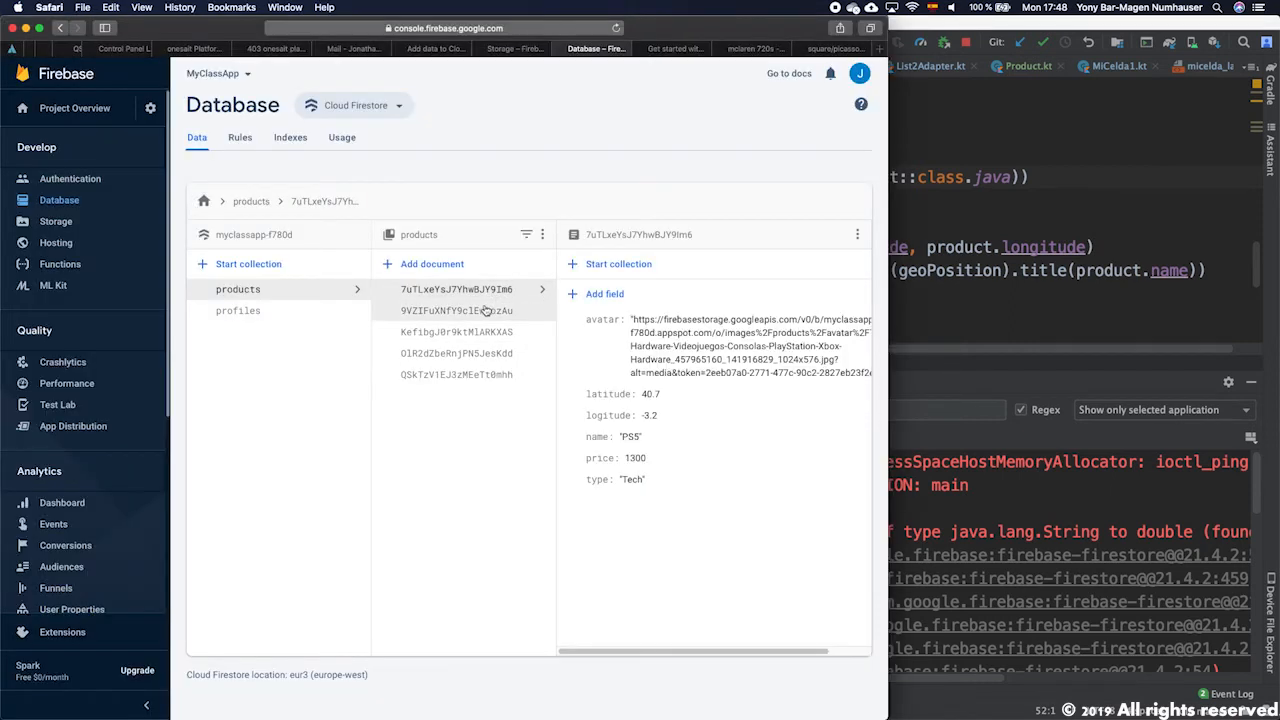
click(459, 310)
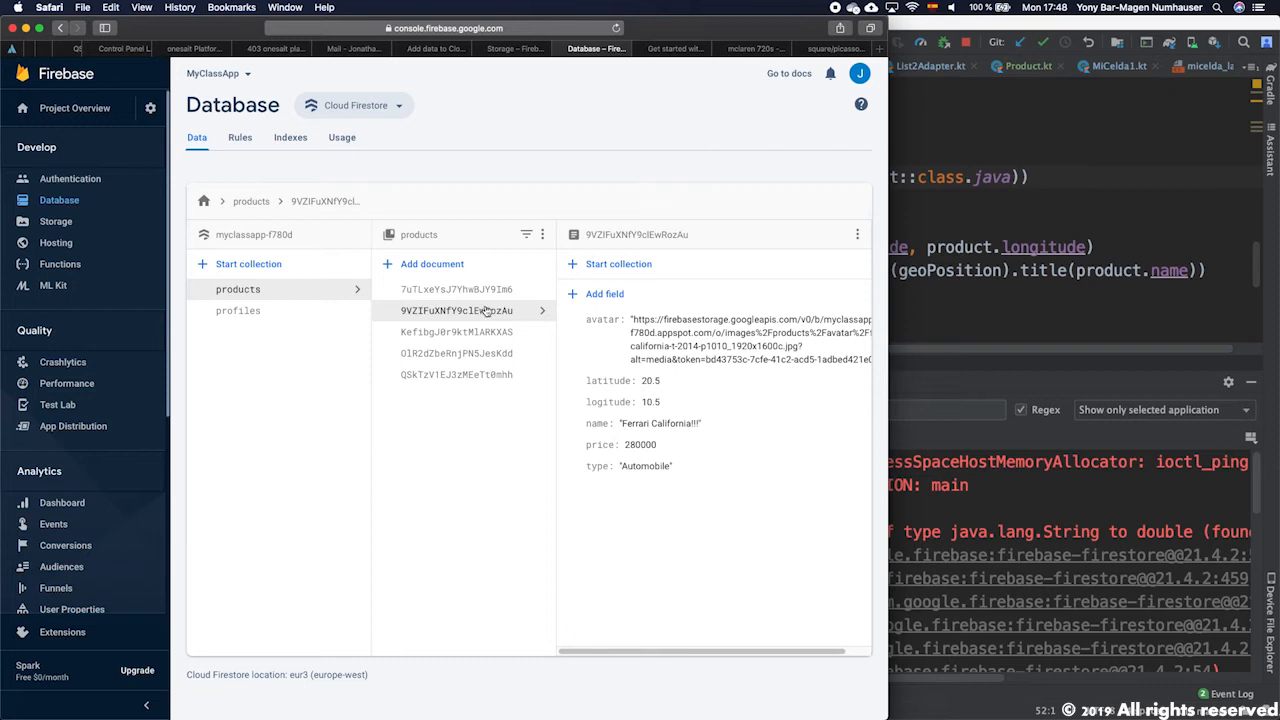
mouse_move(737, 408)
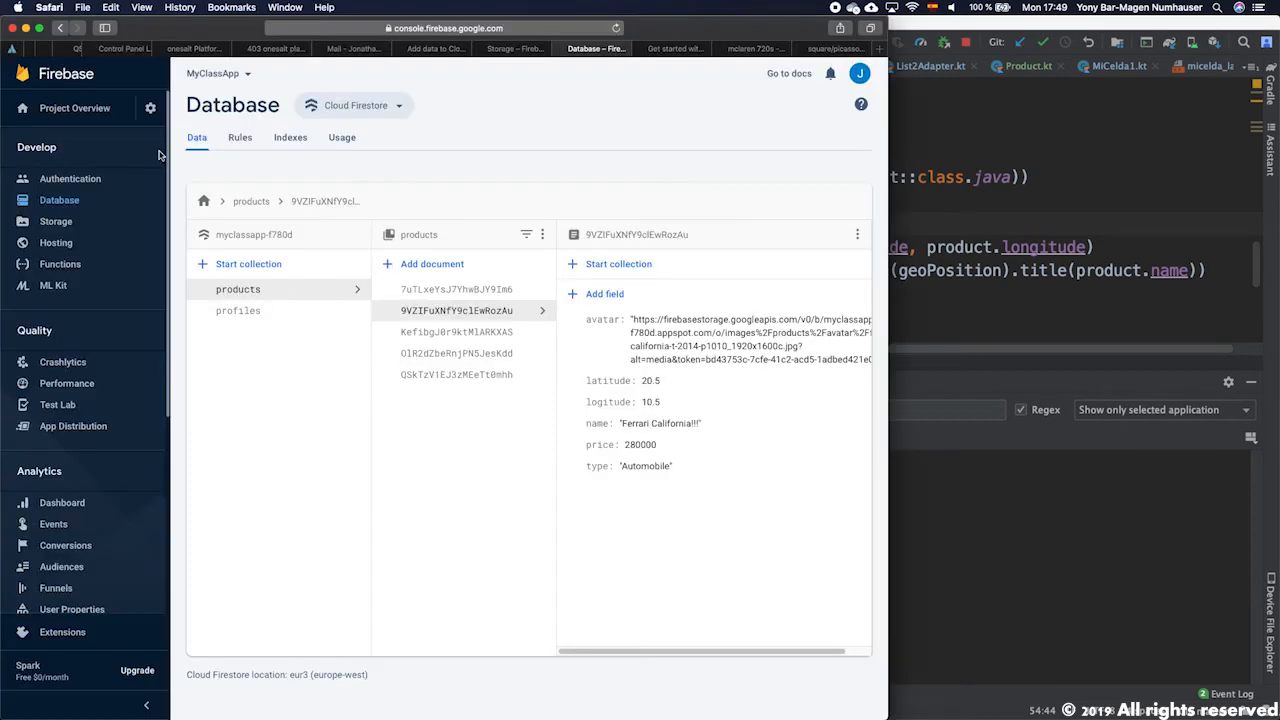
Relaunch the app, log in as yony, and tap a marker to show PS5.
click(70, 178)
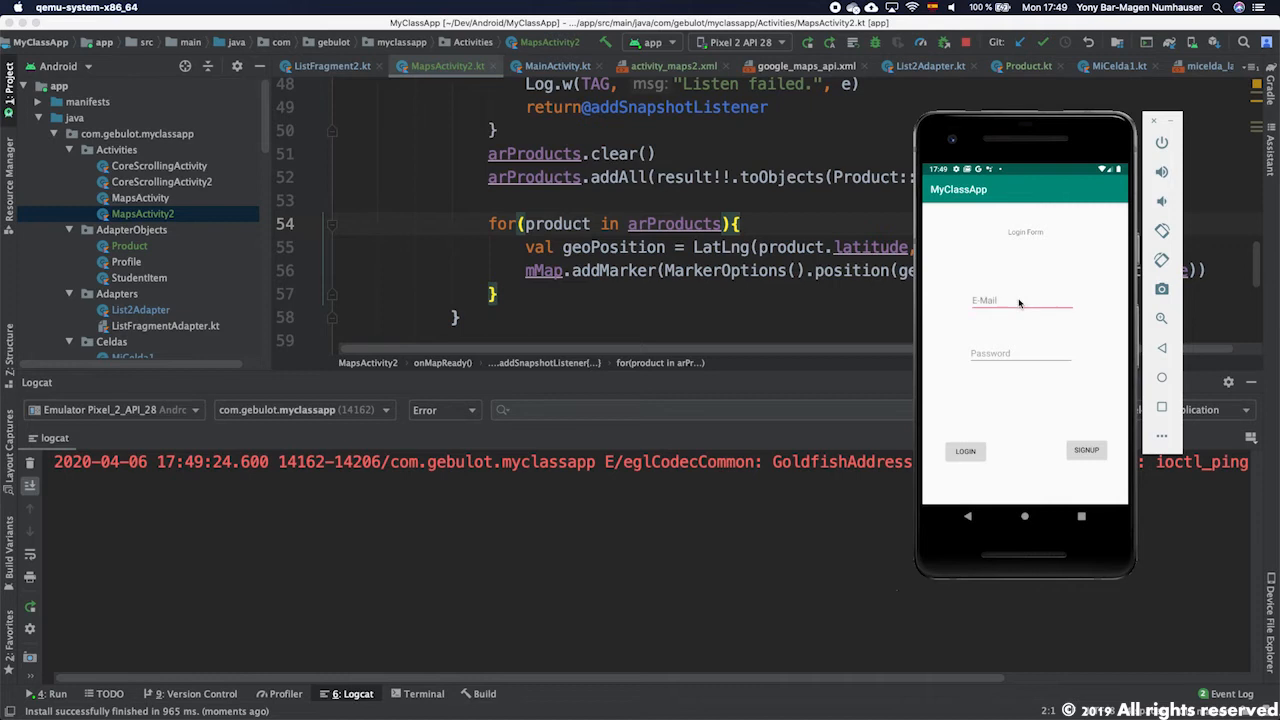
click(1020, 300)
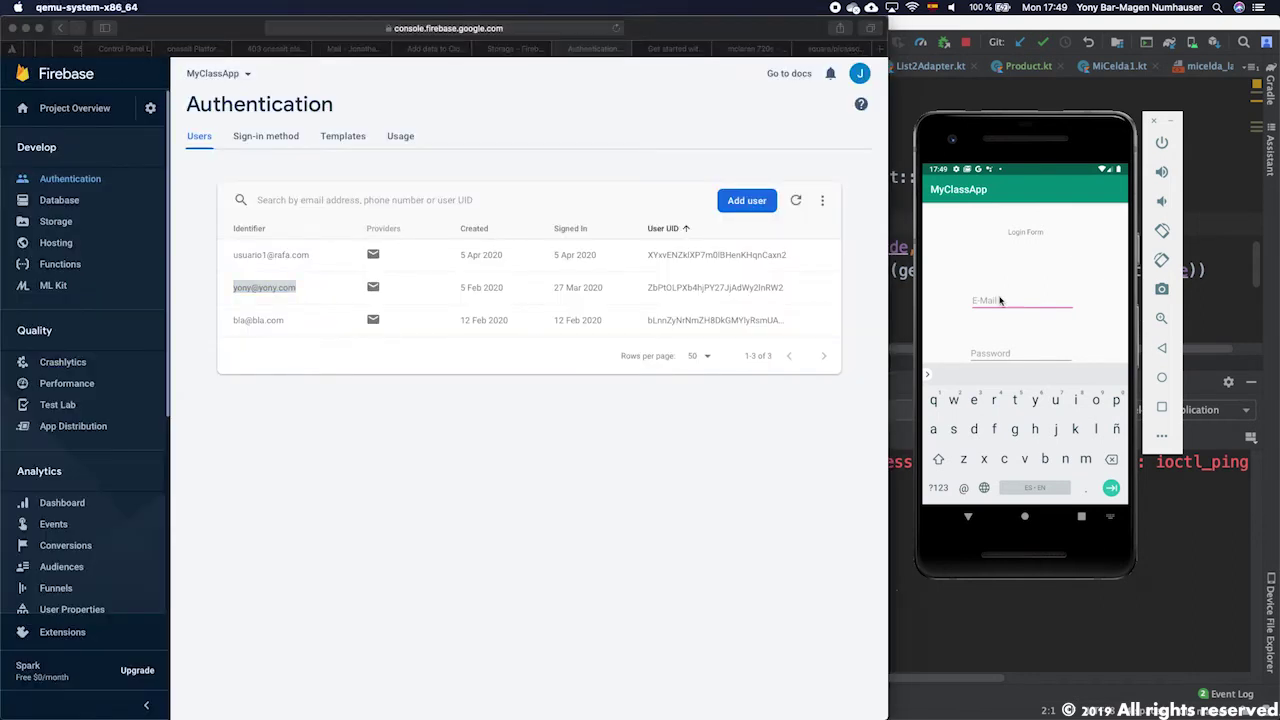
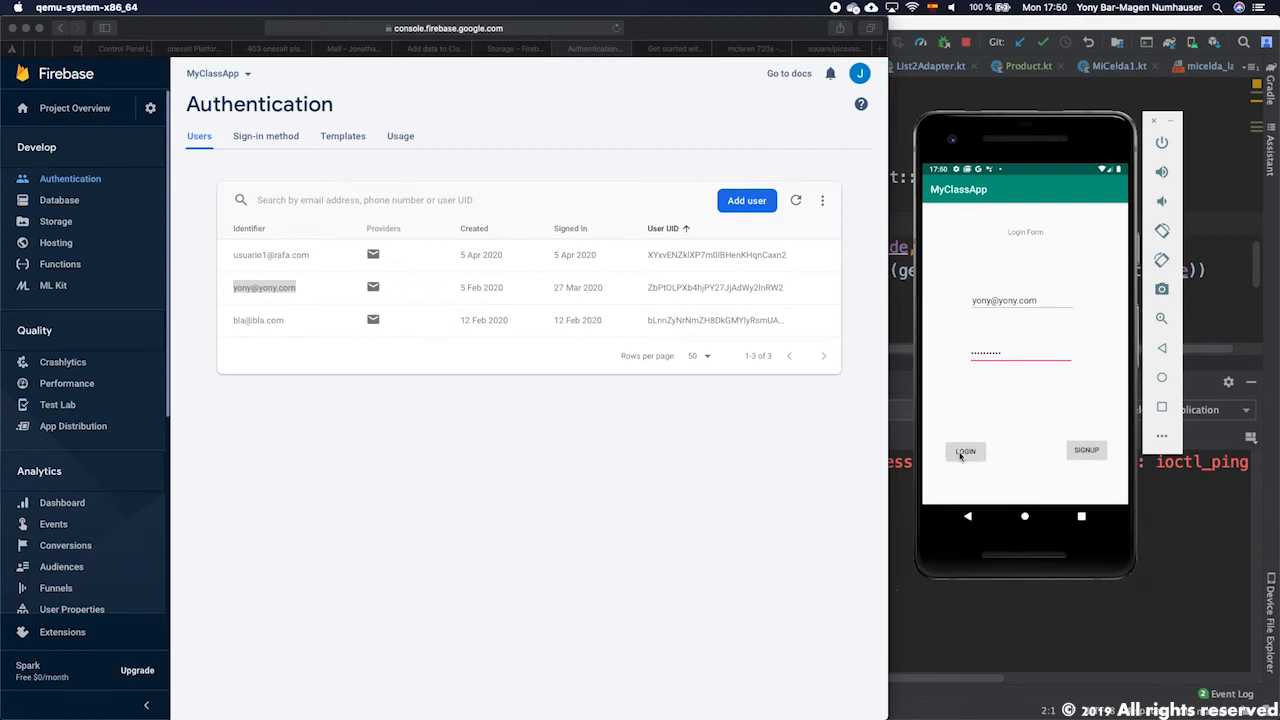
click(965, 450)
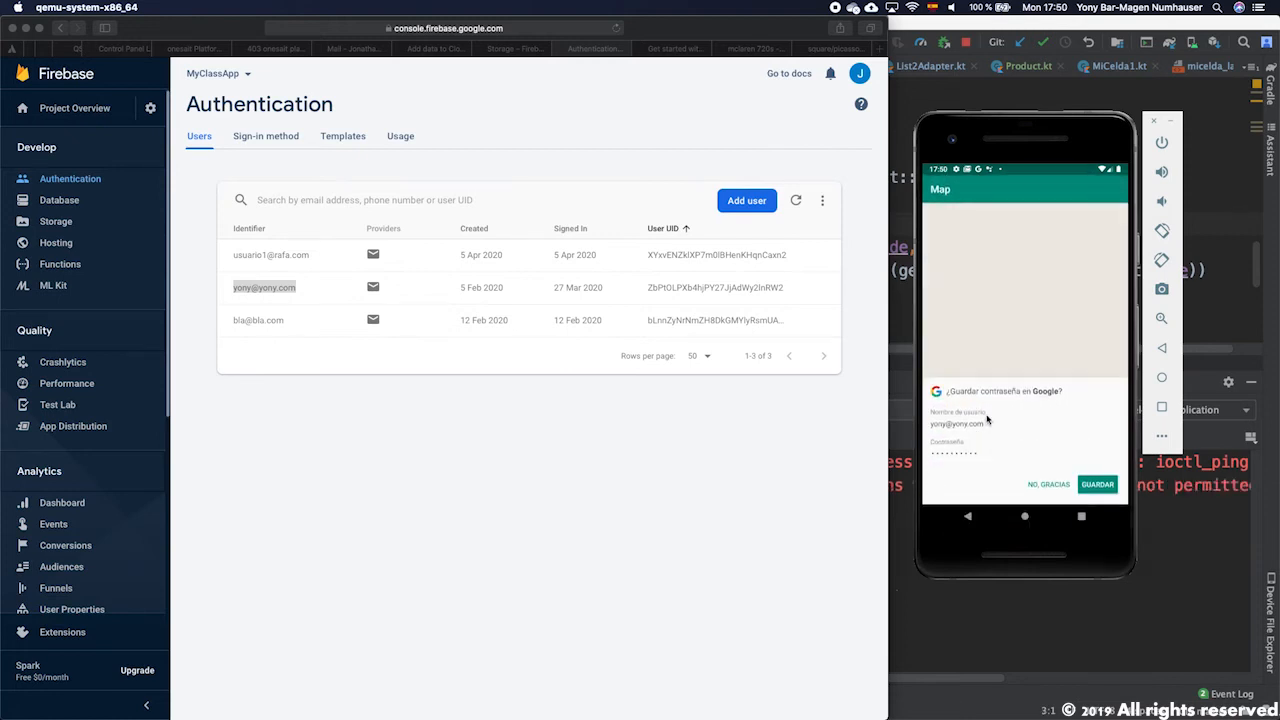
click(1097, 484)
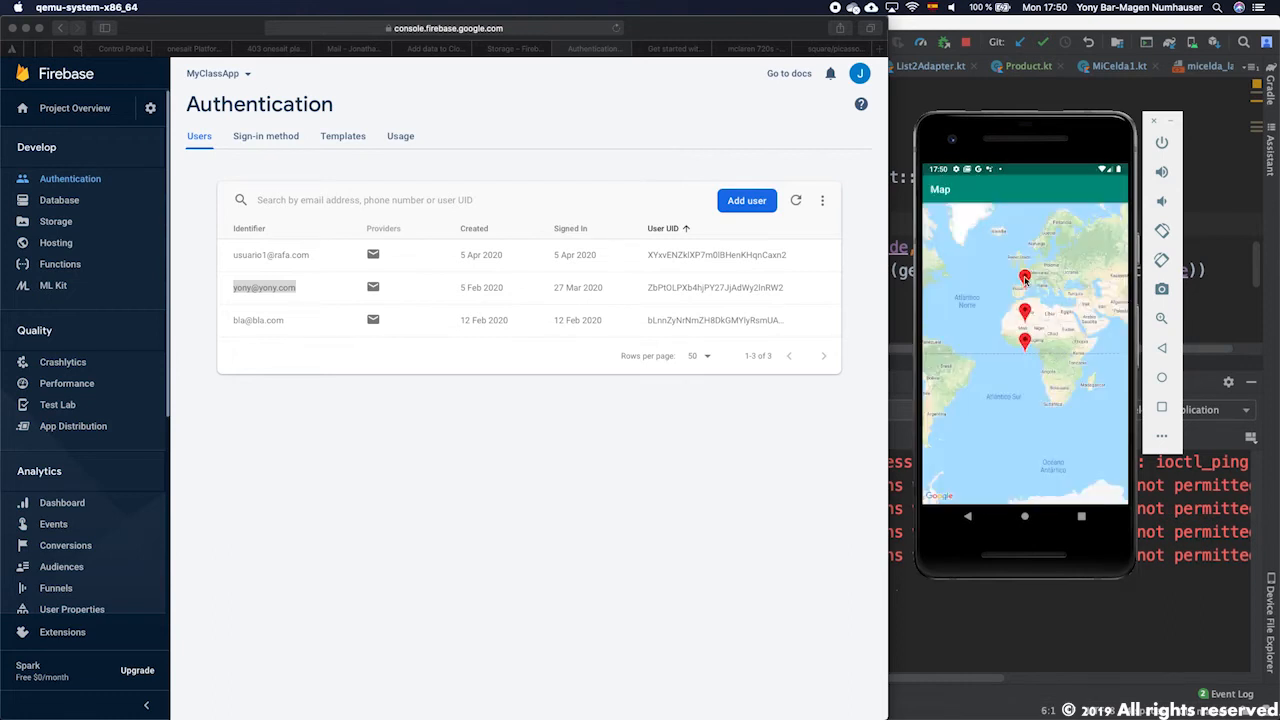
click(1024, 278)
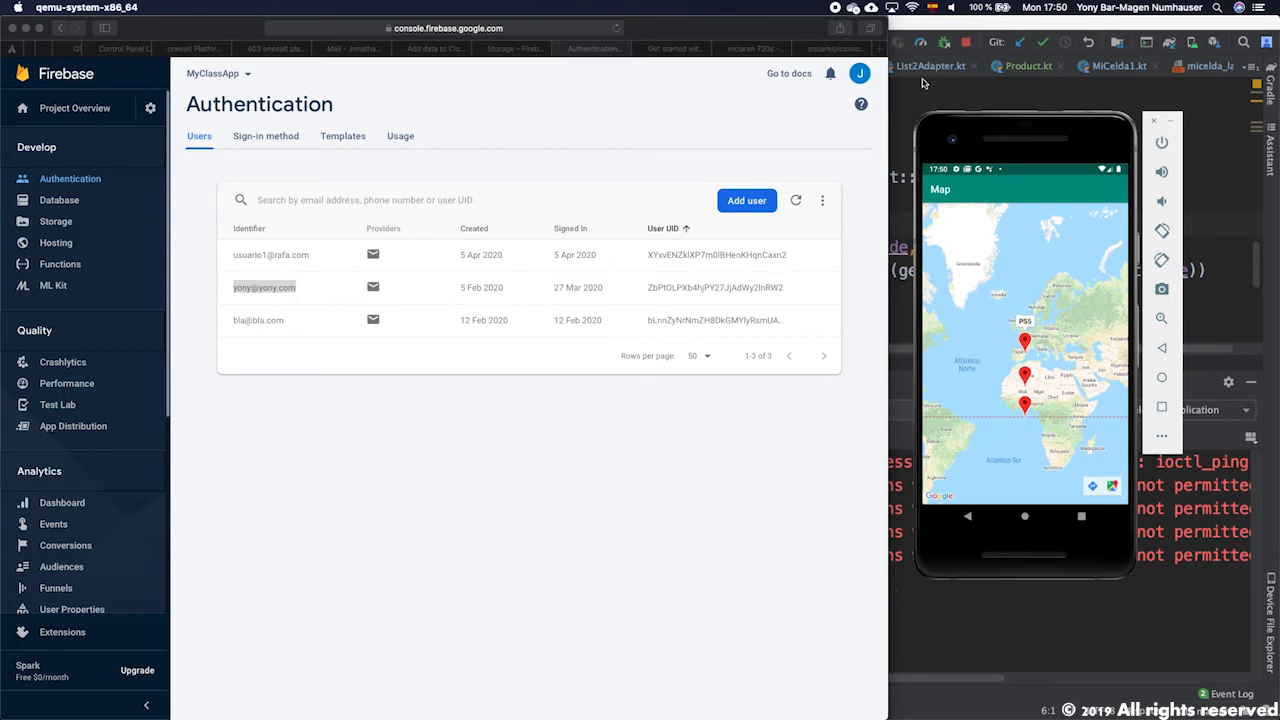
mouse_move(544, 263)
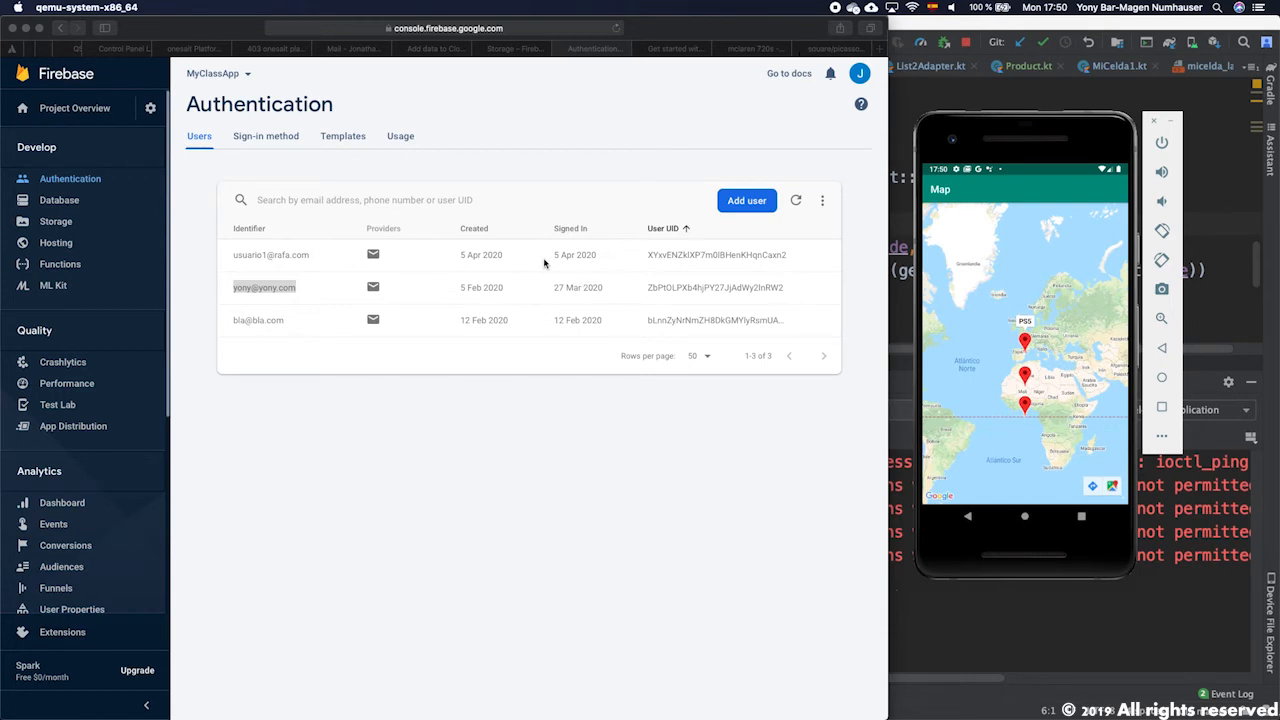
mouse_move(1004, 264)
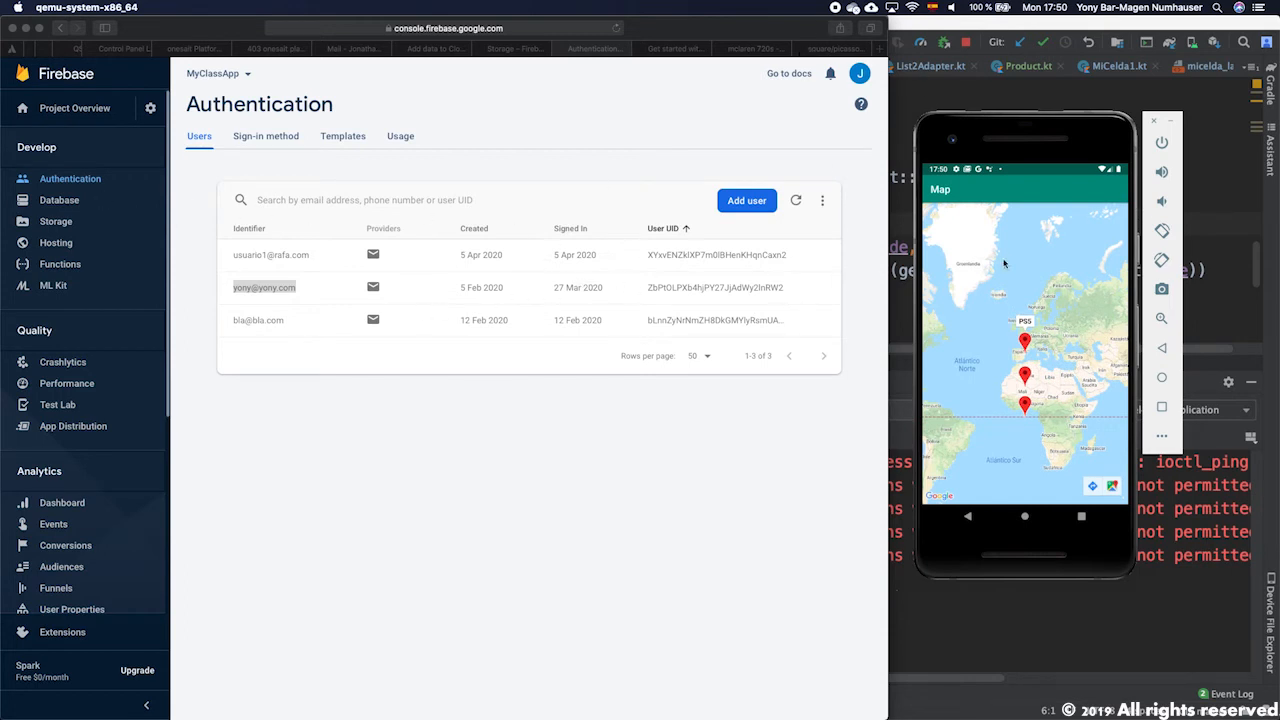
mouse_move(600, 201)
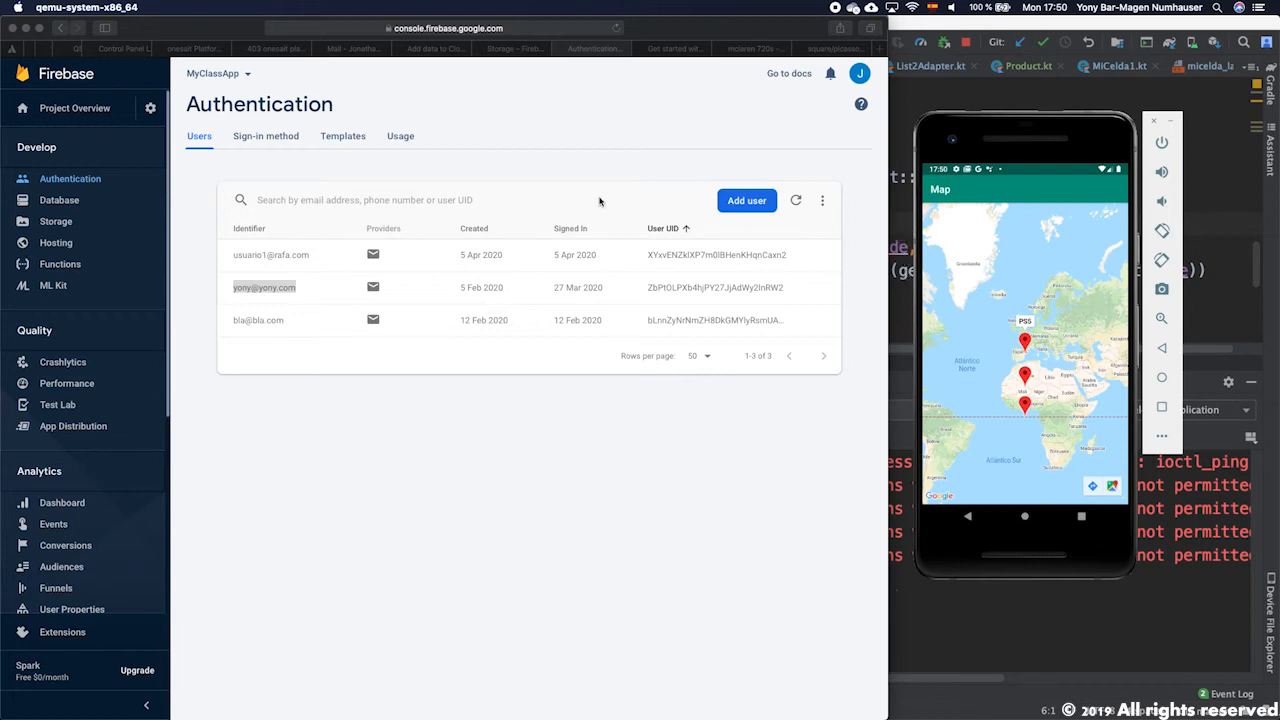
double_click(263, 287)
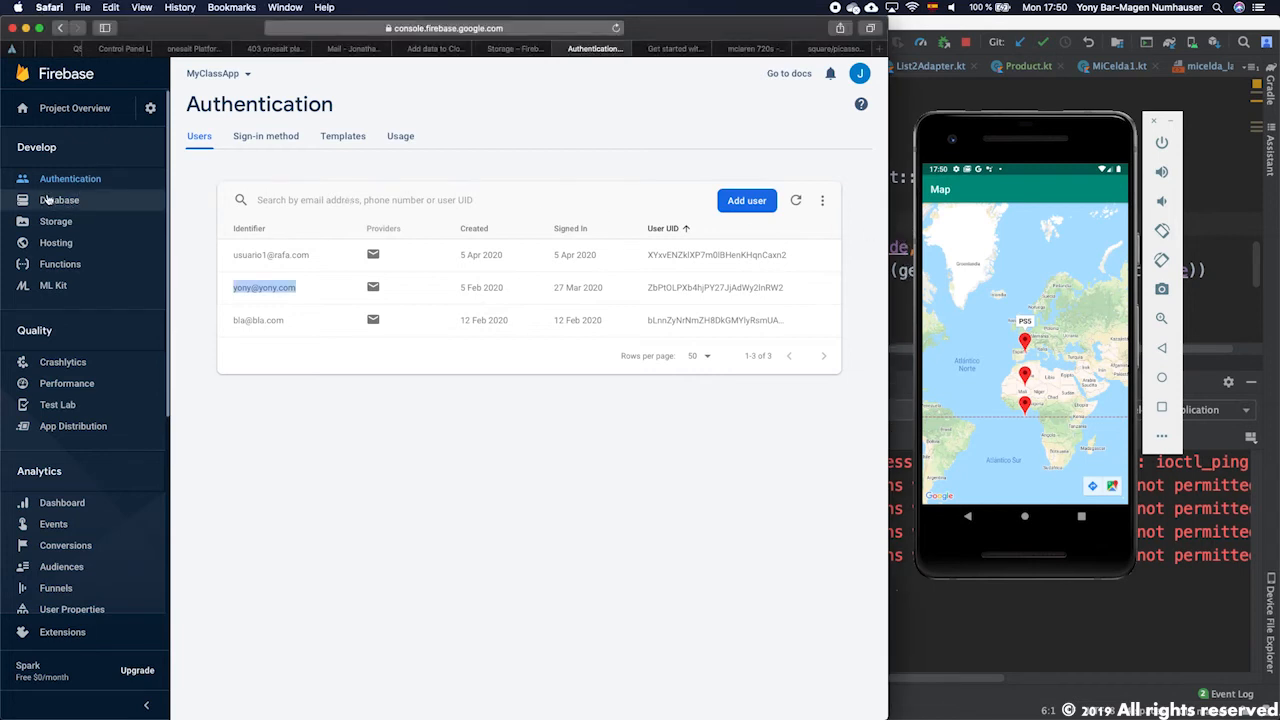
Open Firestore data and start editing the PS5 product's logitude value.
click(58, 199)
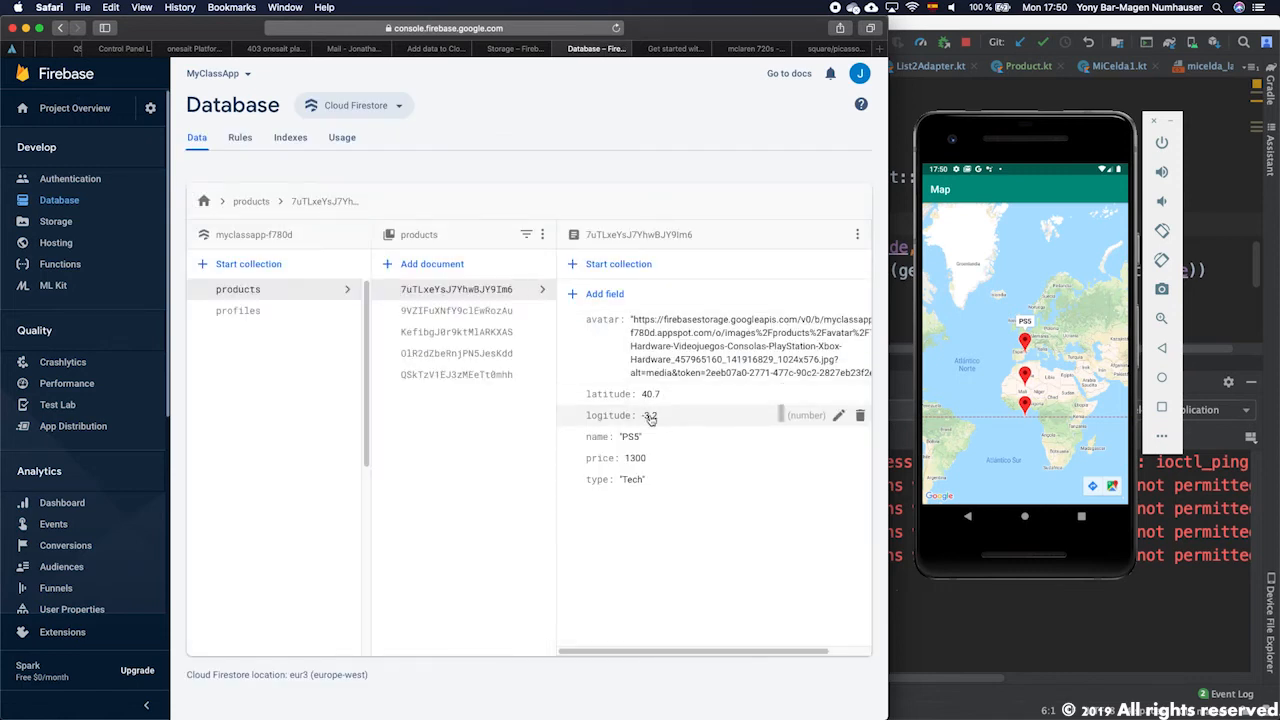
click(839, 415)
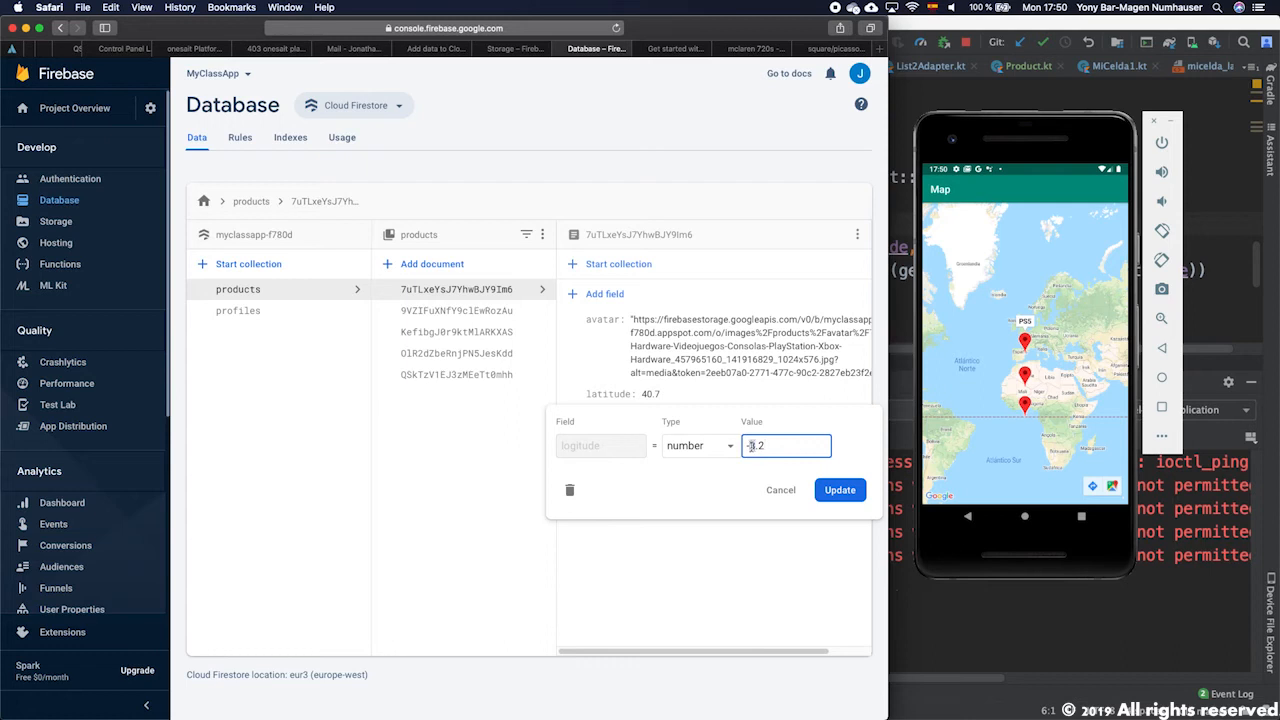
click(839, 490)
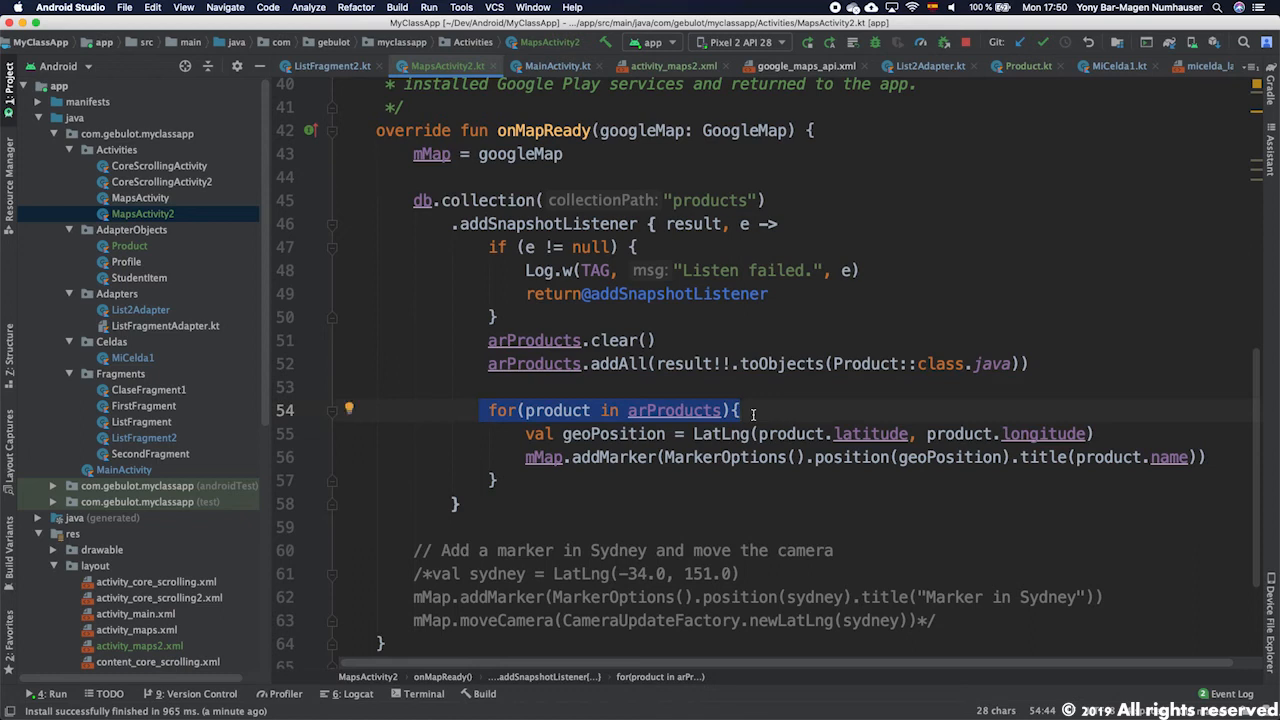
mouse_move(791, 392)
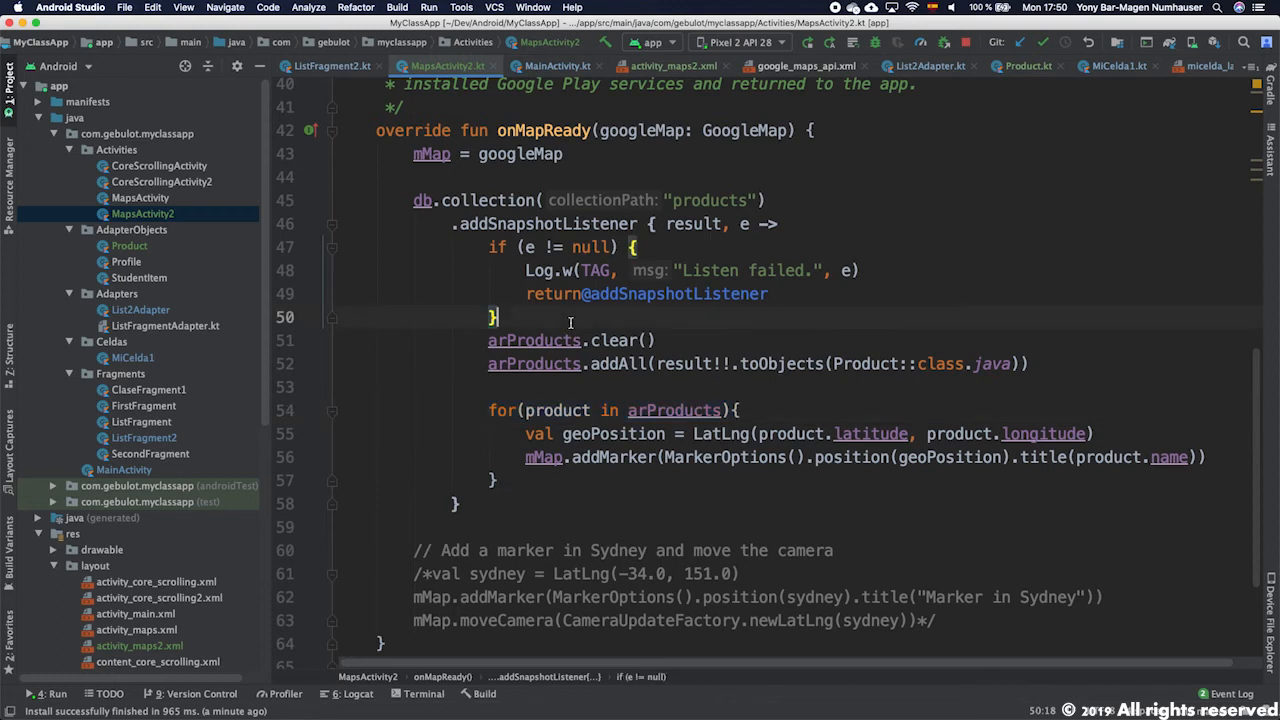
Add mMap.clear() above arProducts.clear() in addSnapshotListener and relaunch the app.
text(map)
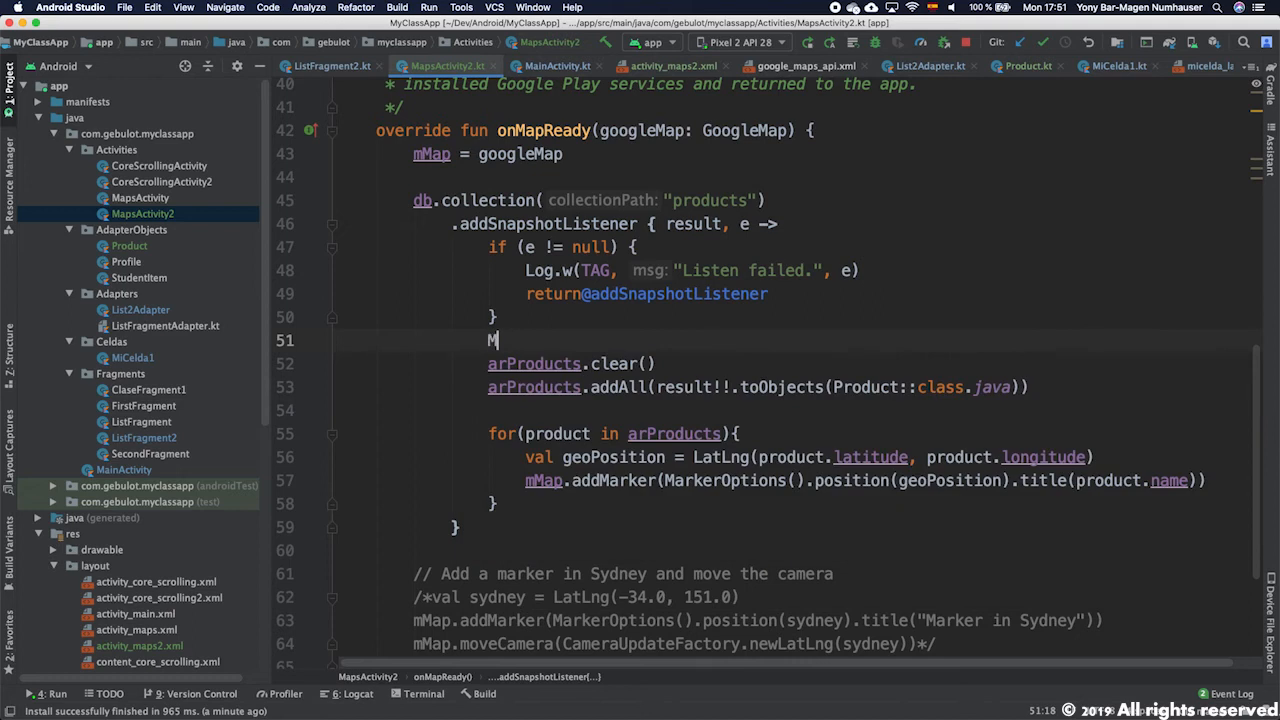
text(Map.)
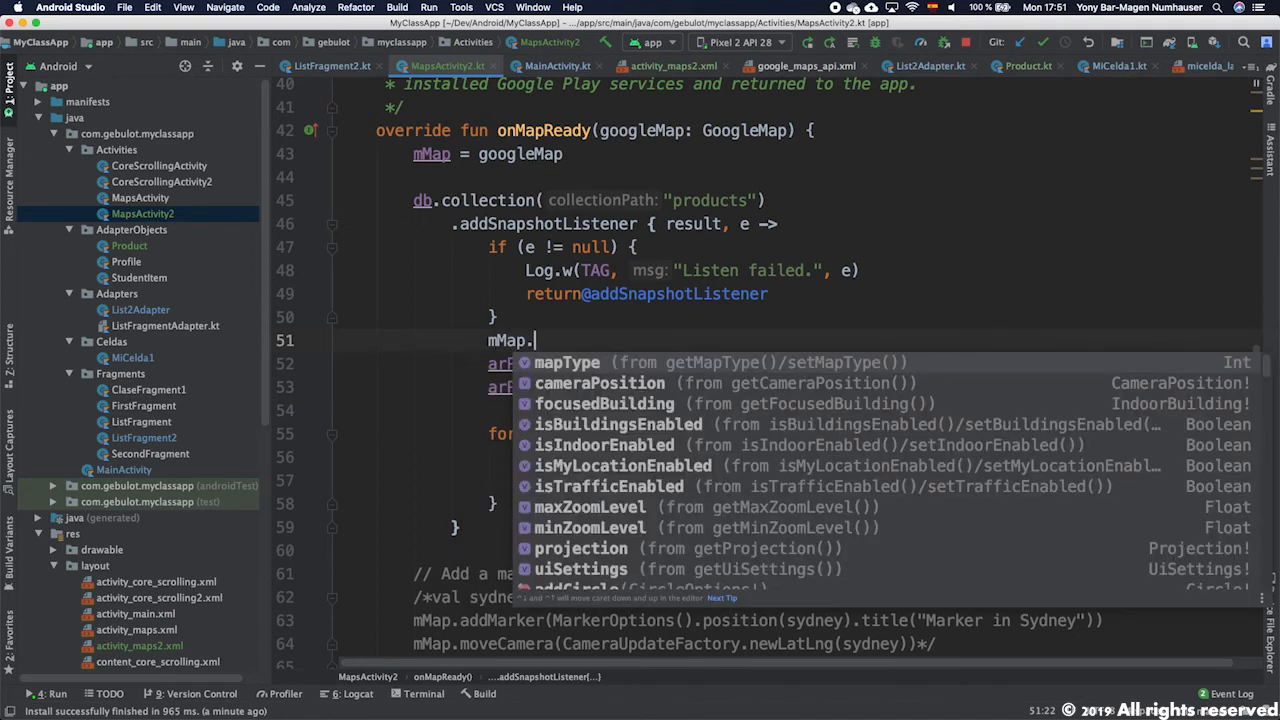
text(clear())
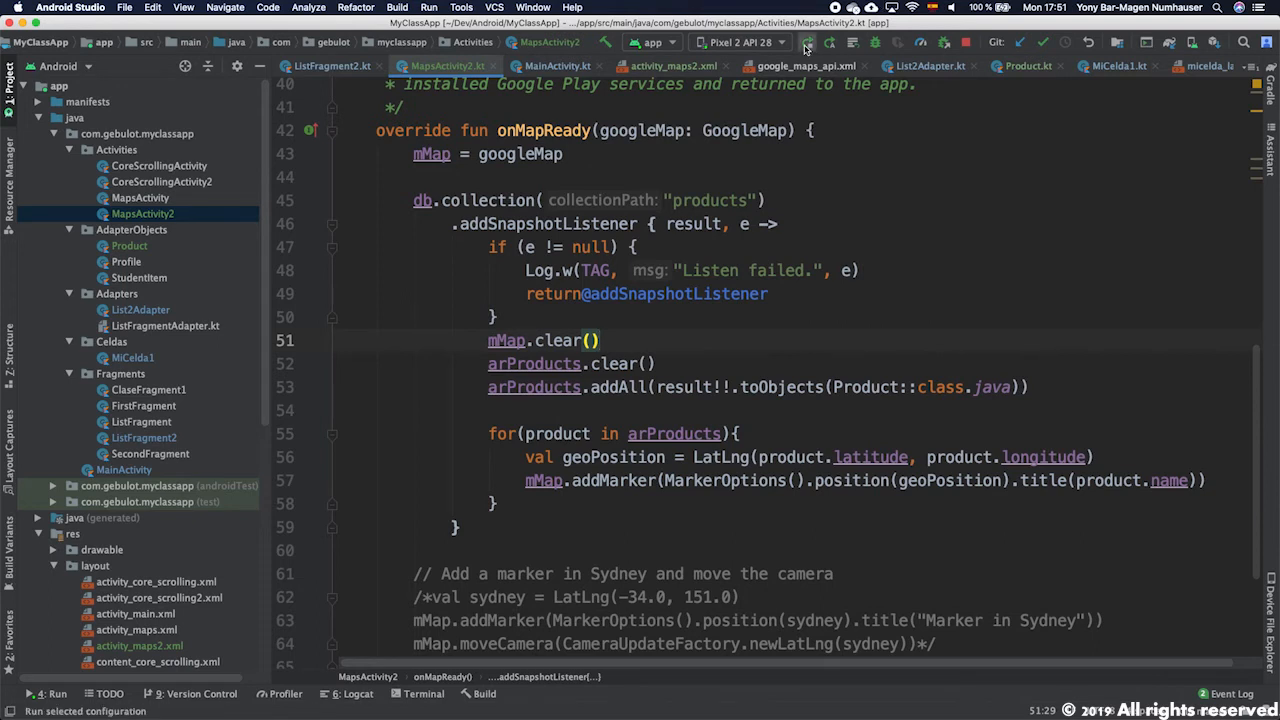
click(806, 42)
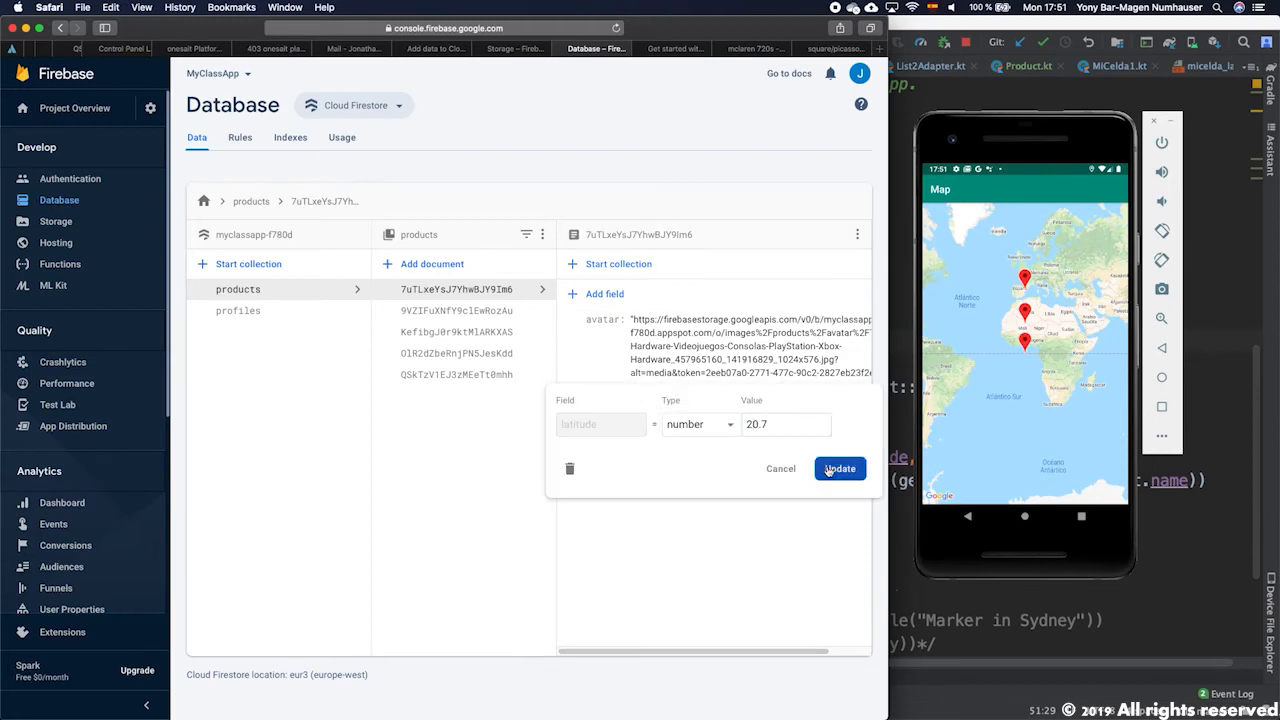
Update the PS5 latitude from 20.7 to 30.7 and logitude to -15.2.
click(840, 468)
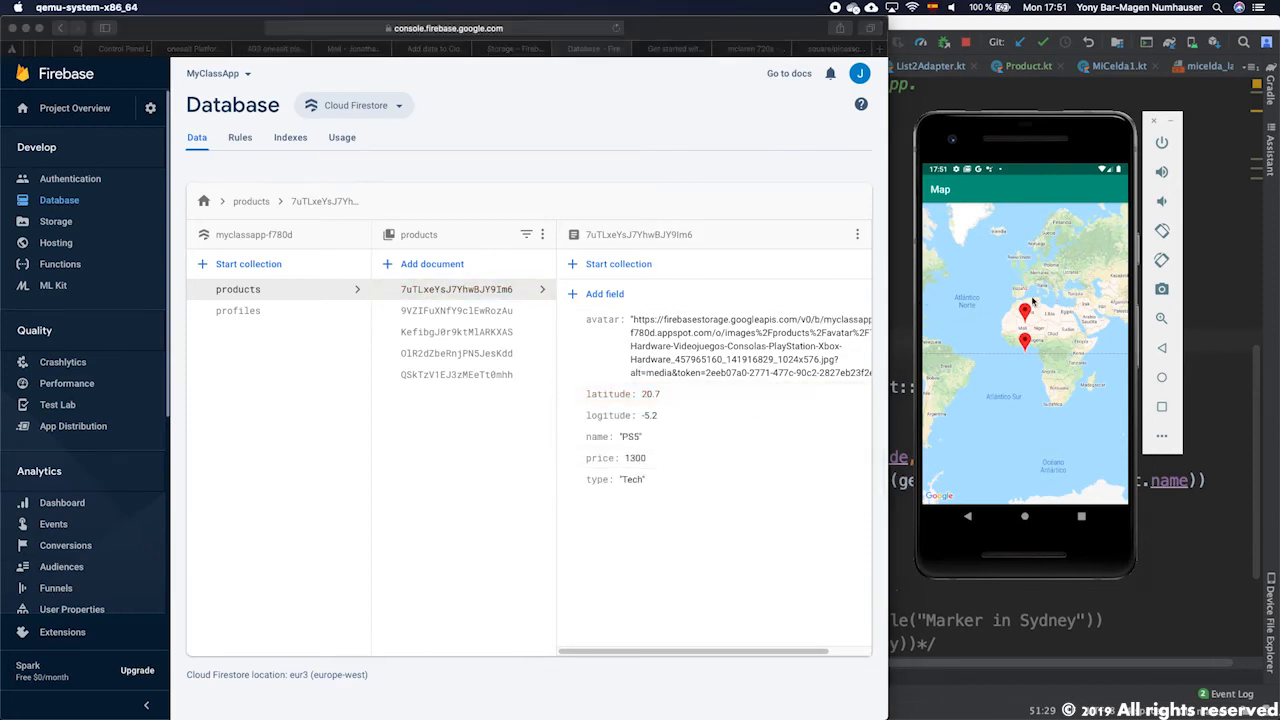
drag(1024, 140, 872, 140)
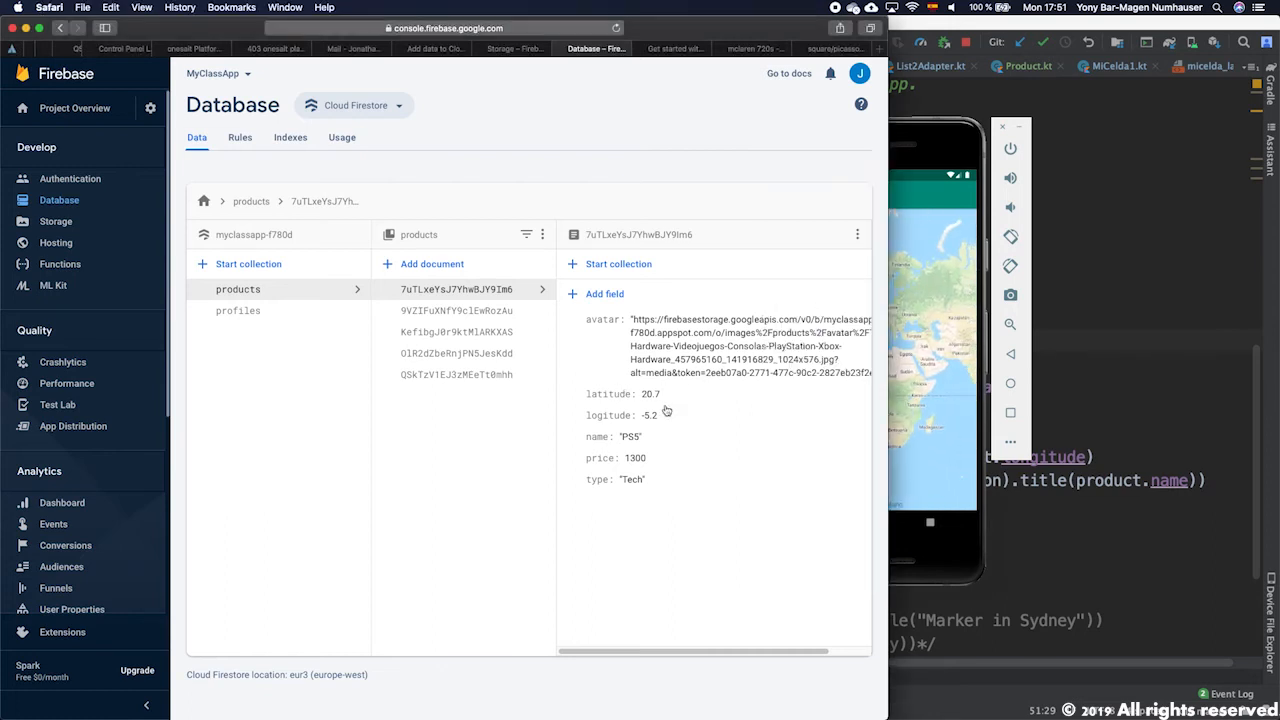
click(612, 394)
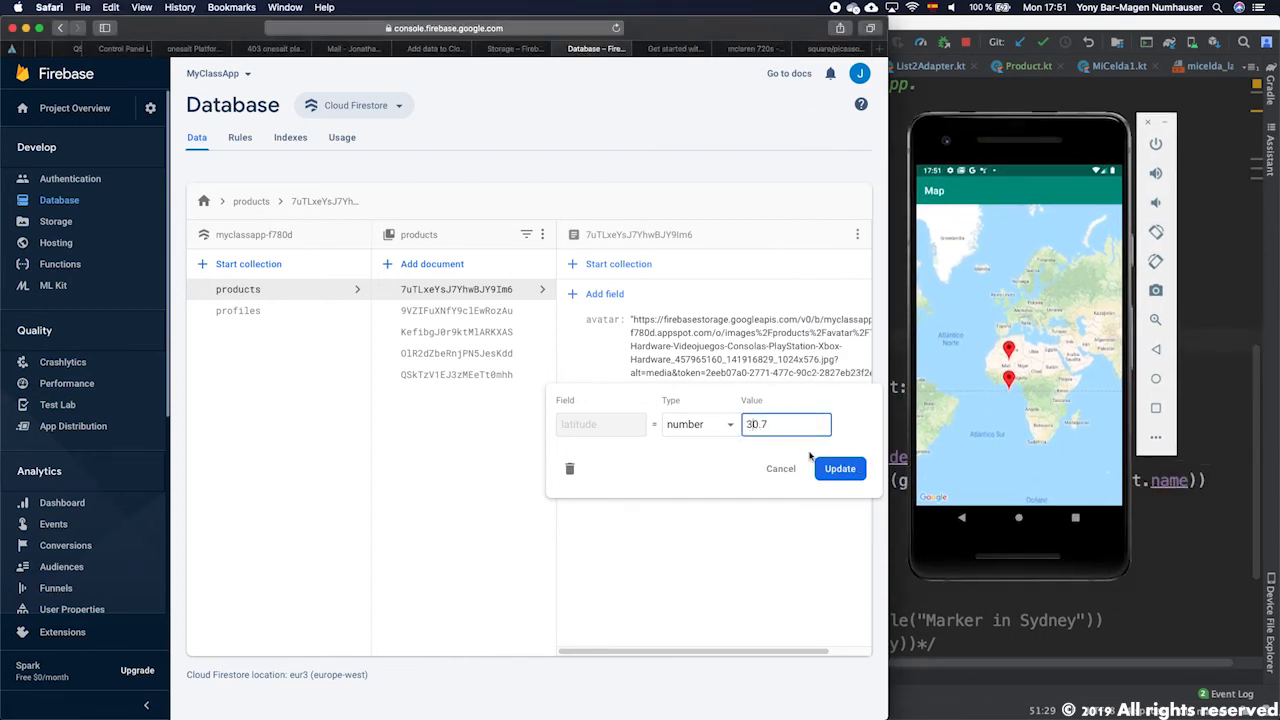
click(840, 469)
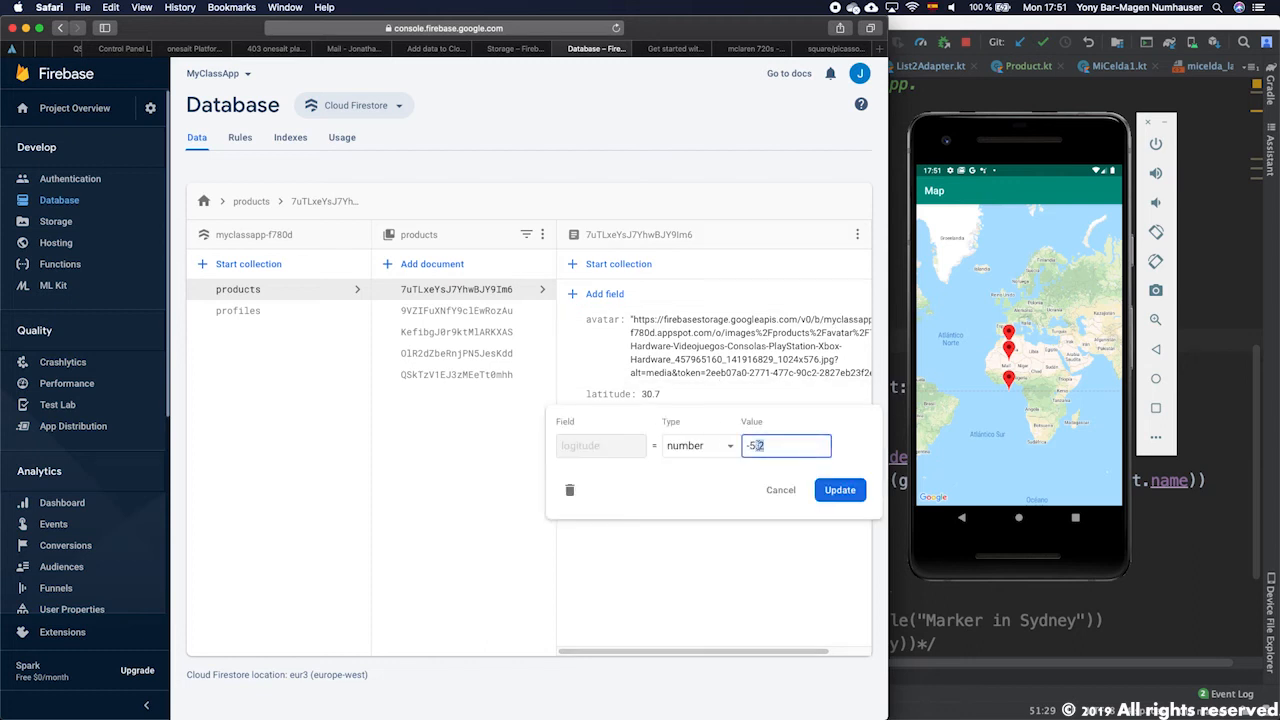
click(839, 489)
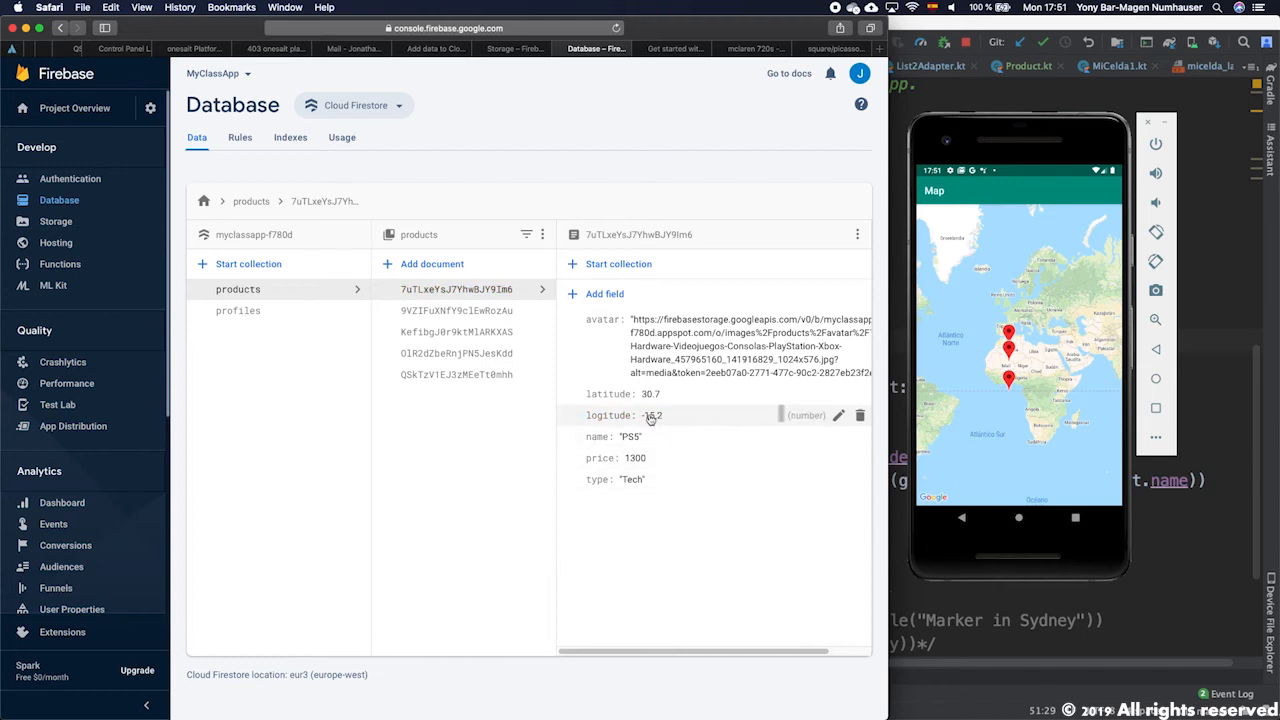
Reopen the PS5 logitude editor, view Ferrari California, and close it unchanged.
click(838, 415)
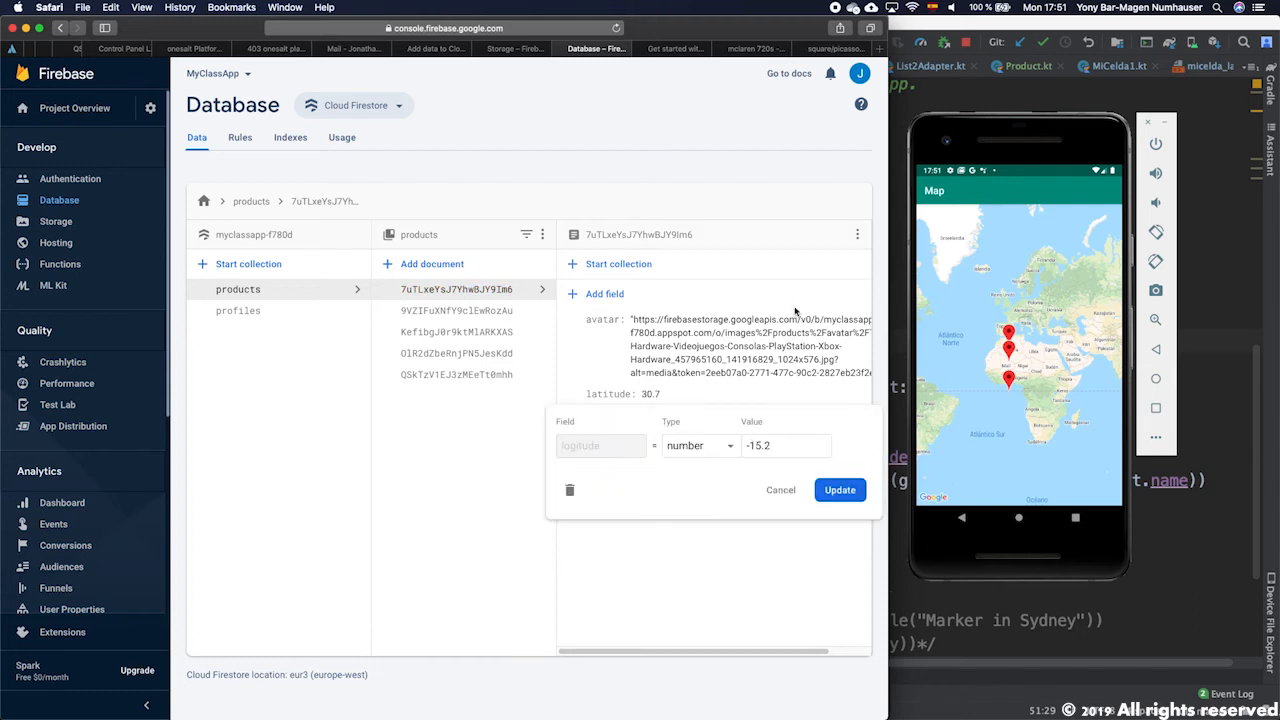
click(839, 490)
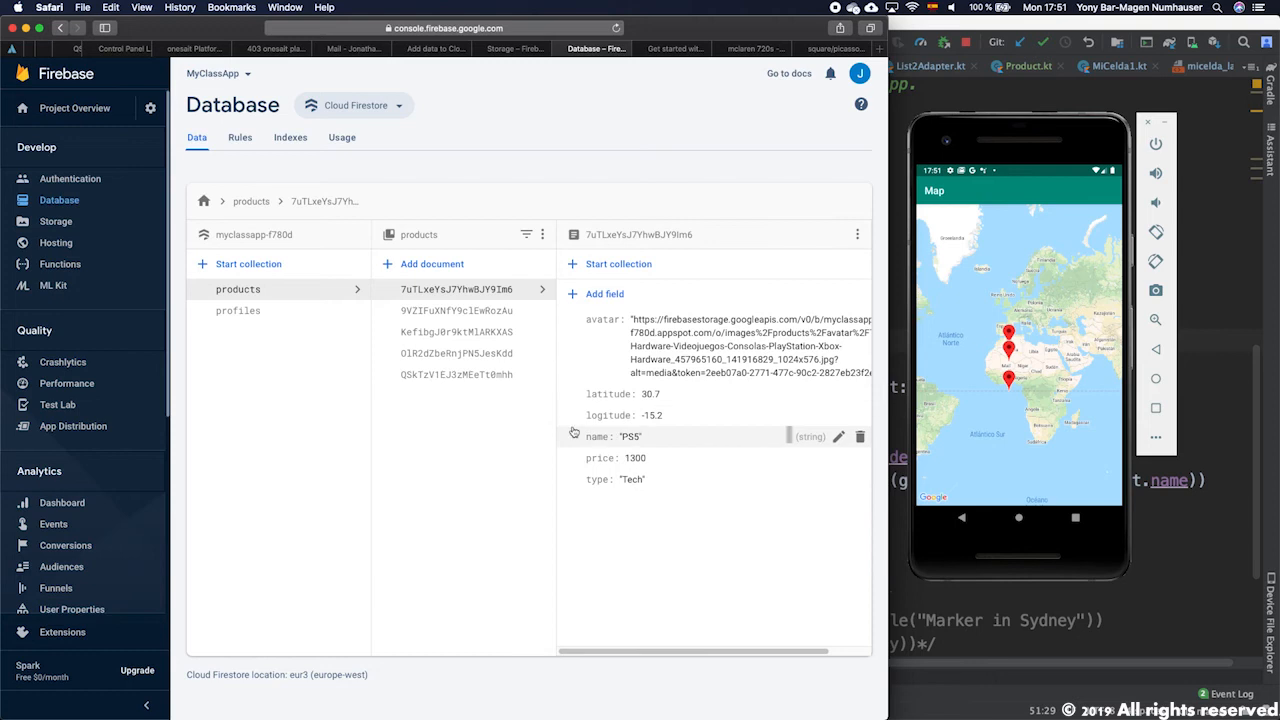
click(452, 310)
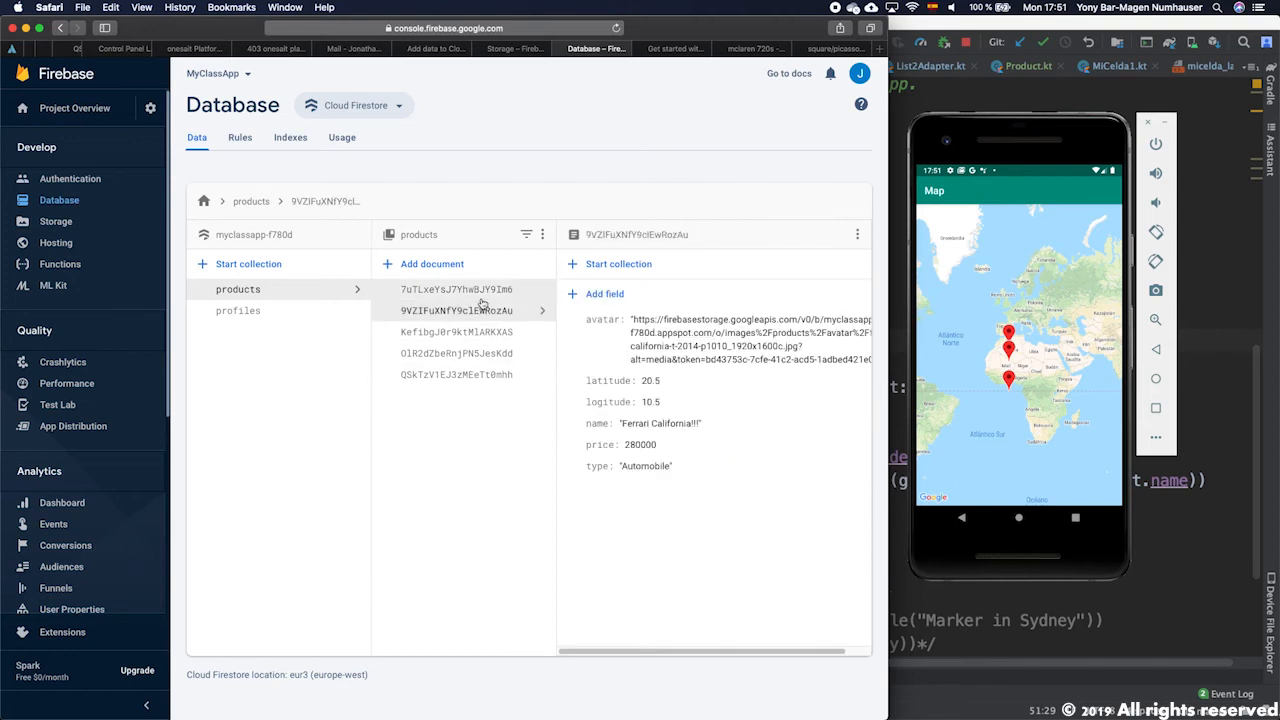
click(446, 289)
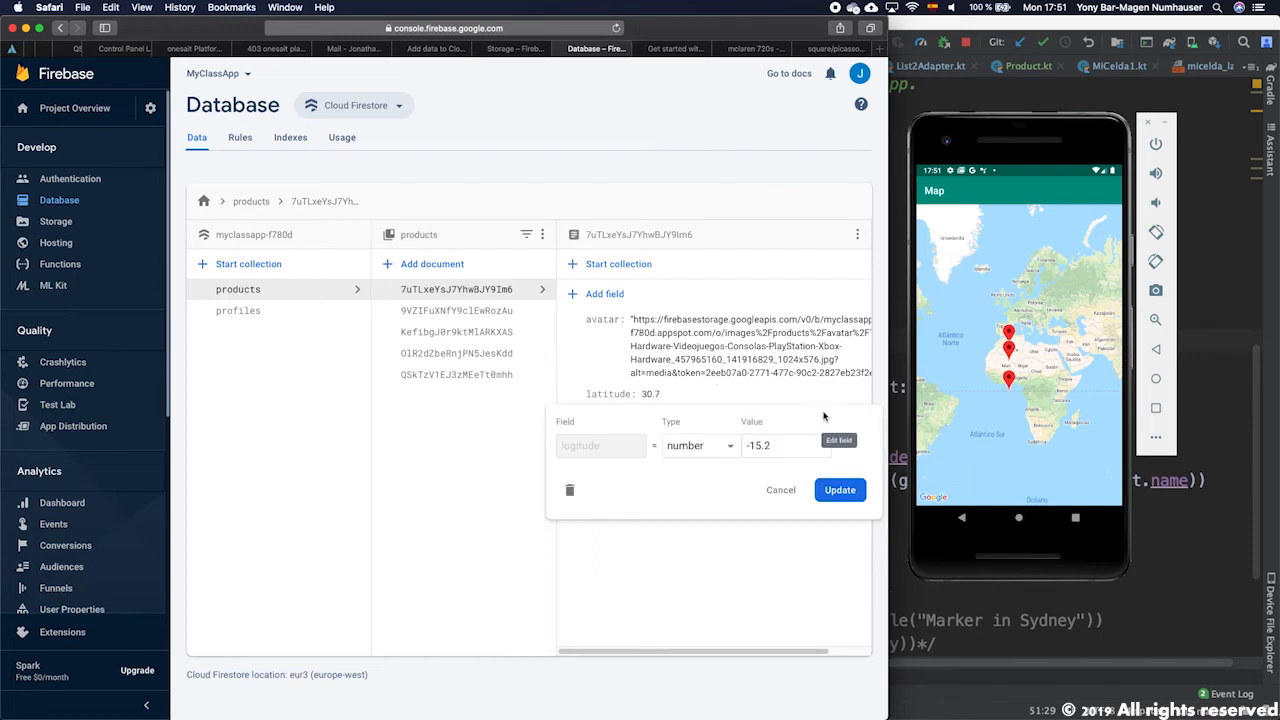
click(839, 490)
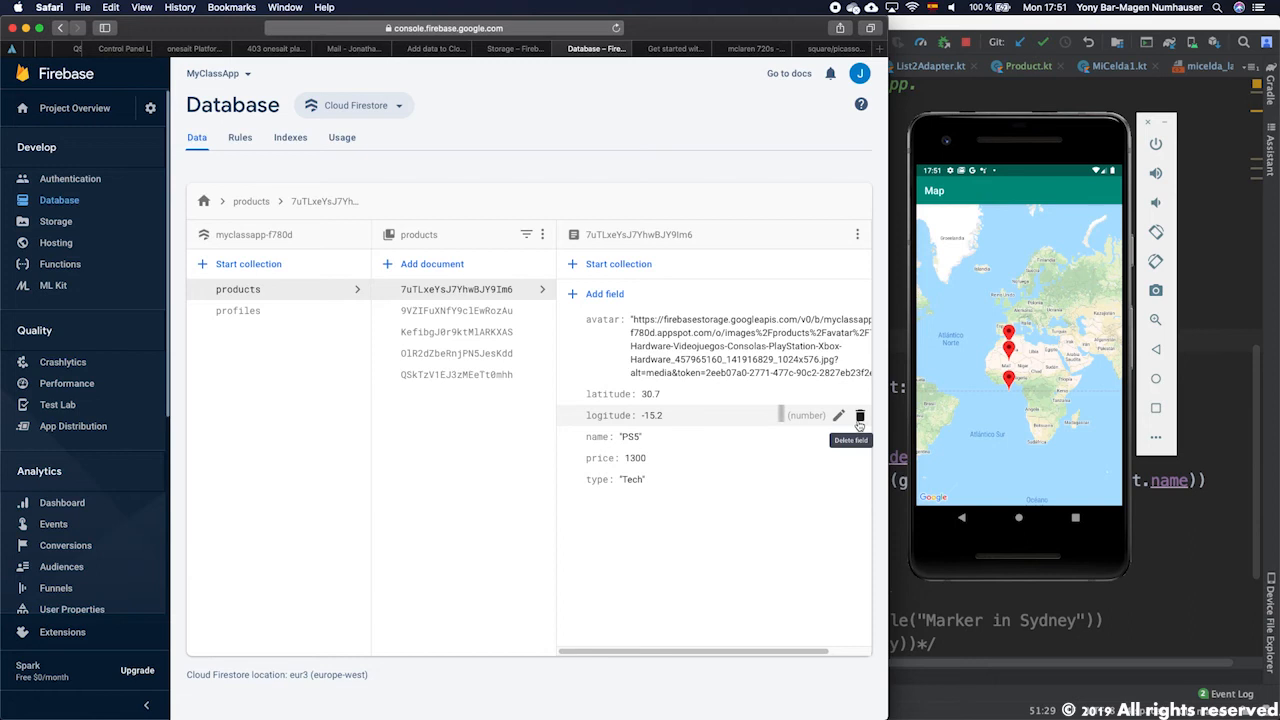
Delete the PS5 logitude field and add a longitude field with value 10.
click(858, 415)
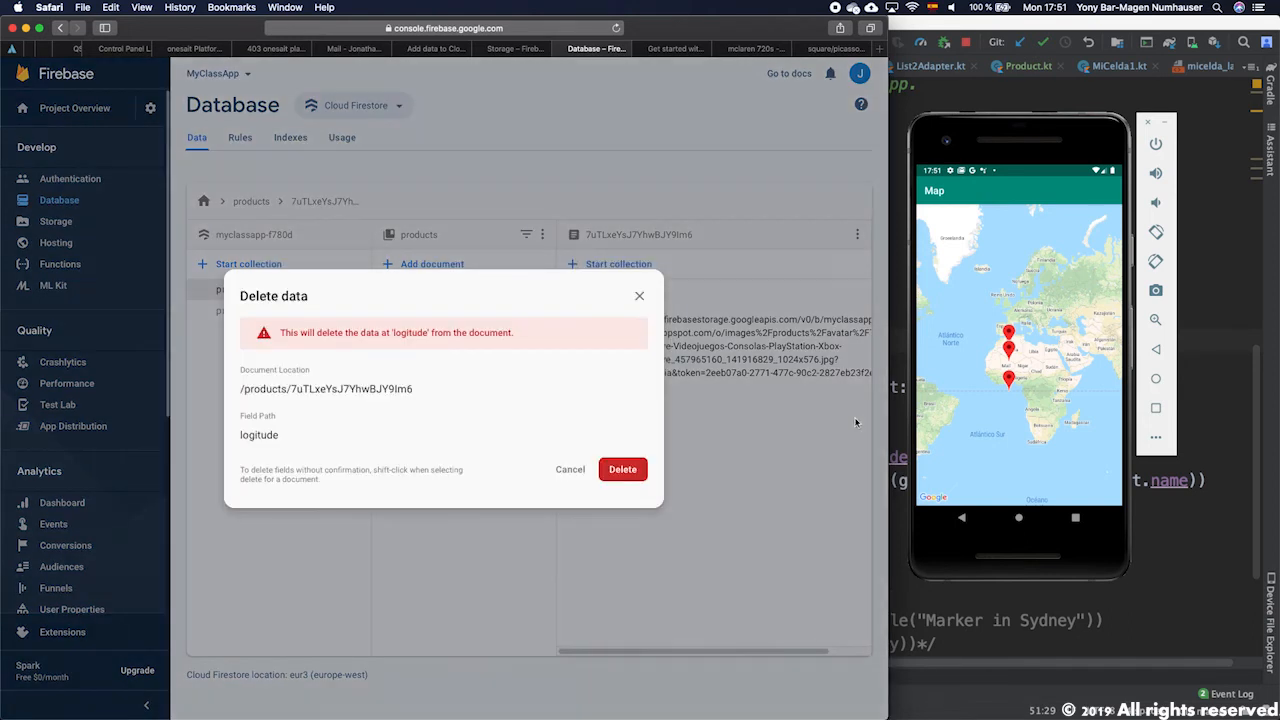
click(622, 469)
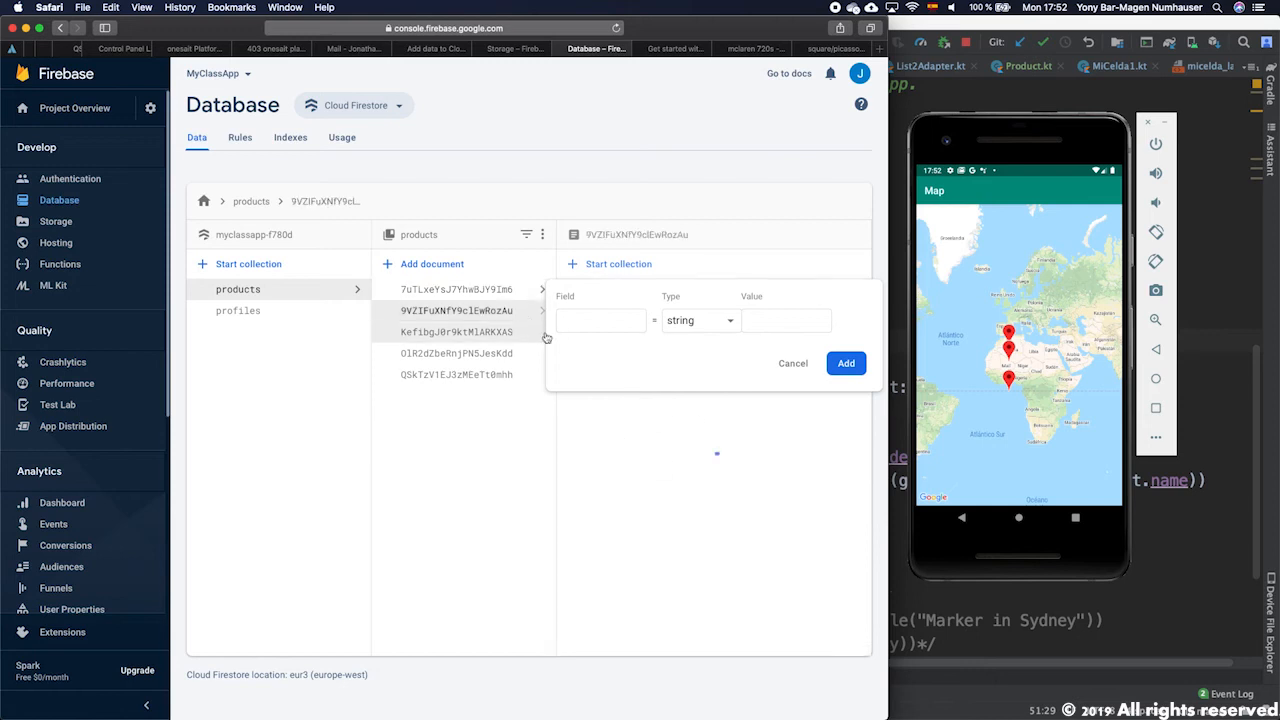
click(463, 289)
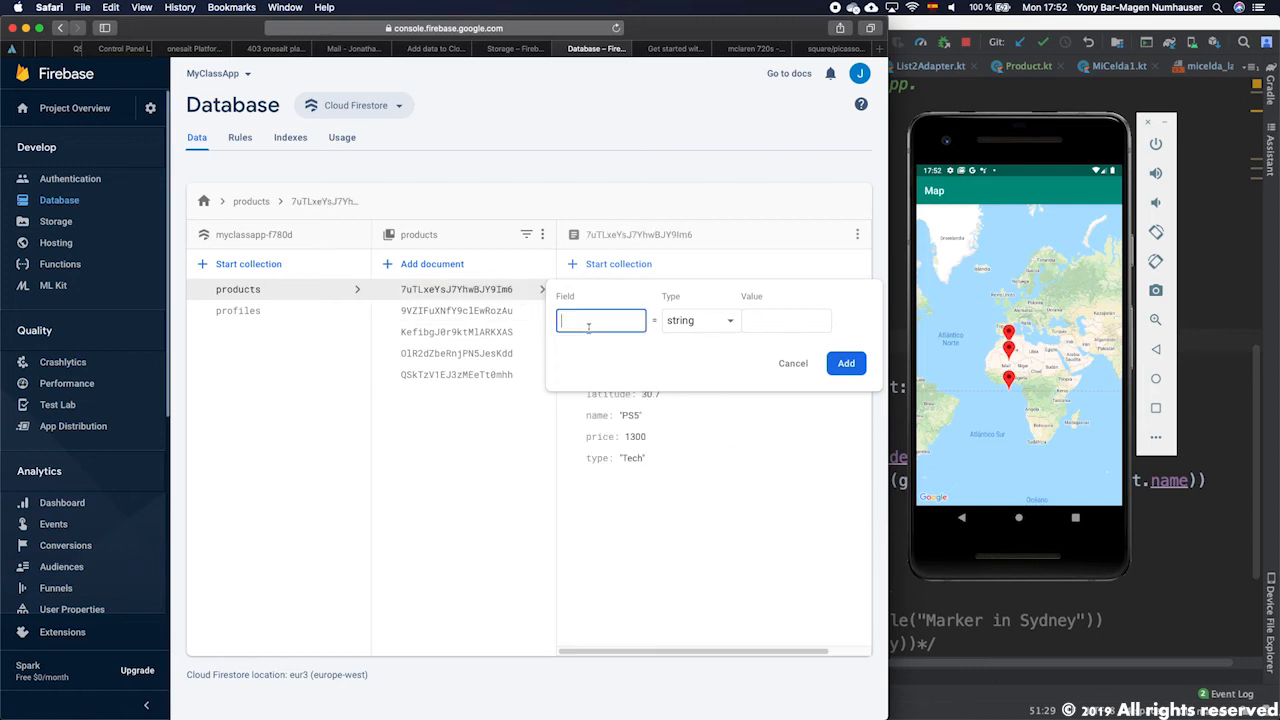
text(longitude)
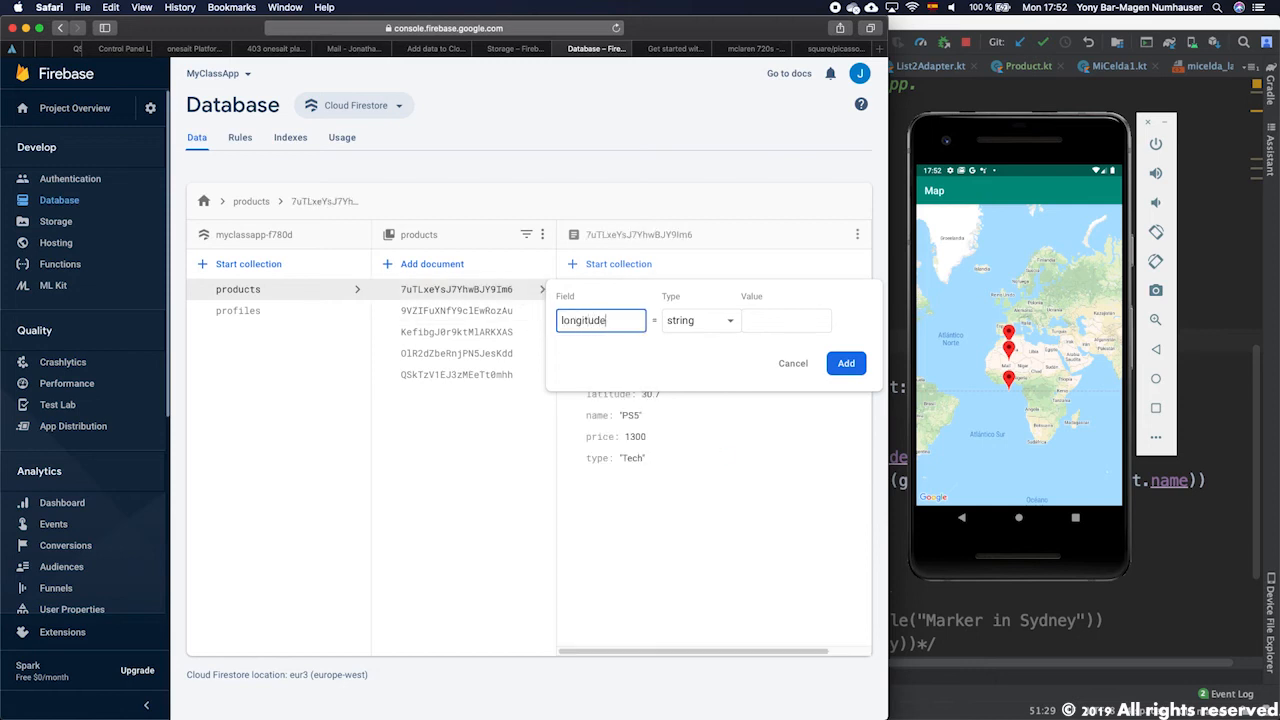
text(10.)
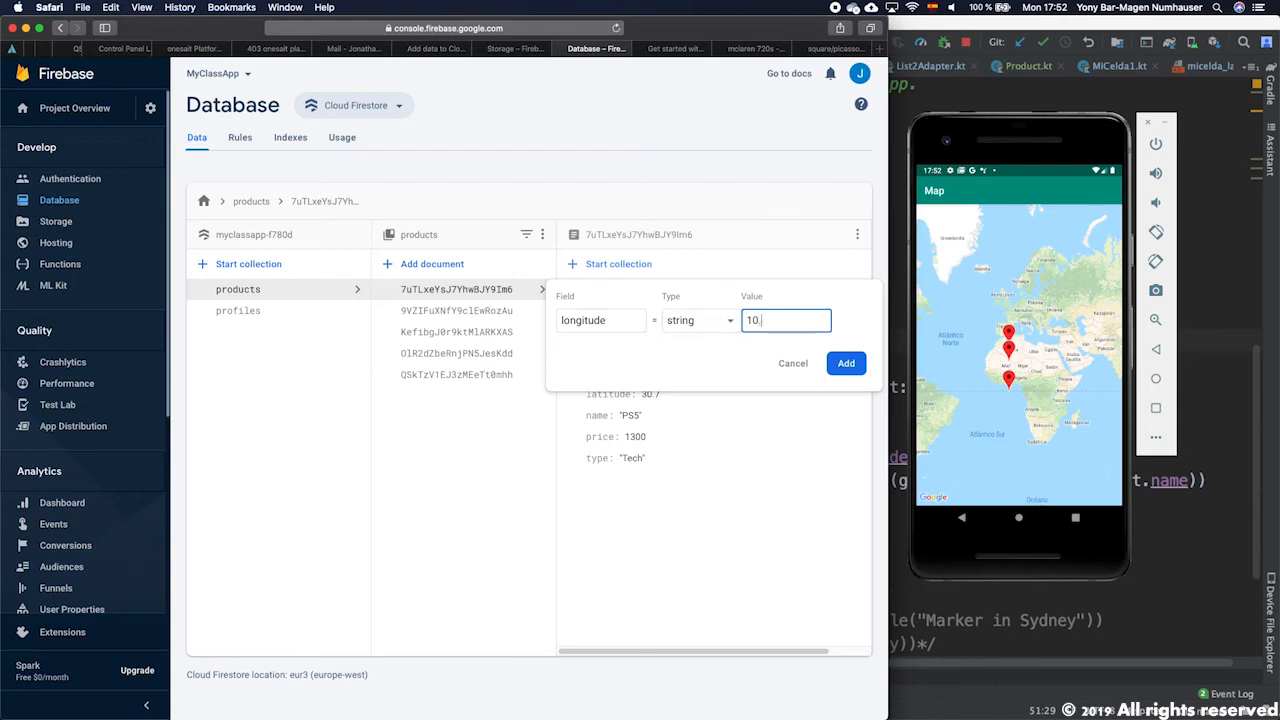
click(845, 363)
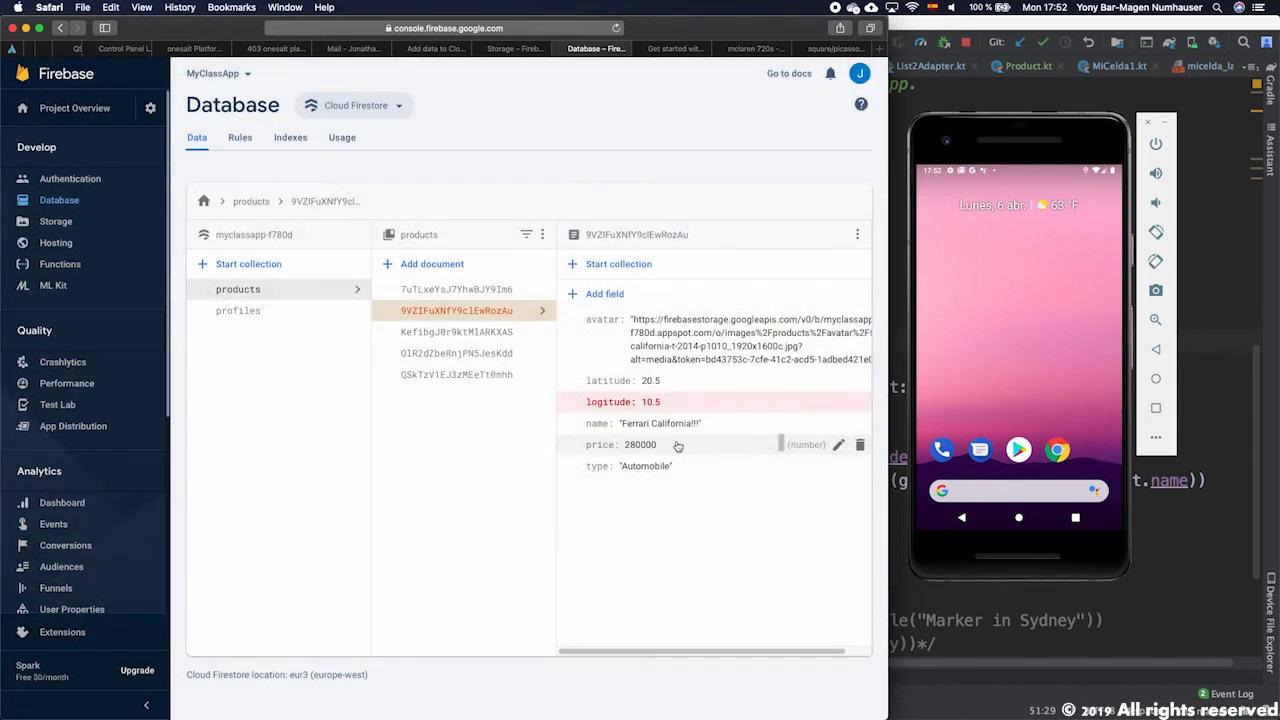
Change the PS5 longitude field's type to number.
click(453, 289)
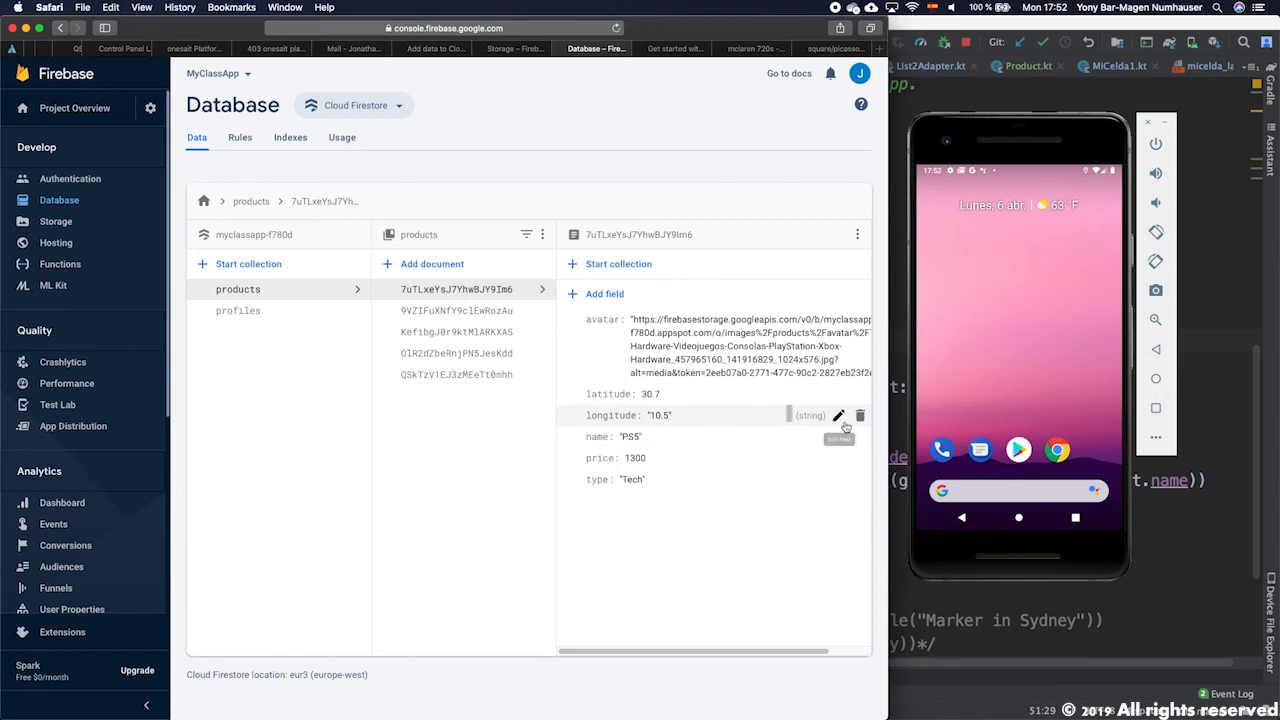
click(838, 415)
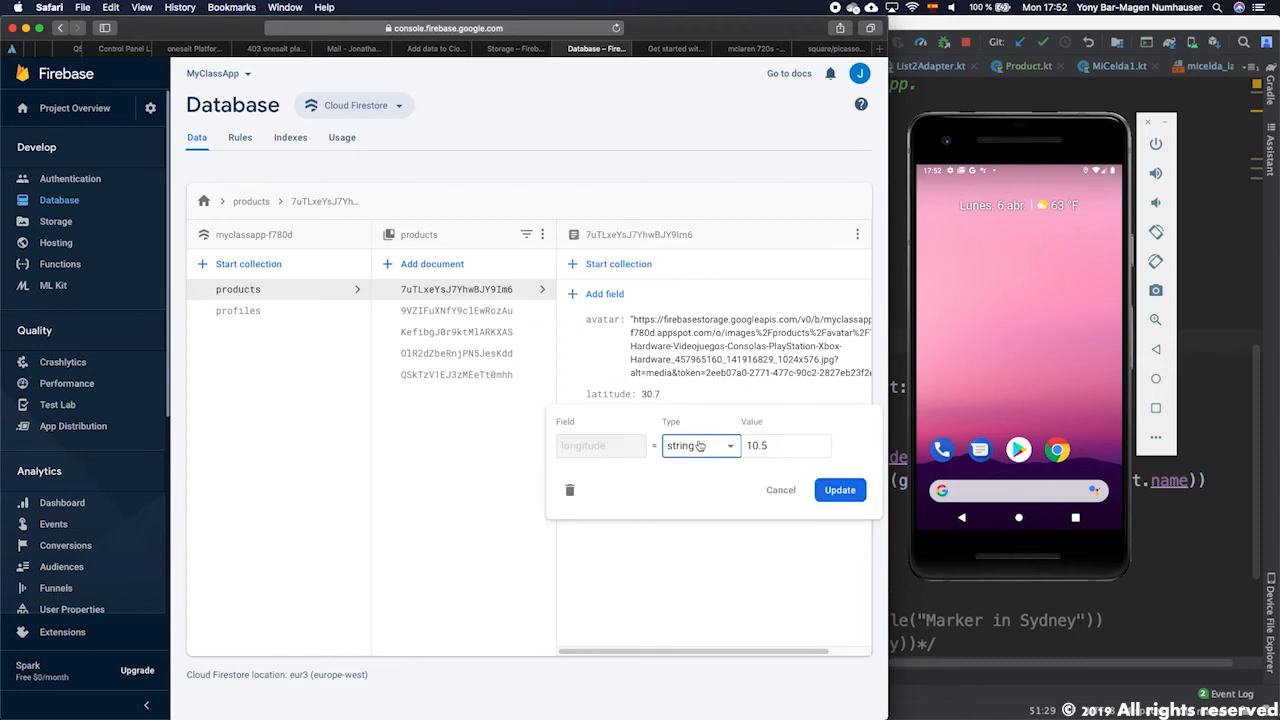
click(698, 446)
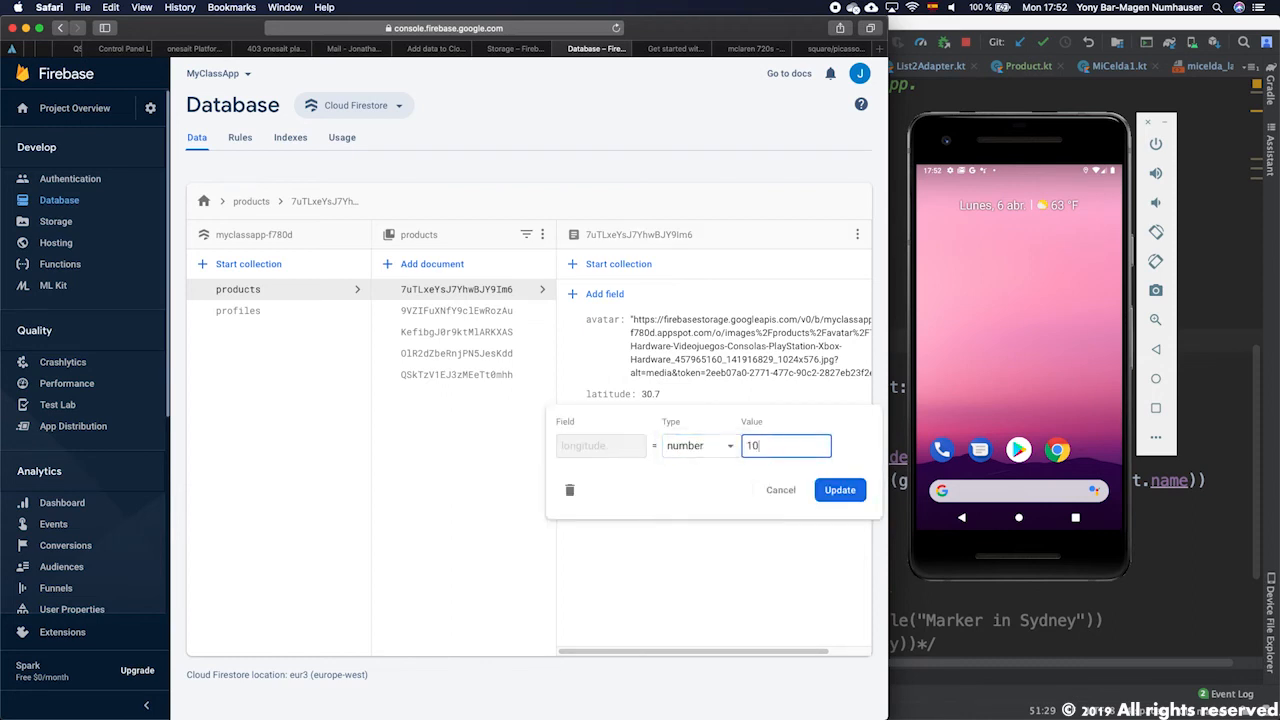
click(452, 310)
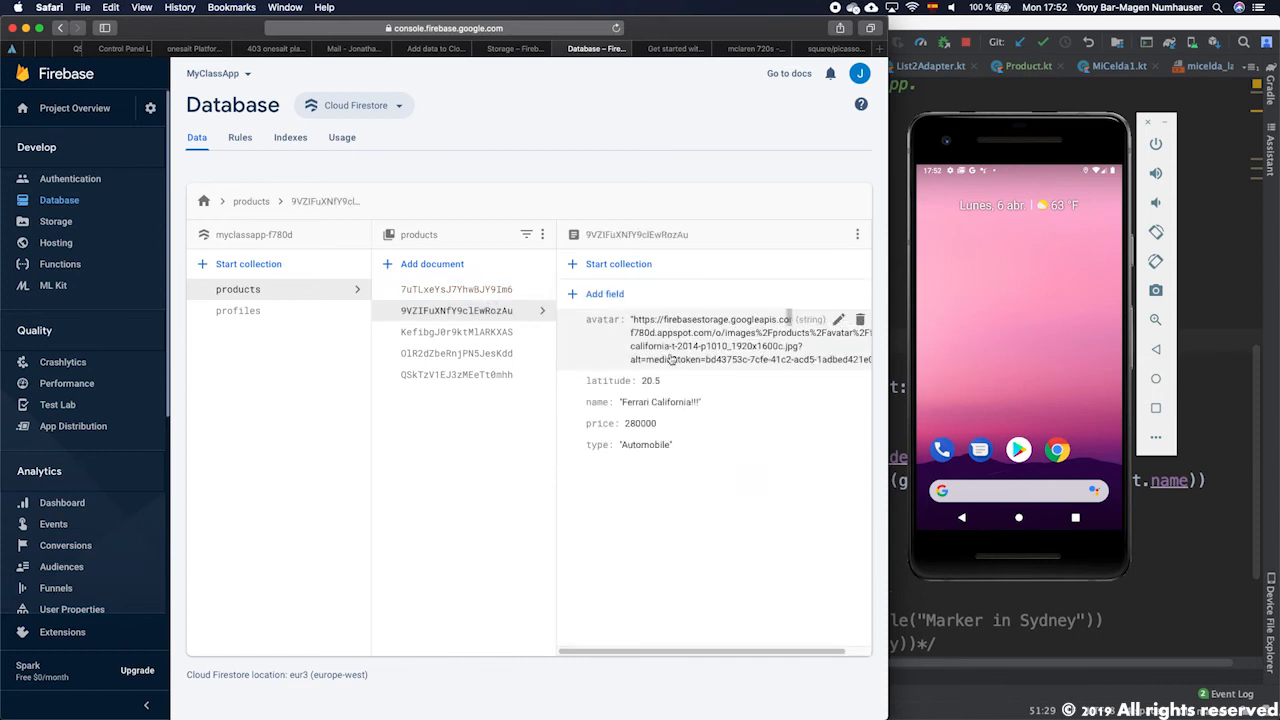
Add a numeric longitude field to Ferrari California, starting a negative value.
click(604, 293)
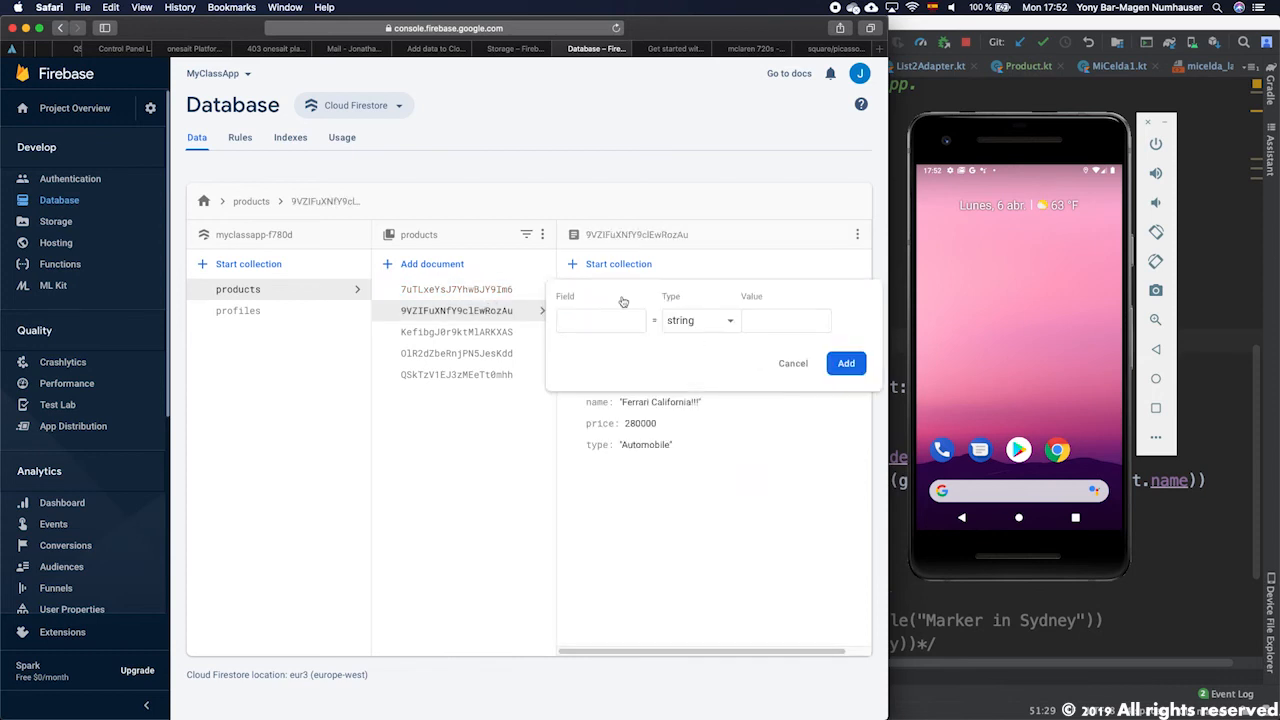
text(longitude)
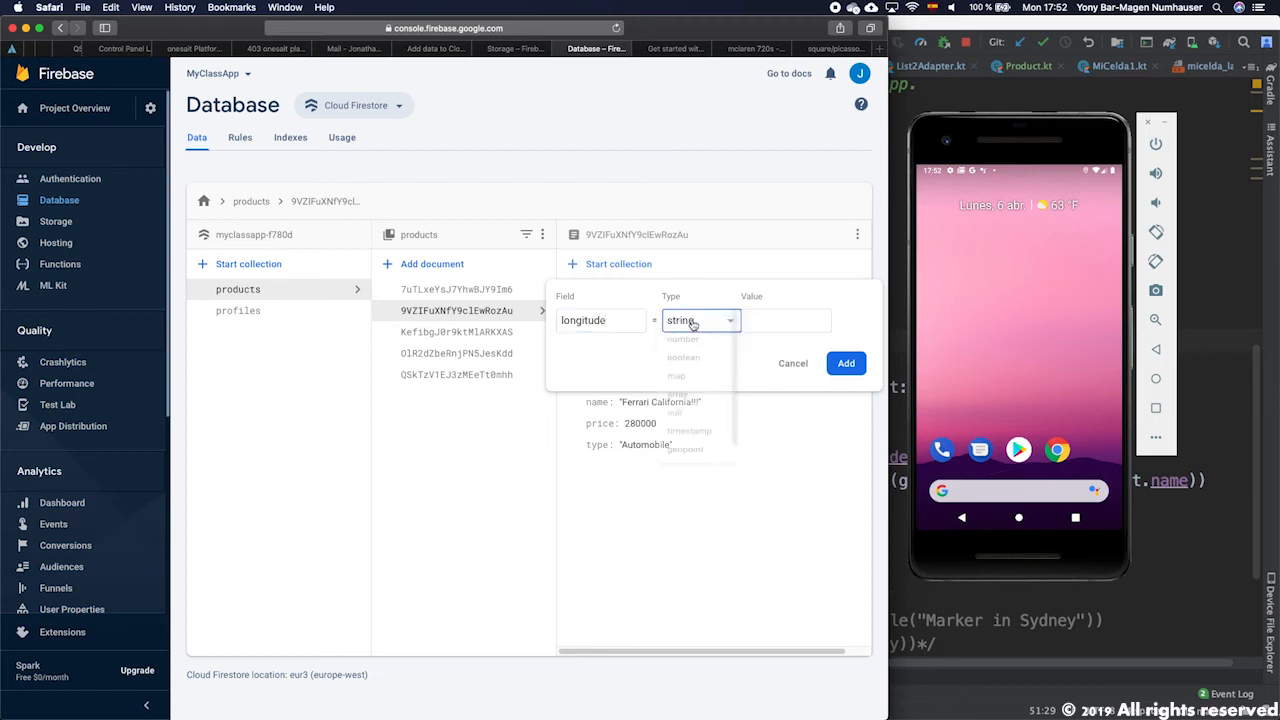
click(682, 338)
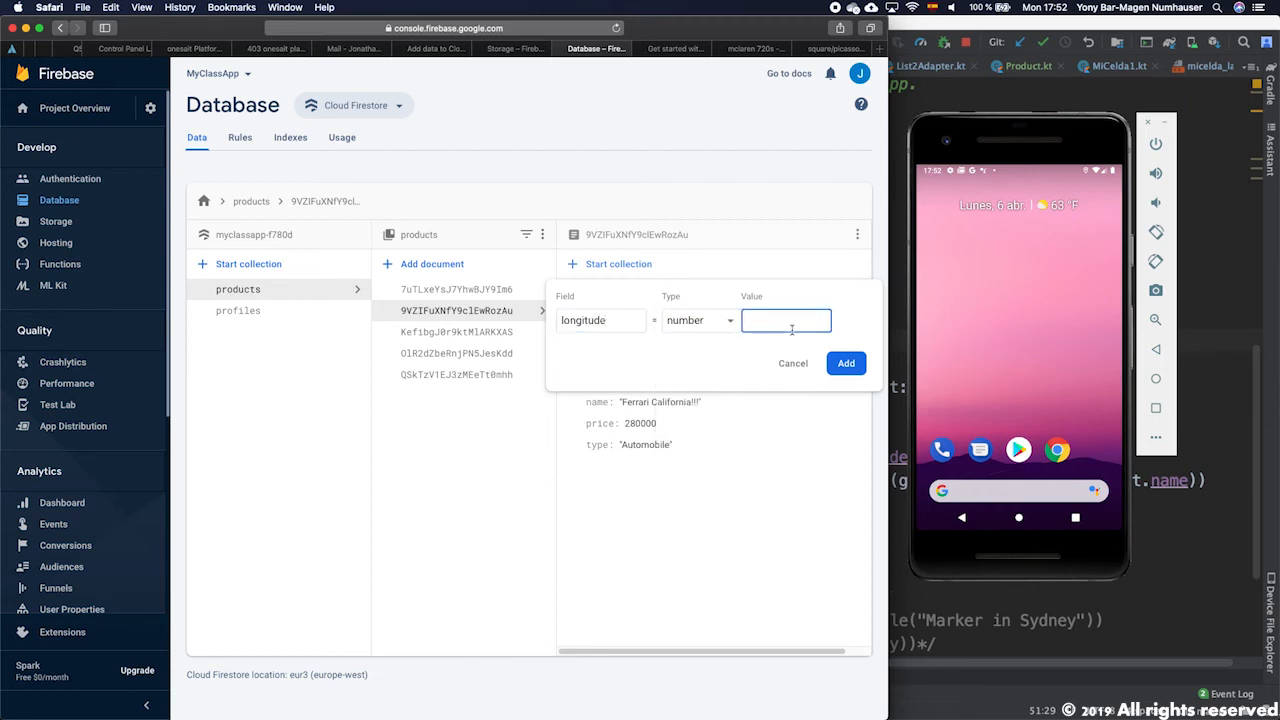
text(-)
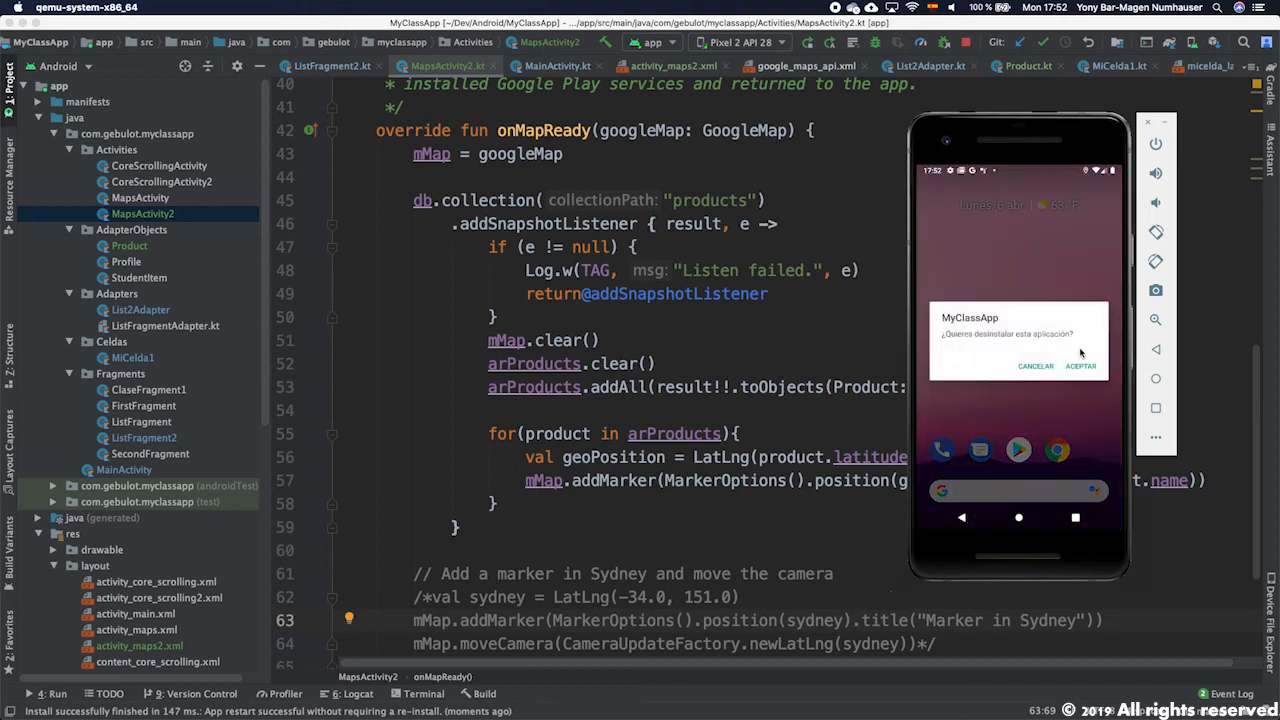
Accept uninstalling the old app and log in to the reinstalled app.
click(1081, 366)
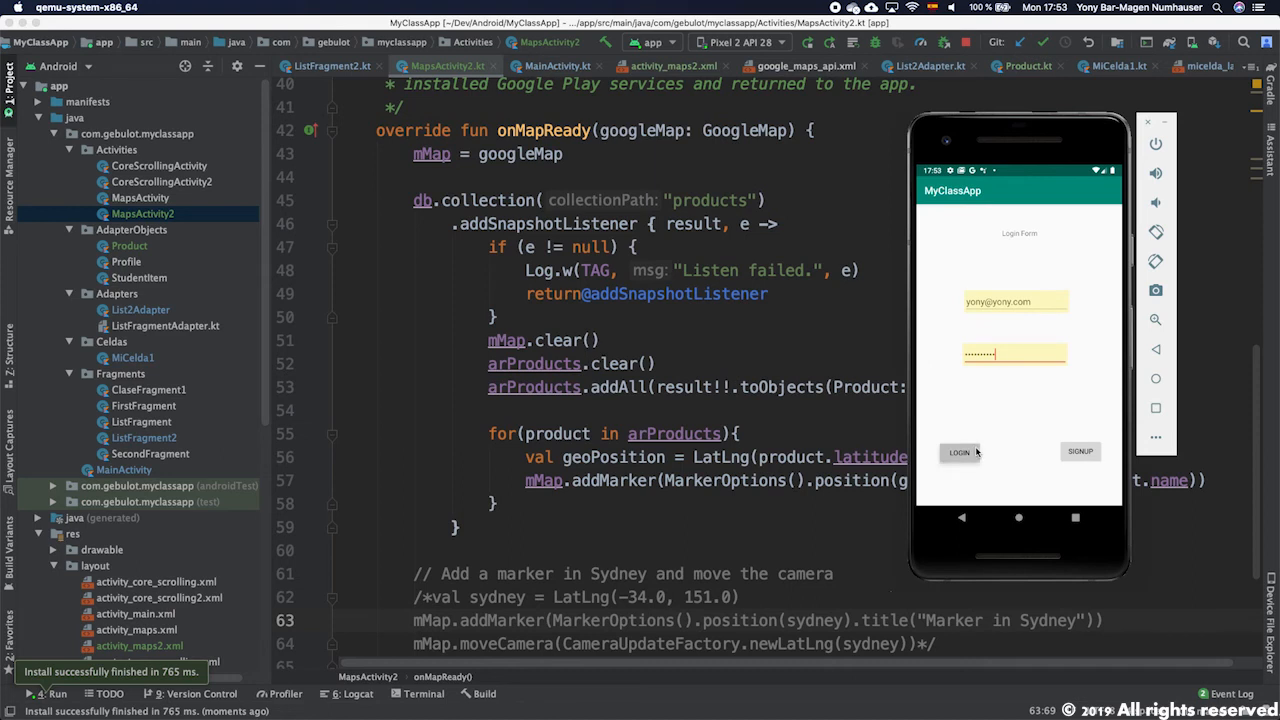
click(959, 451)
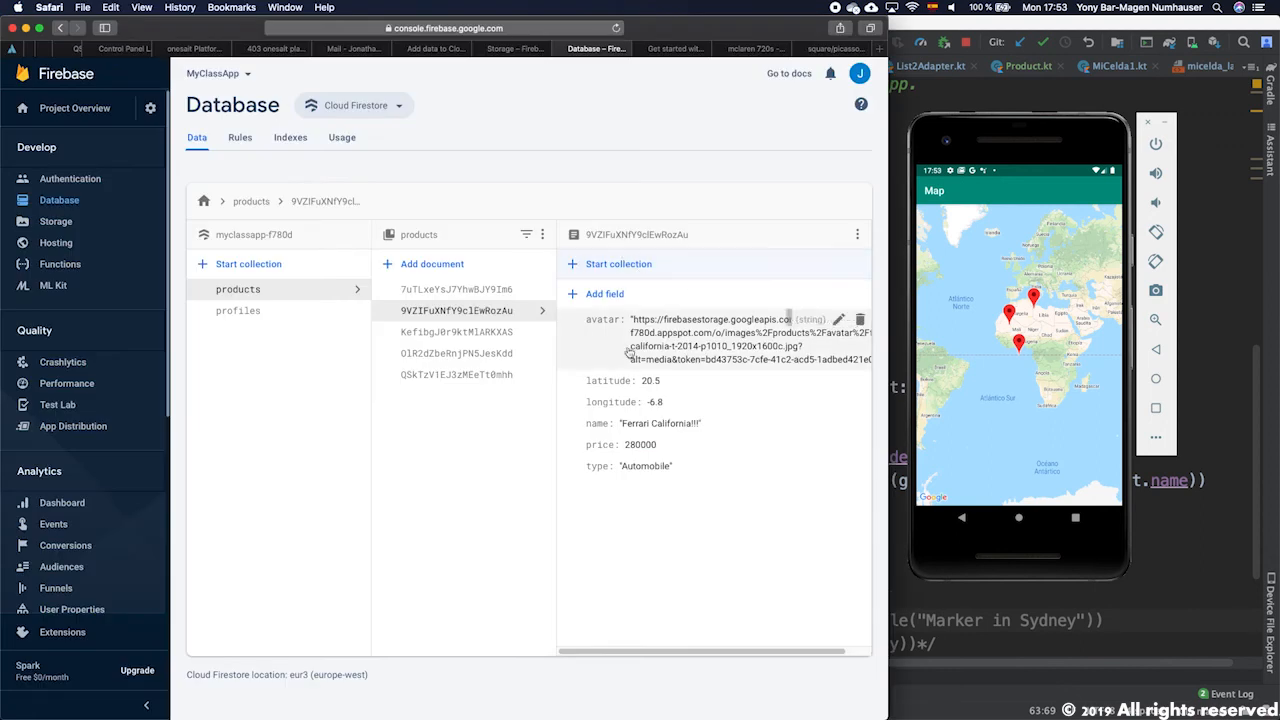
Change the Ferrari California!!! longitude number and save the update.
click(635, 402)
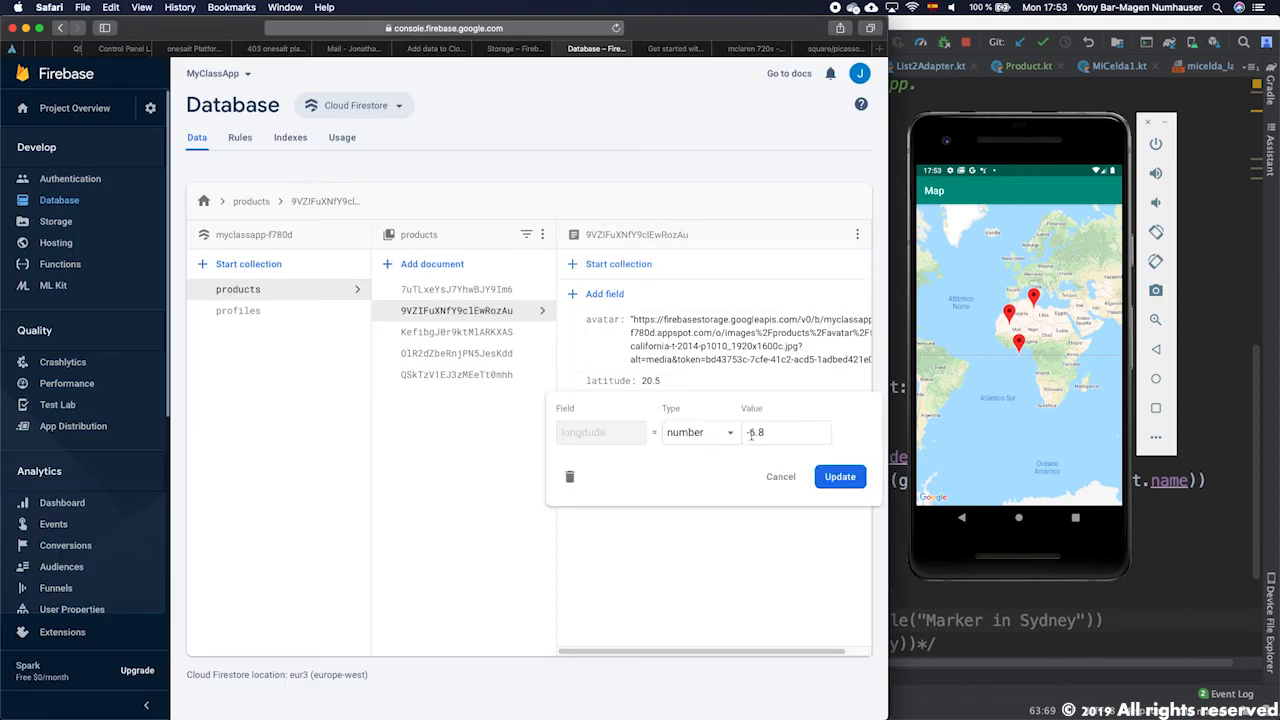
click(786, 433)
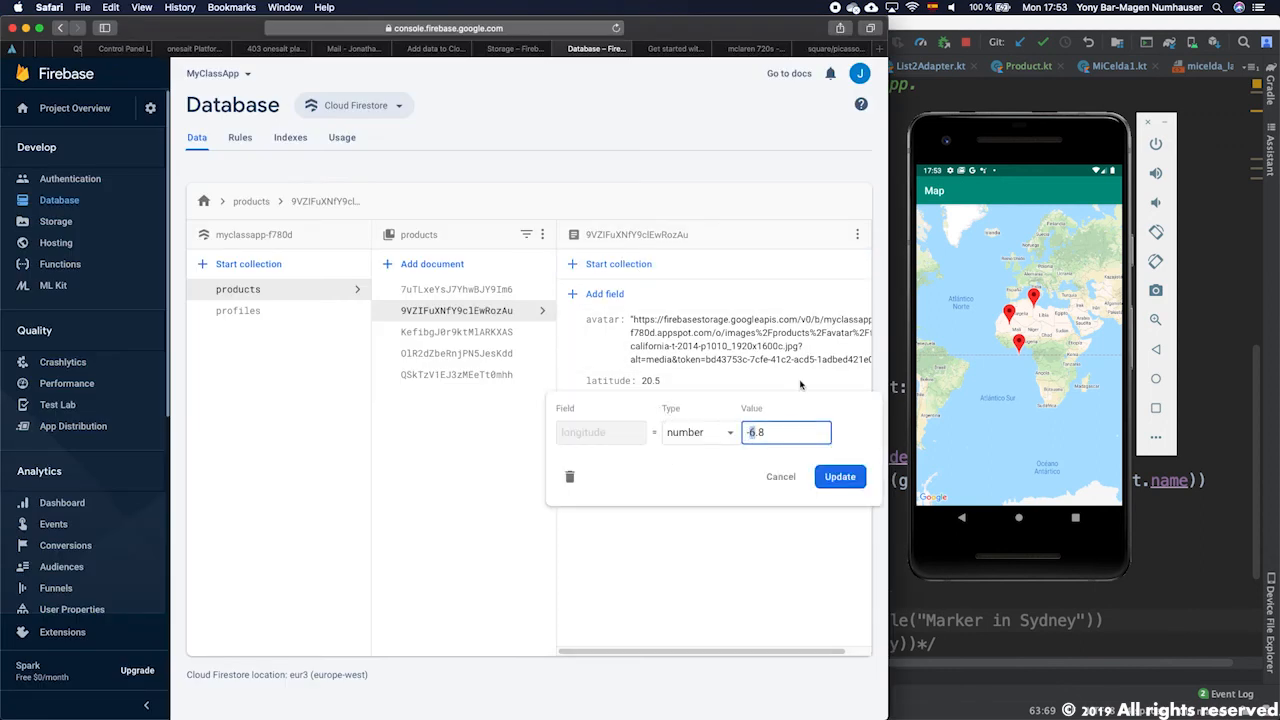
click(840, 476)
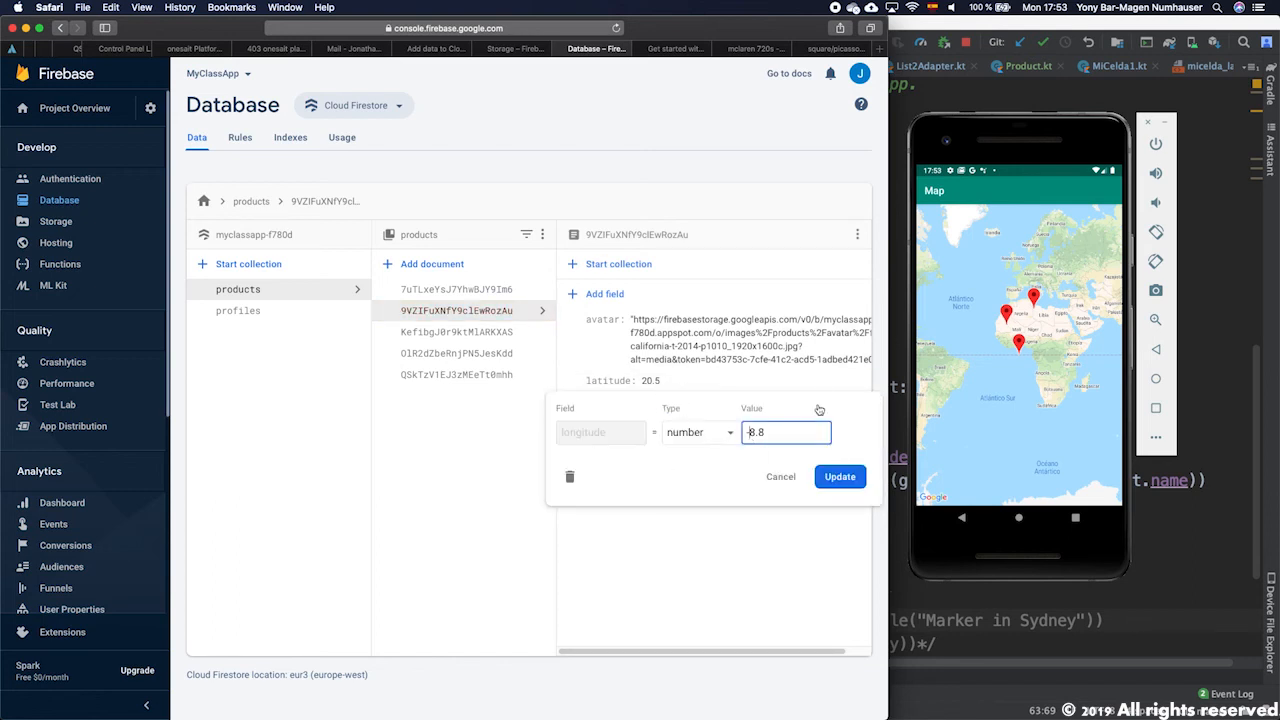
click(840, 476)
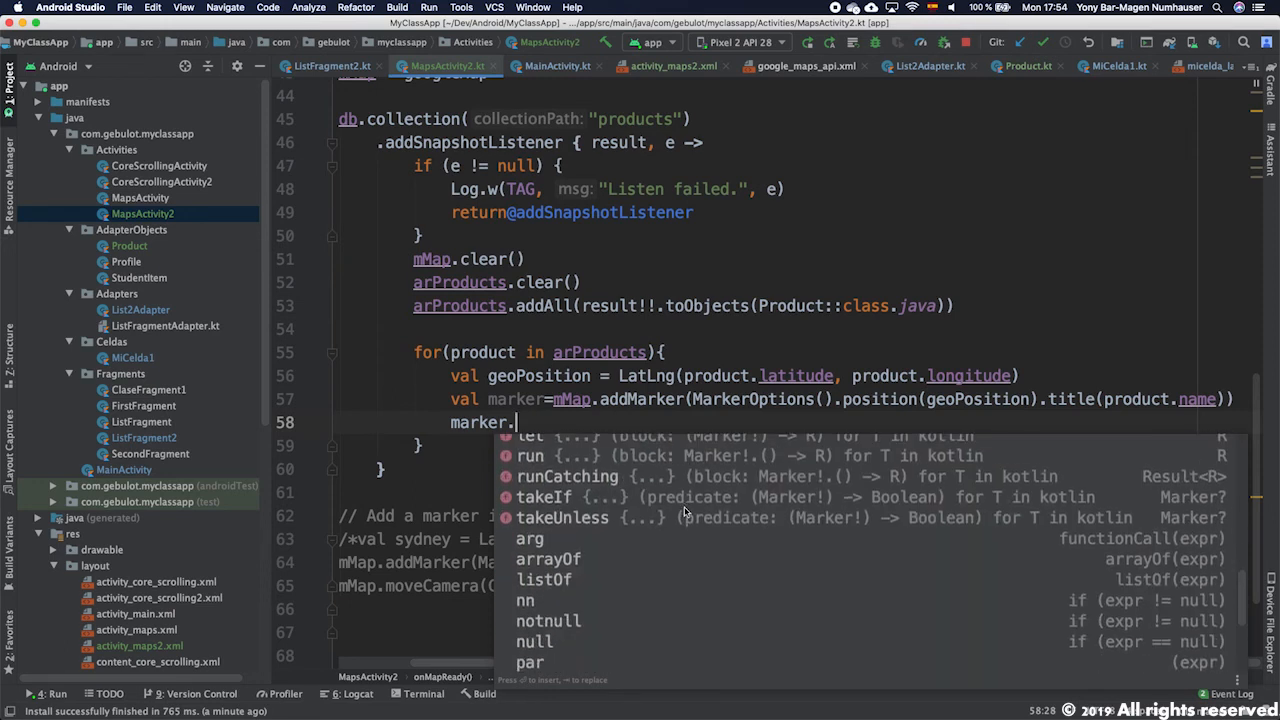
Undo the marker variable and add mMap.setOnMarkerClickListener to onMapReady.
key(Escape)
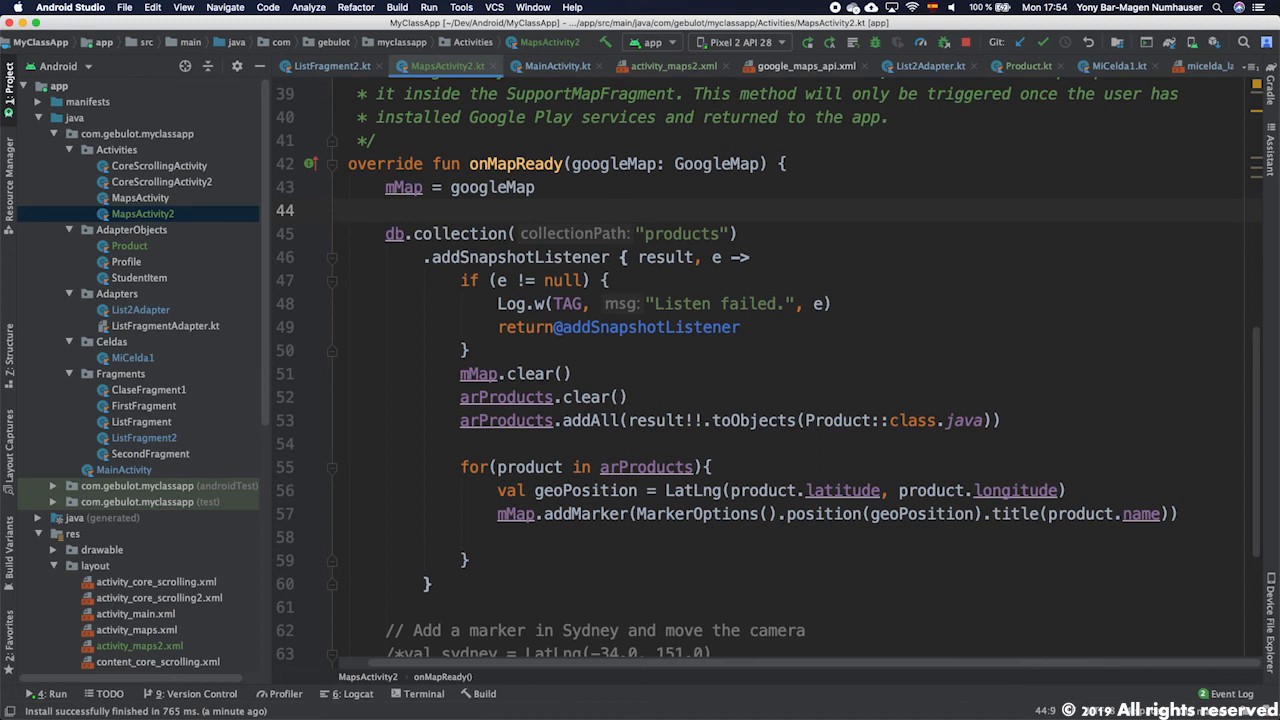
text(mMap.add)
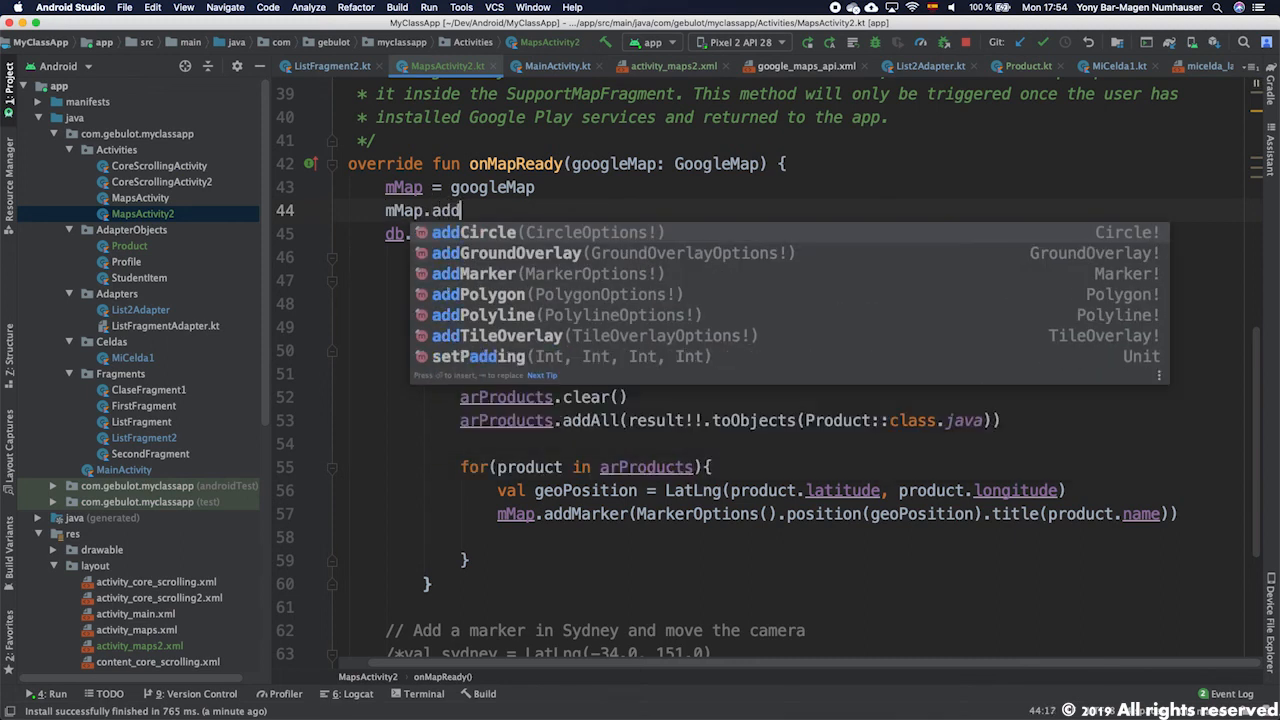
text(se)
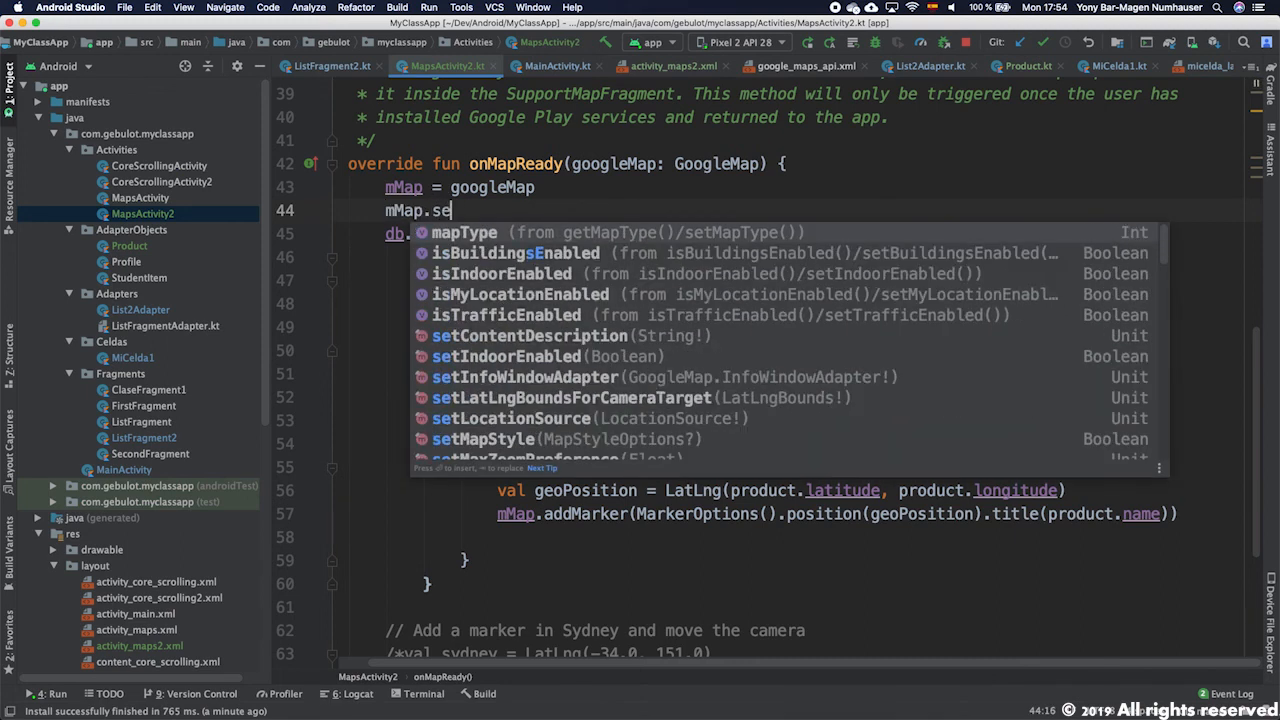
text(t)
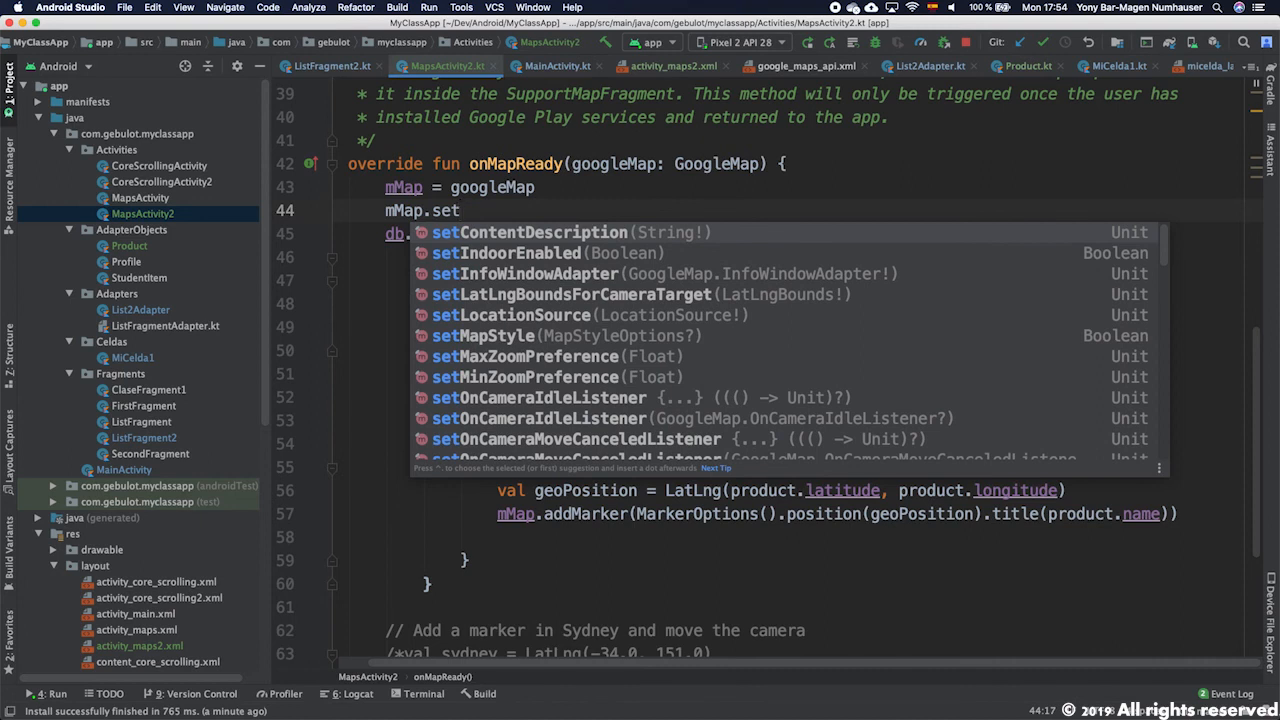
text(On)
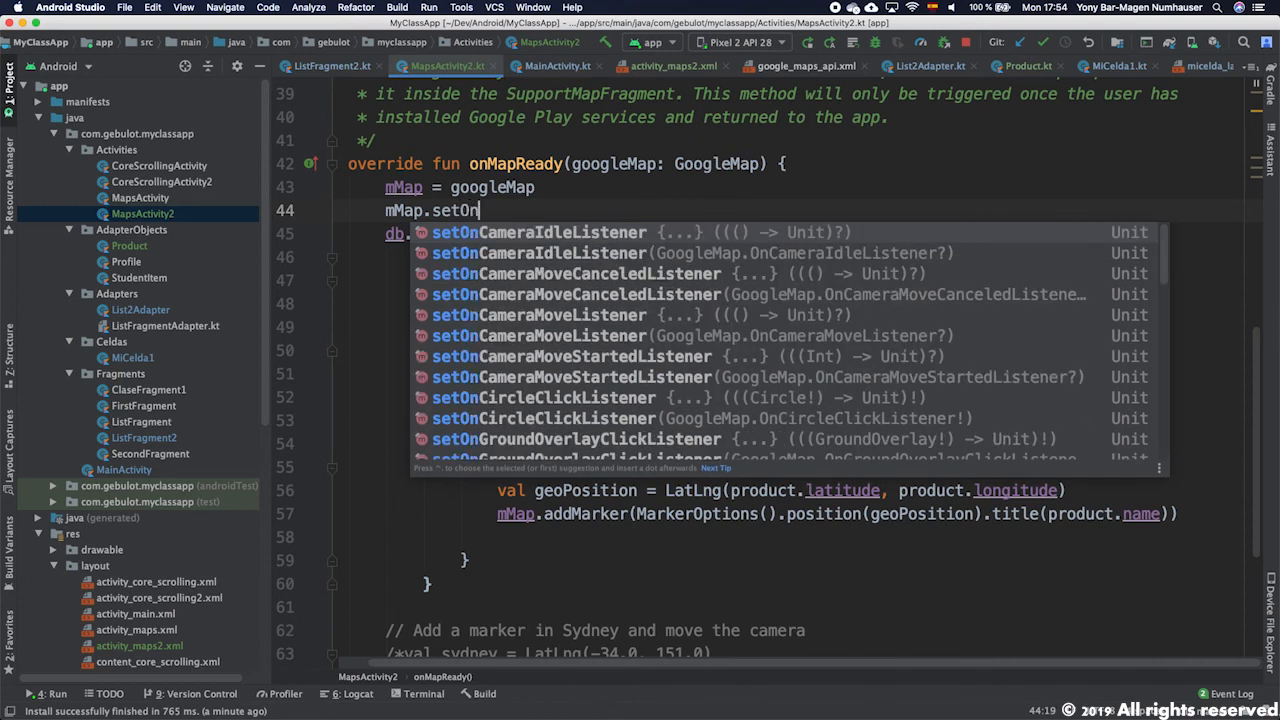
scroll(down, 3)
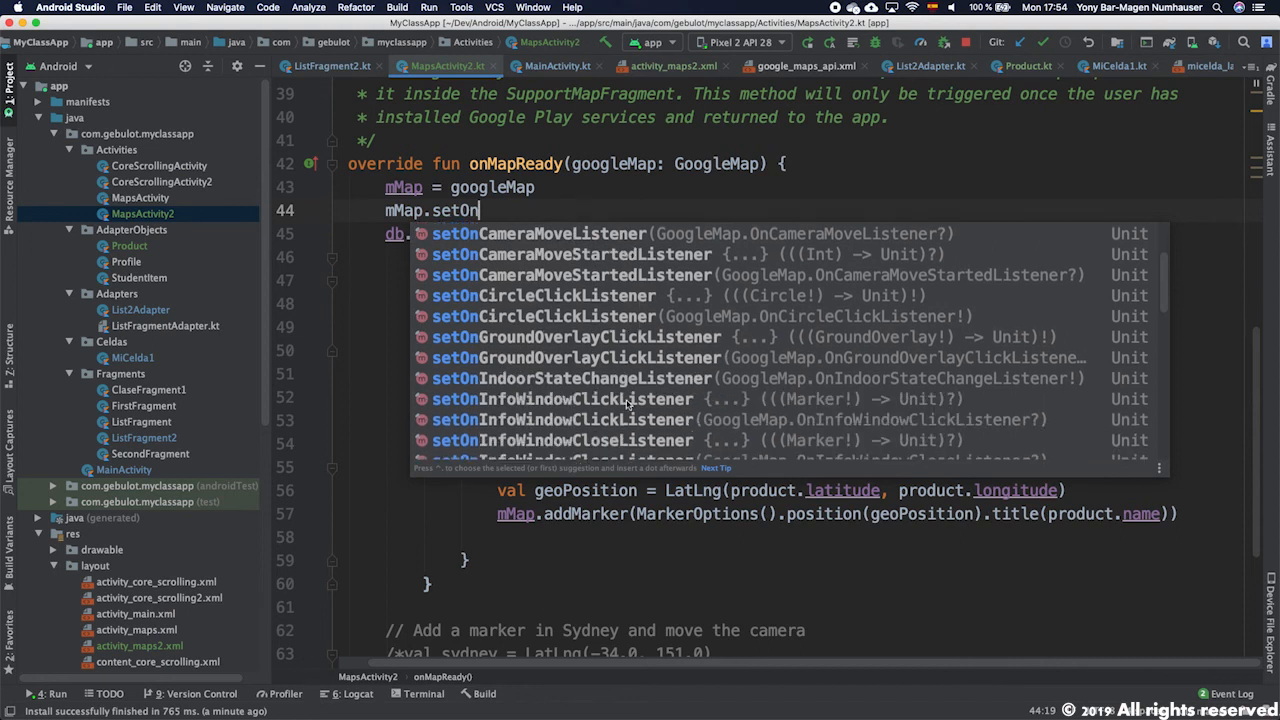
scroll(down, 3)
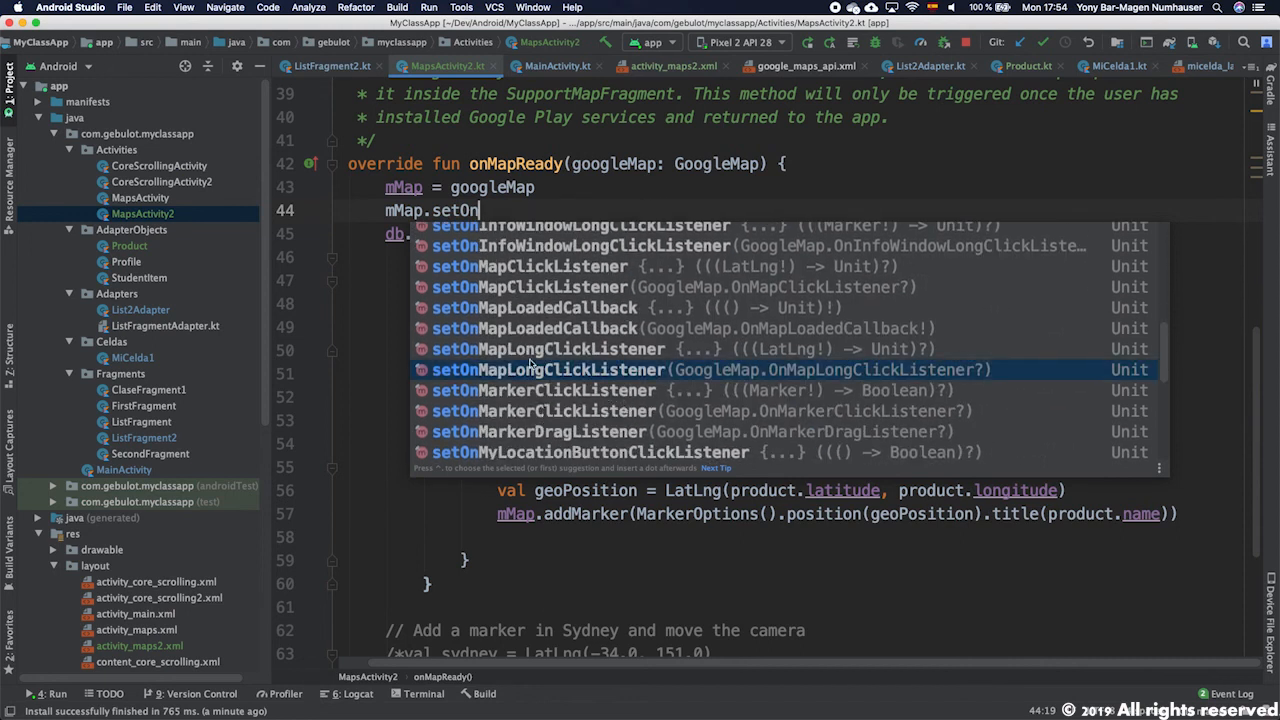
mouse_move(526, 410)
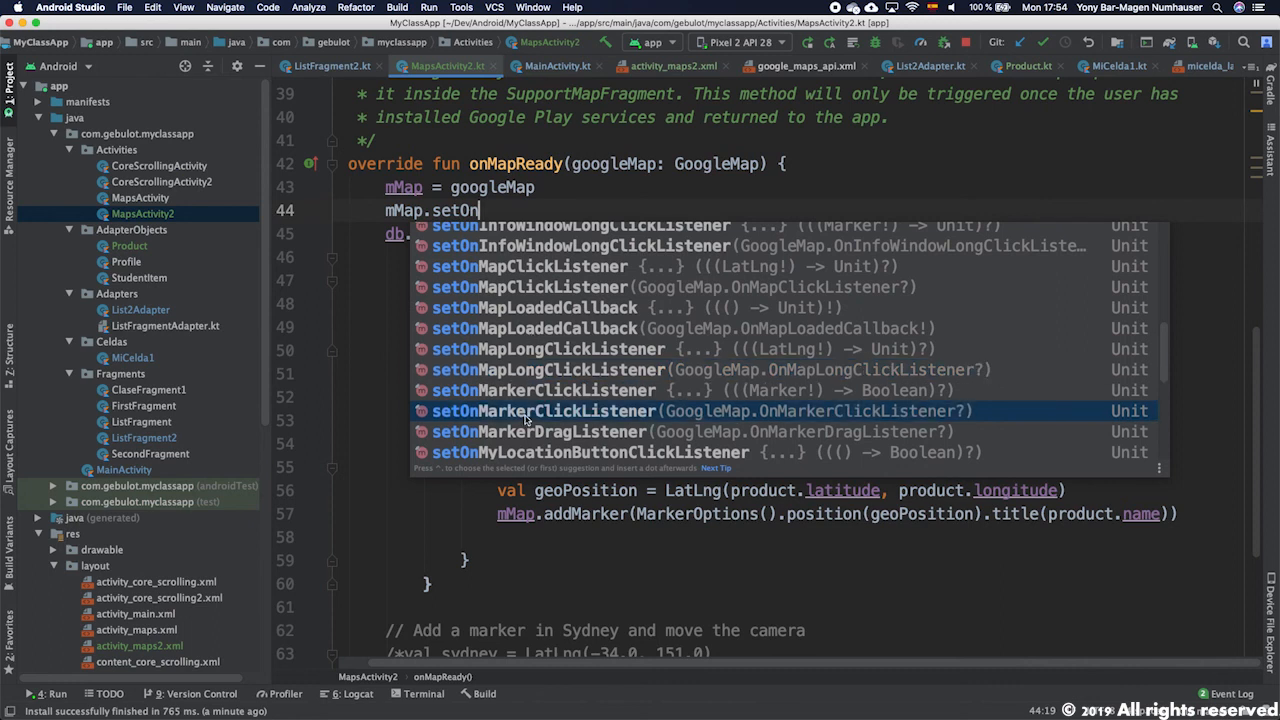
click(543, 410)
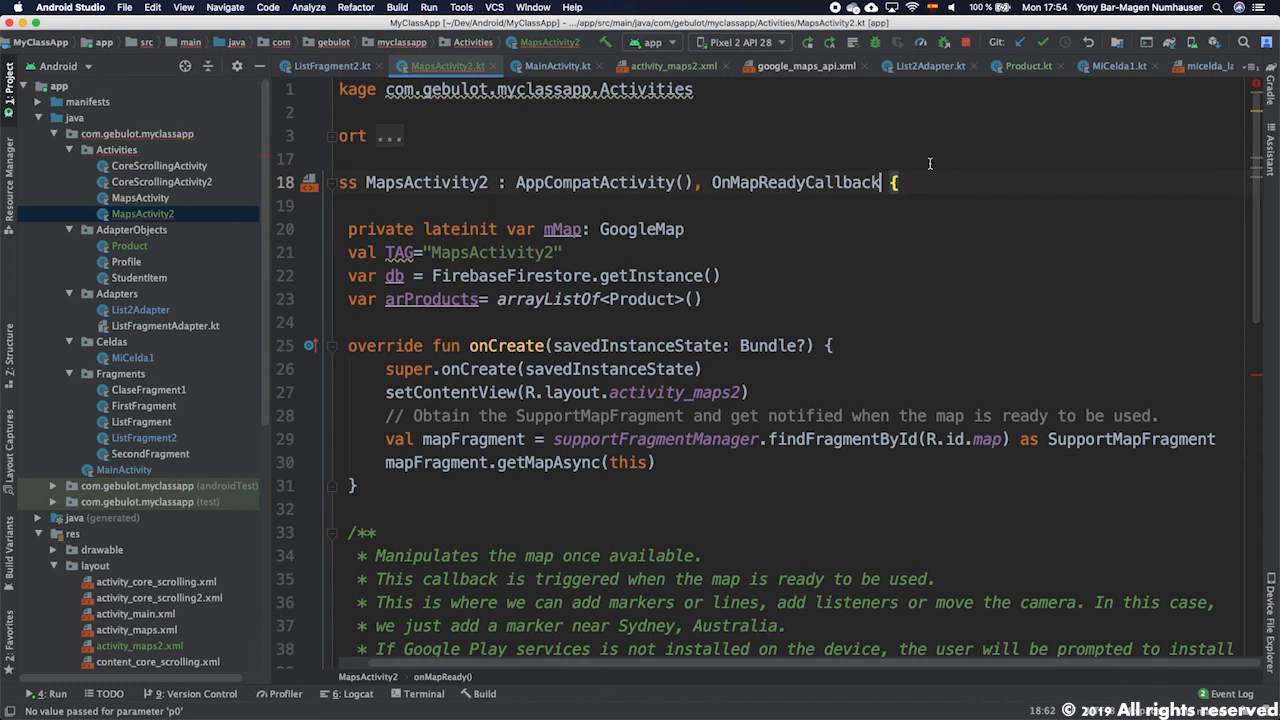
Add GoogleMap.OnMarkerClickListener to MapsActivity2's header and generate the onMarkerClick override.
text(,O)
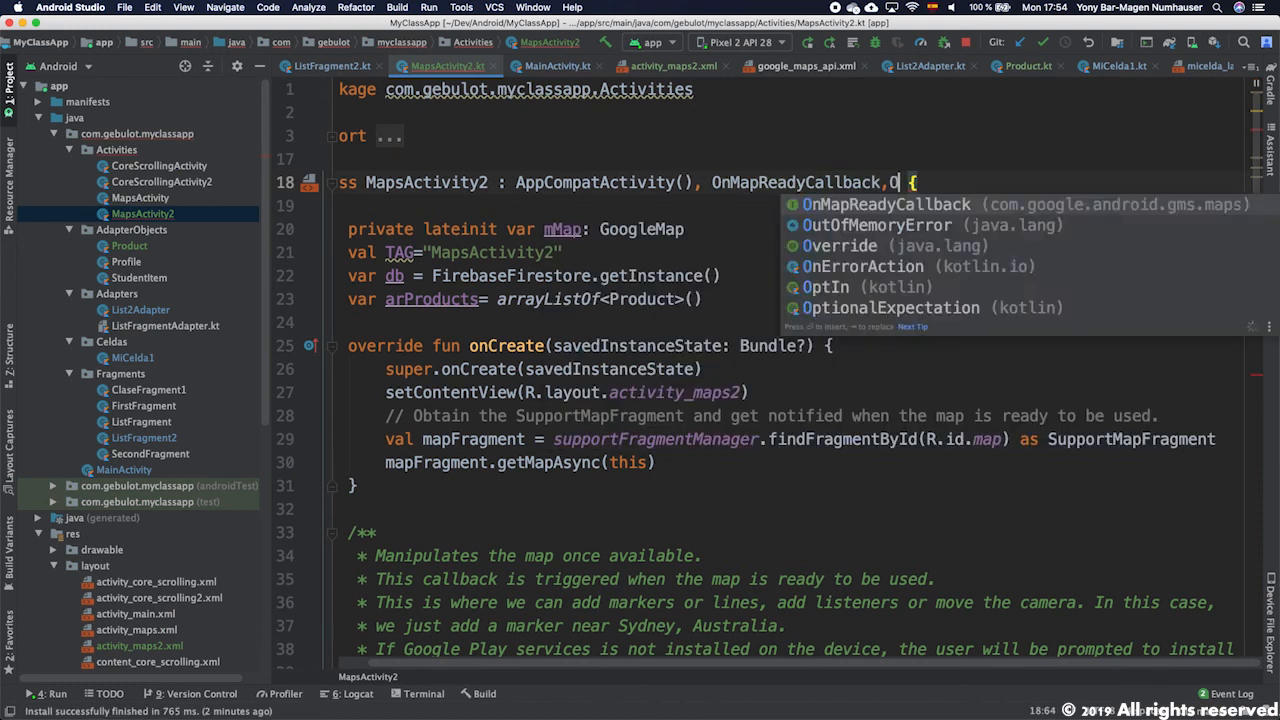
text(nM)
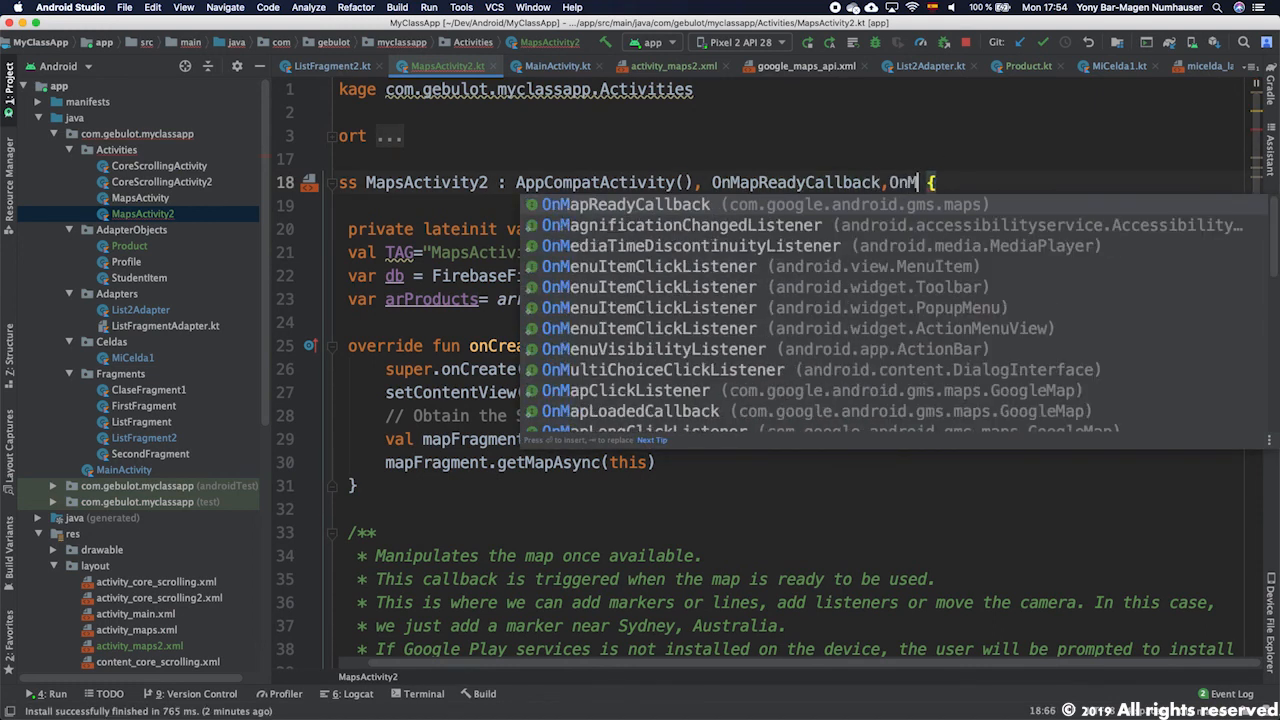
text(arkerClickListener)
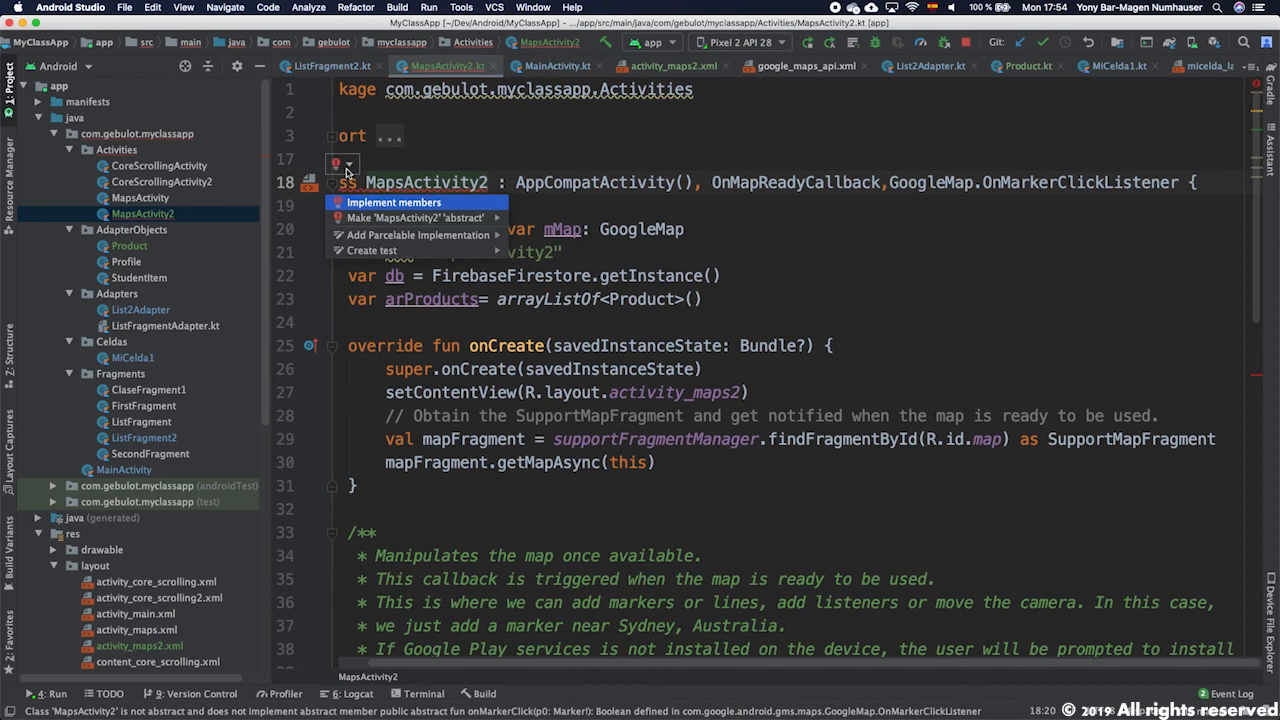
click(390, 202)
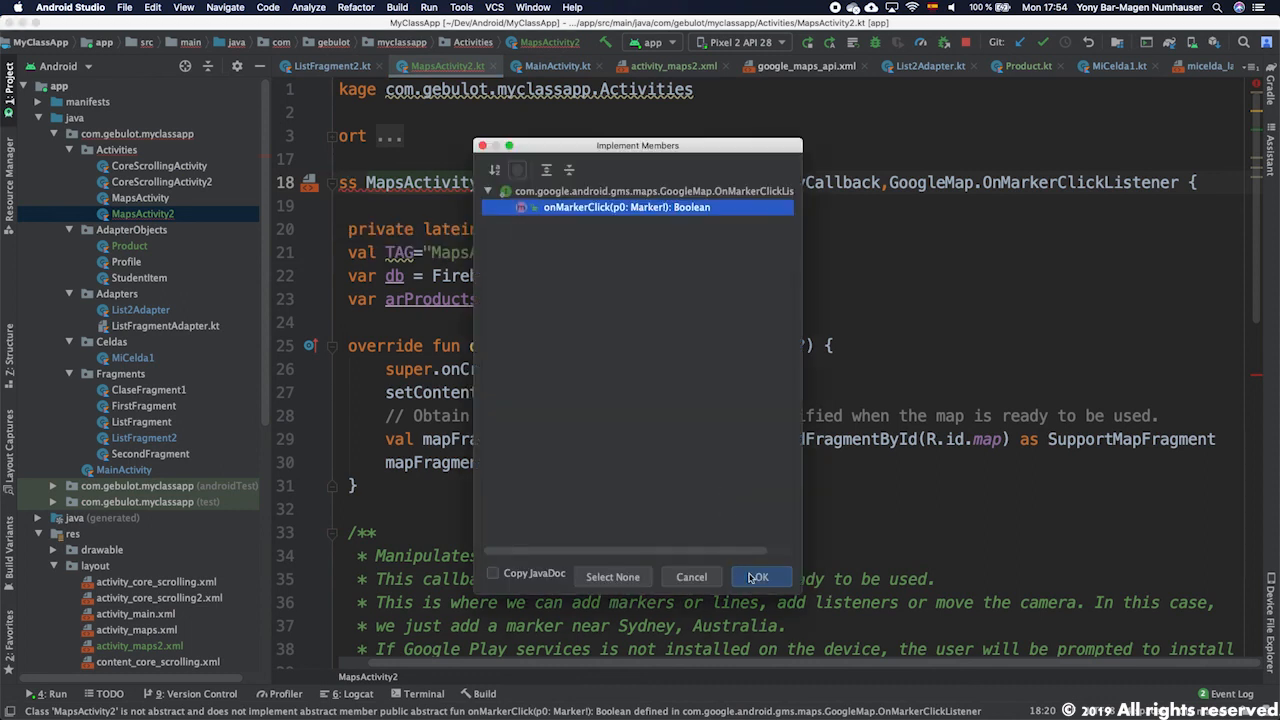
click(761, 577)
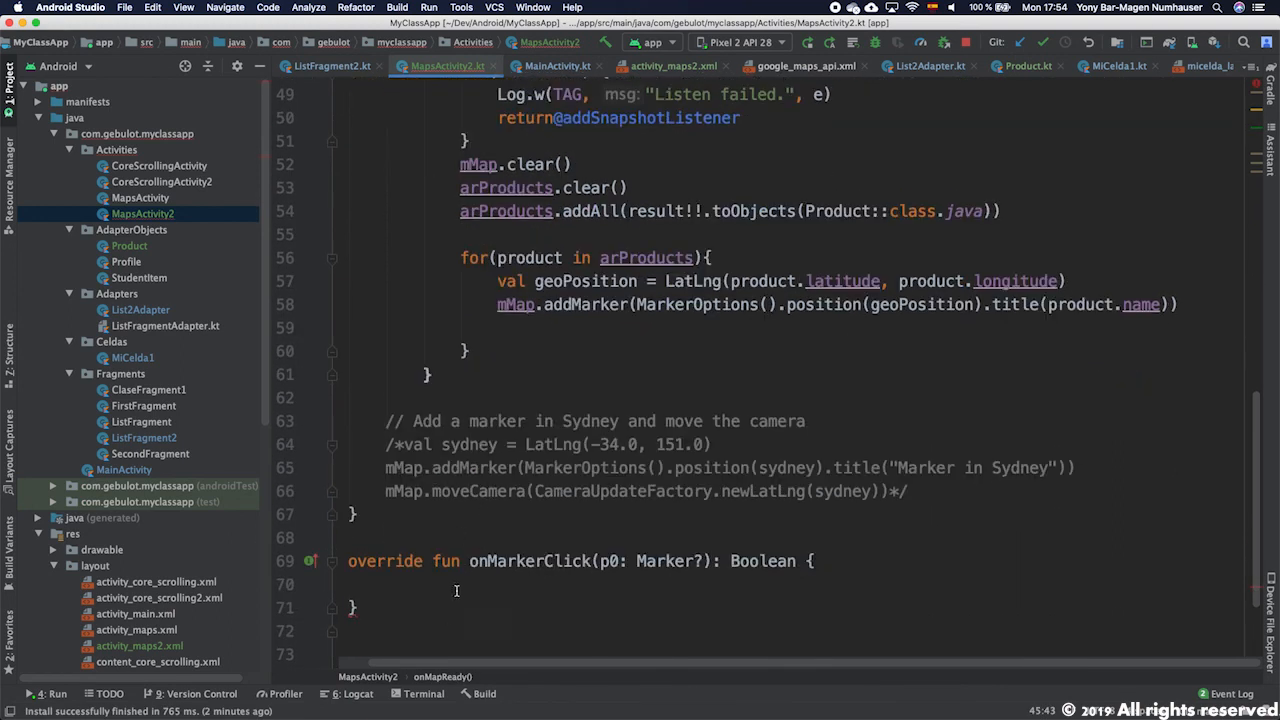
Make the onMarkerClick stub return true.
text(r)
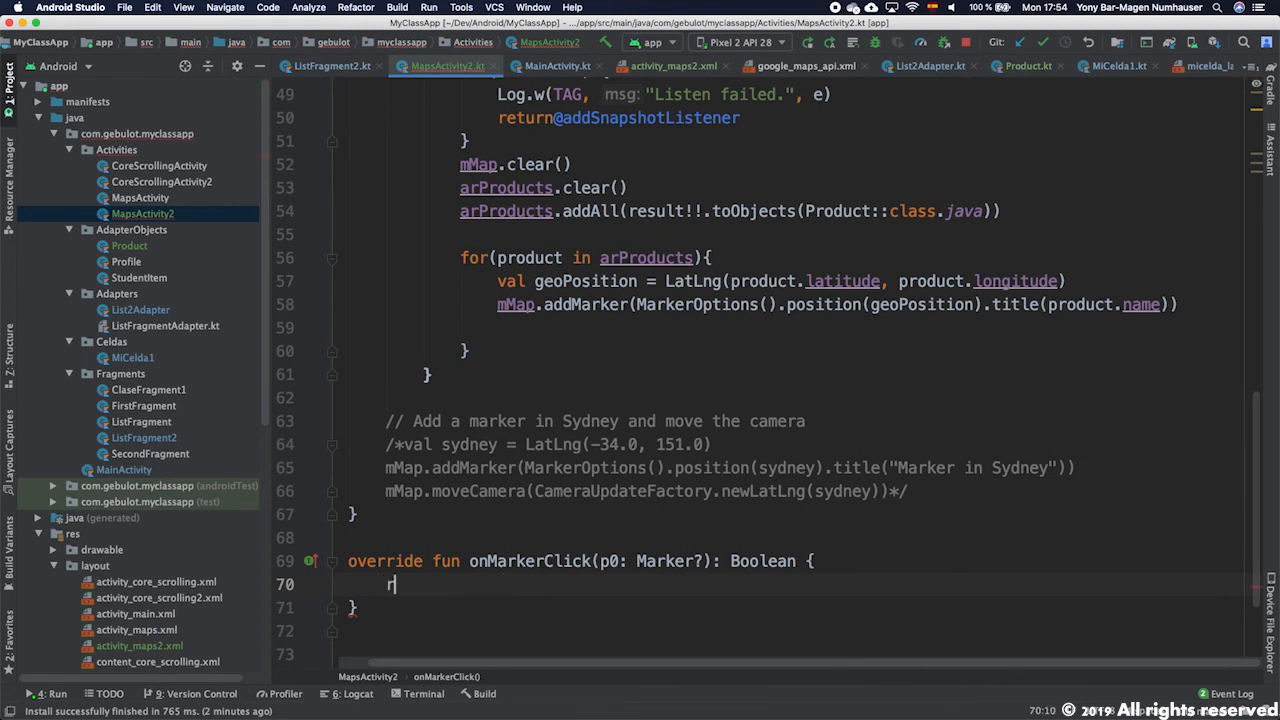
text(eturn true)
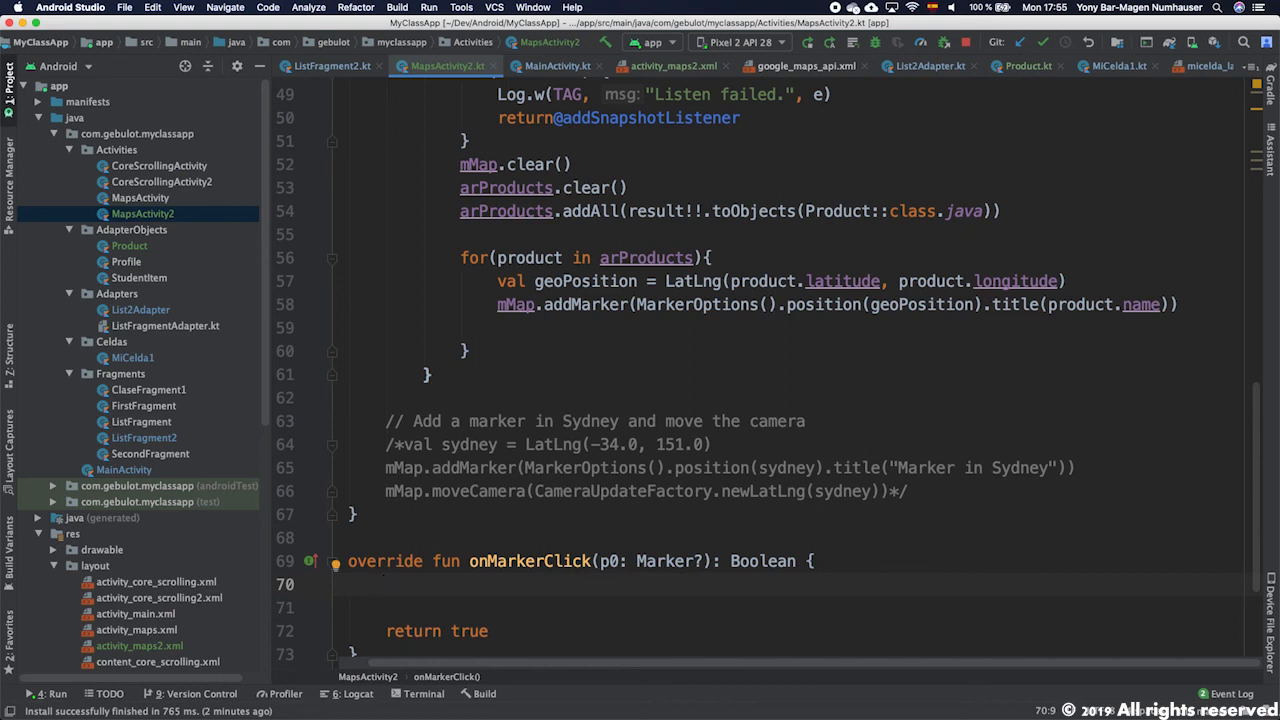
double_click(604, 561)
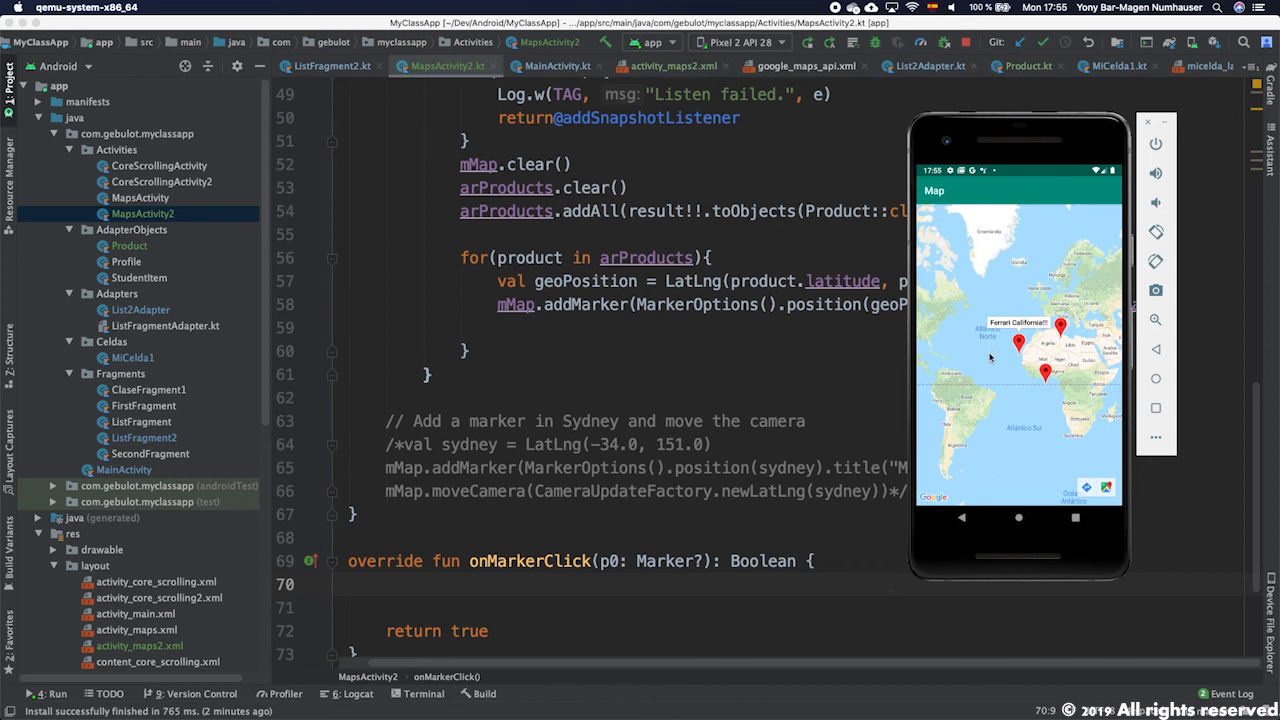
mouse_move(615, 553)
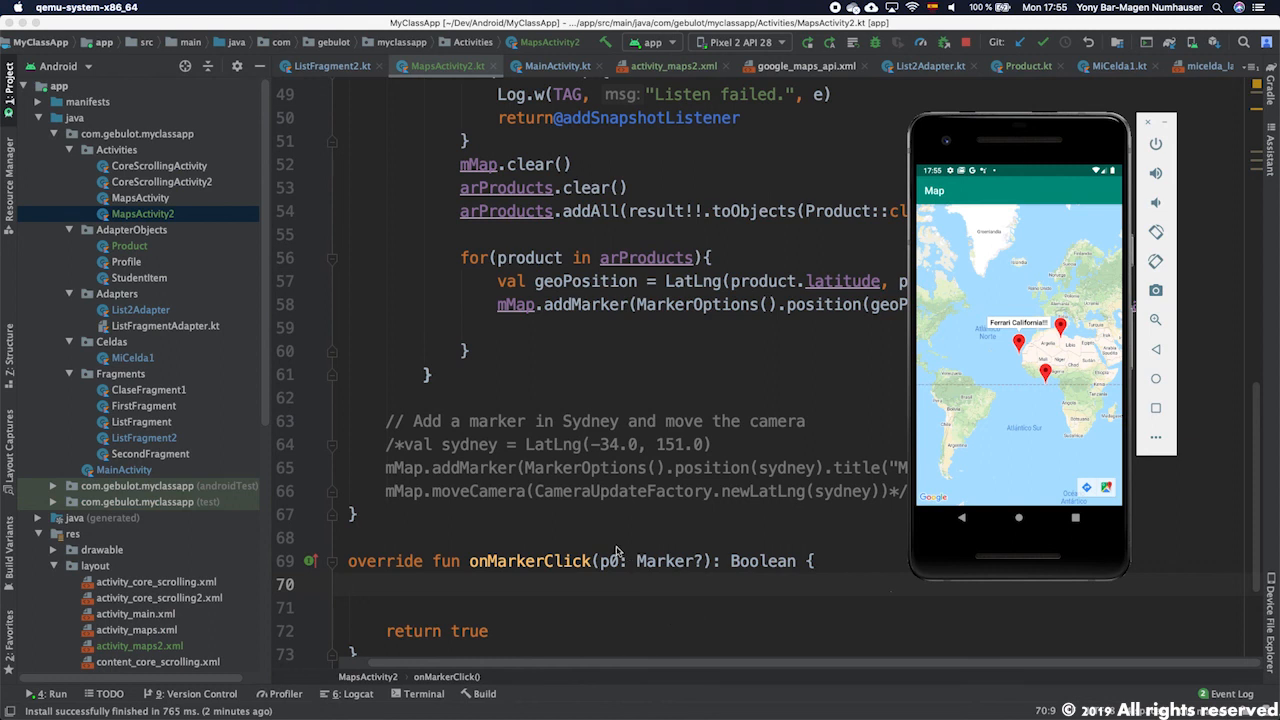